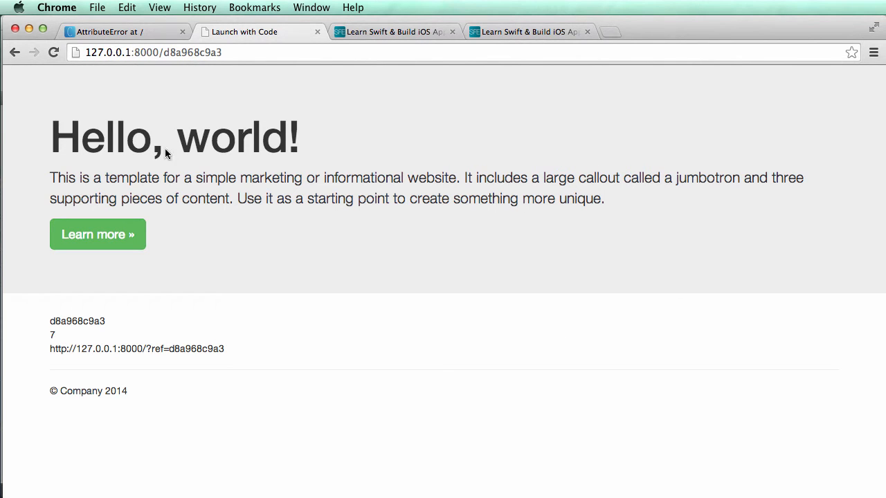
Select 'referral' in the AttributeError message and scroll the traceback down to views.py line 70
{"action": "left_click", "coordinate": [97, 234]}
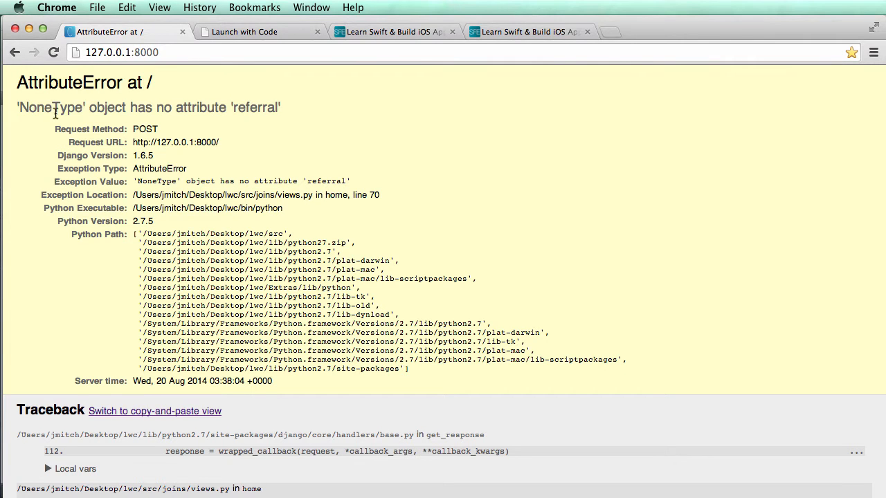
{"action": "mouse_move", "coordinate": [519, 219]}
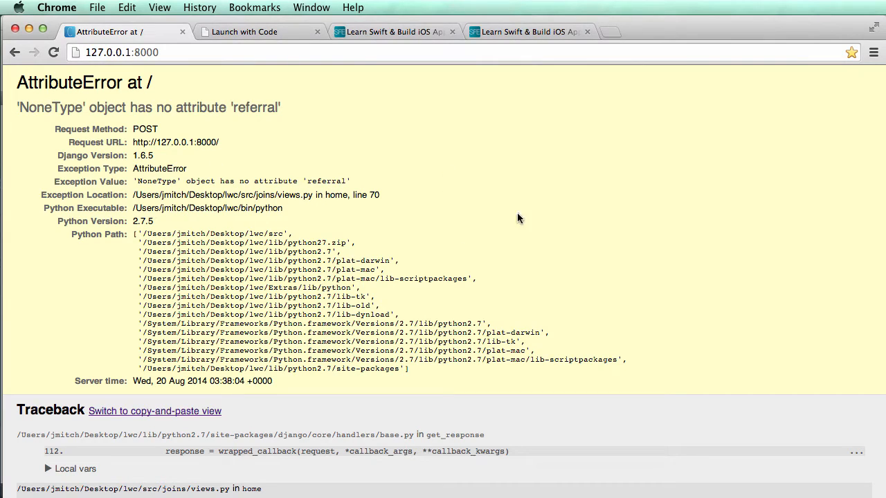
{"action": "mouse_move", "coordinate": [162, 197]}
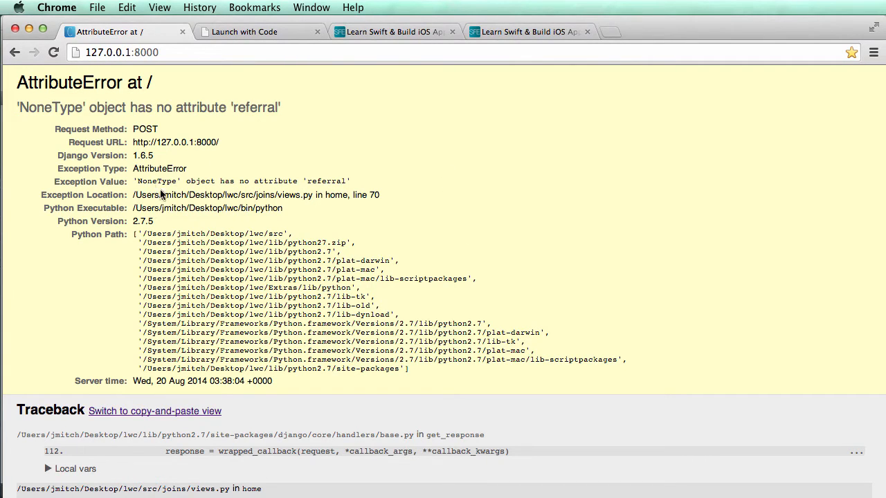
{"action": "double_click", "coordinate": [255, 108]}
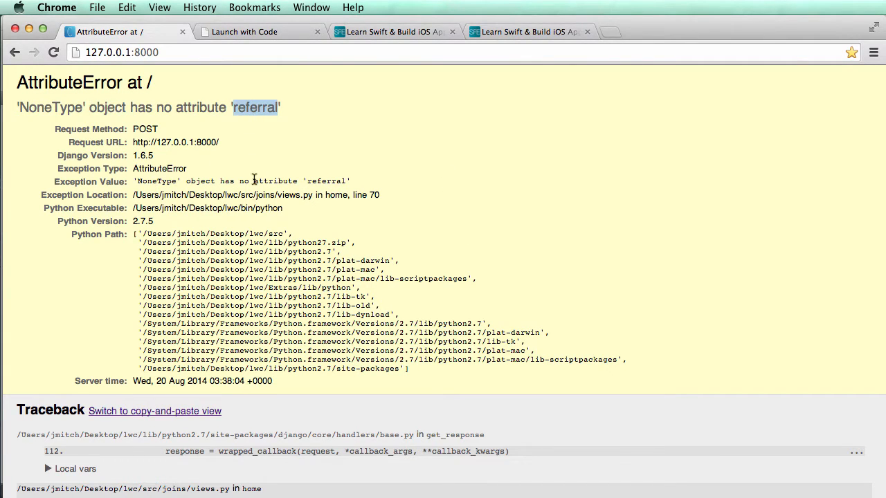
{"action": "scroll", "scroll_direction": "down", "scroll_amount": 3}
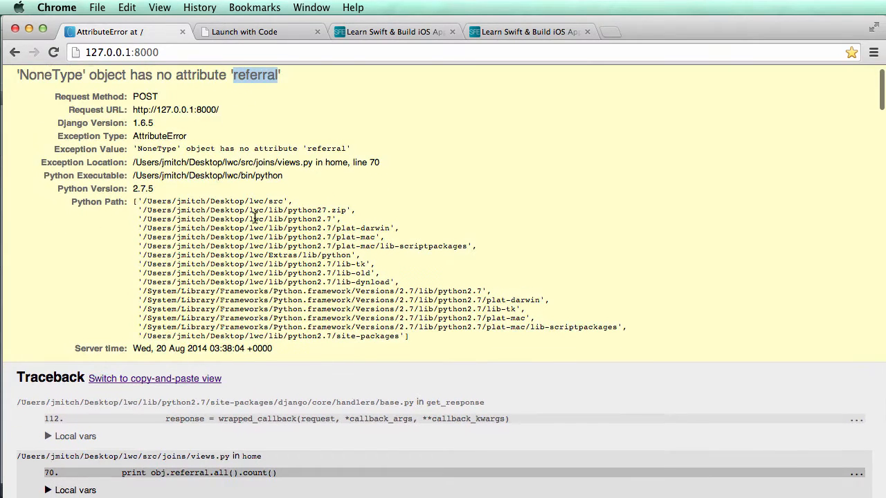
{"action": "scroll", "scroll_direction": "down", "scroll_amount": 3}
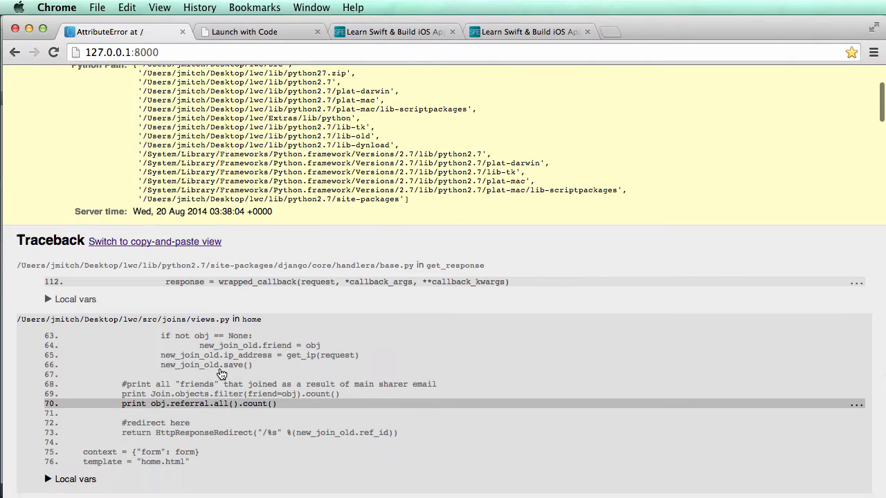
{"action": "scroll", "scroll_direction": "down", "scroll_amount": 3}
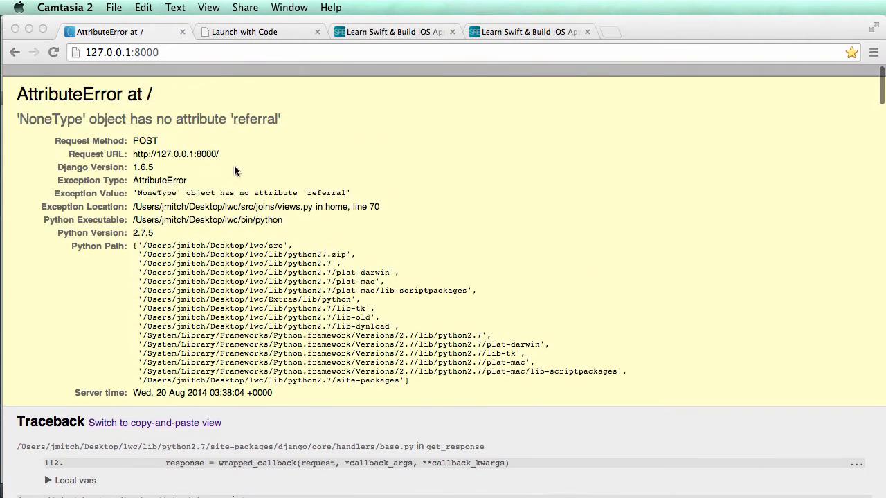
{"action": "scroll", "scroll_direction": "down", "scroll_amount": 3}
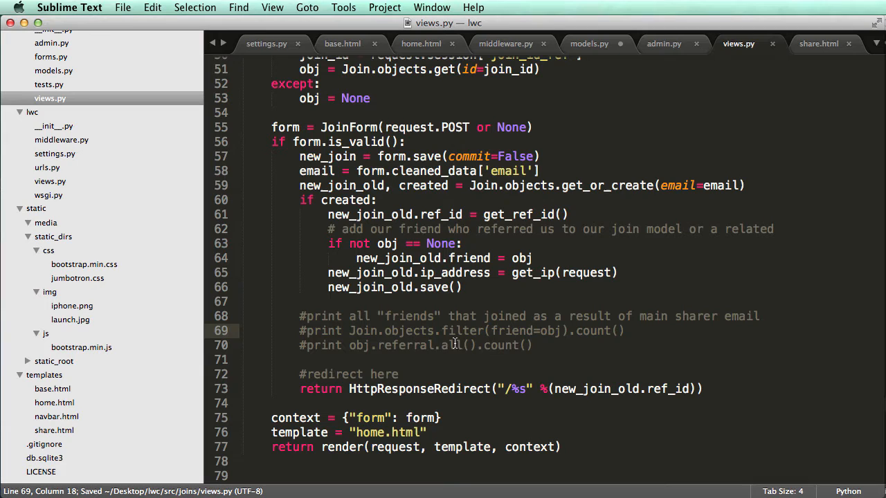
Comment out the print obj.referral line, save, and reload the share and home pages
{"action": "left_click", "coordinate": [332, 346]}
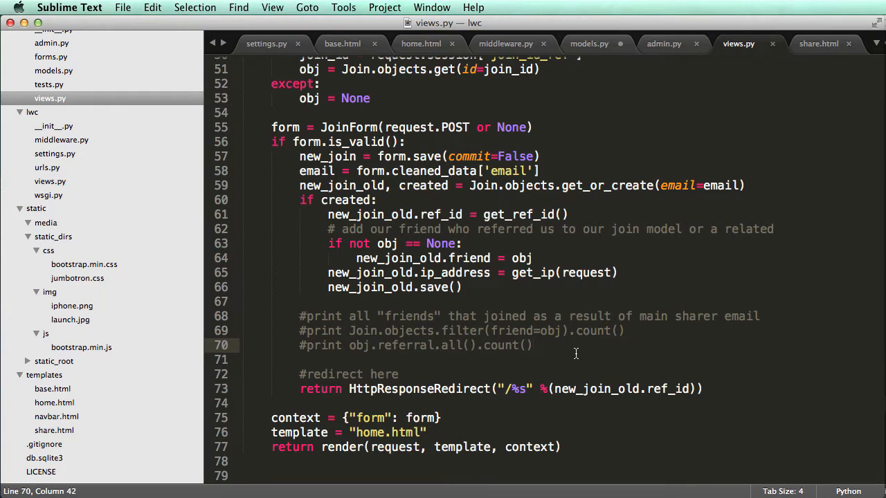
{"action": "mouse_move", "coordinate": [426, 318]}
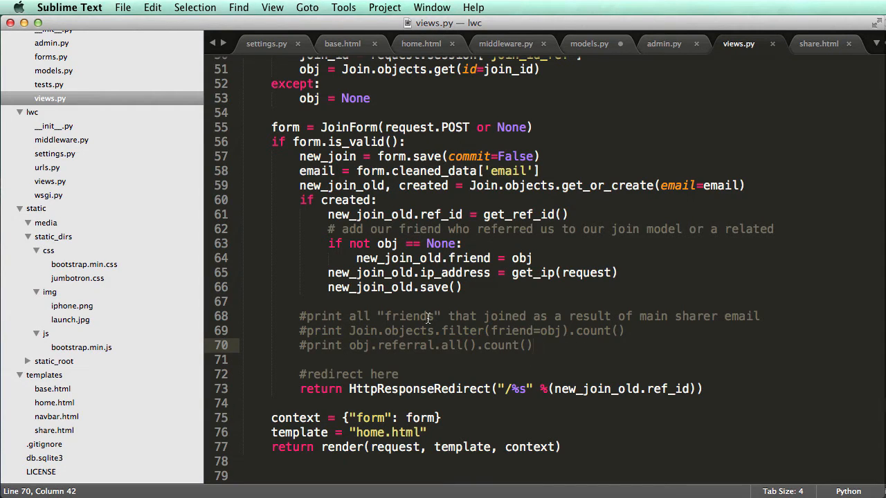
{"action": "left_click", "coordinate": [625, 329]}
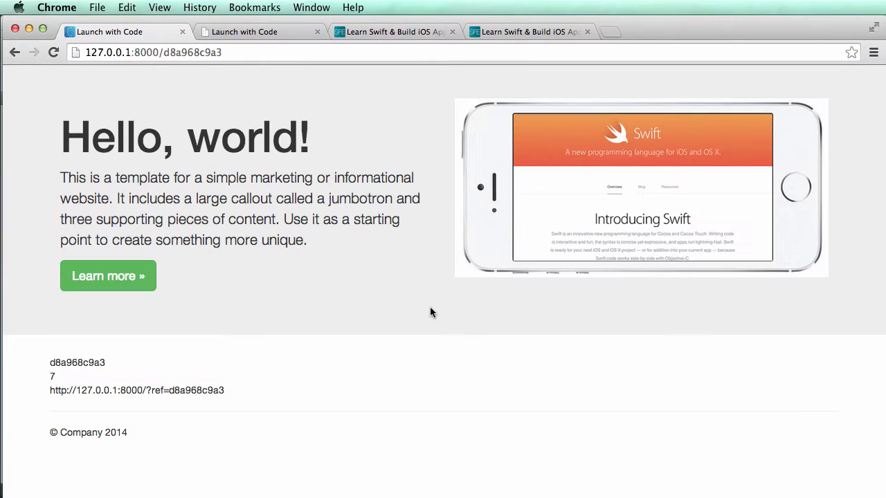
{"action": "left_click_drag", "start_coordinate": [52, 377], "coordinate": [224, 390]}
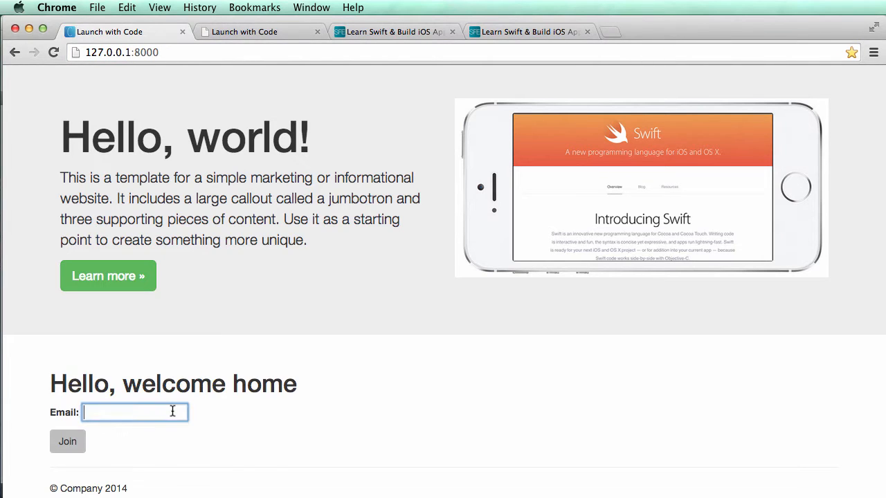
{"action": "left_click", "coordinate": [66, 442]}
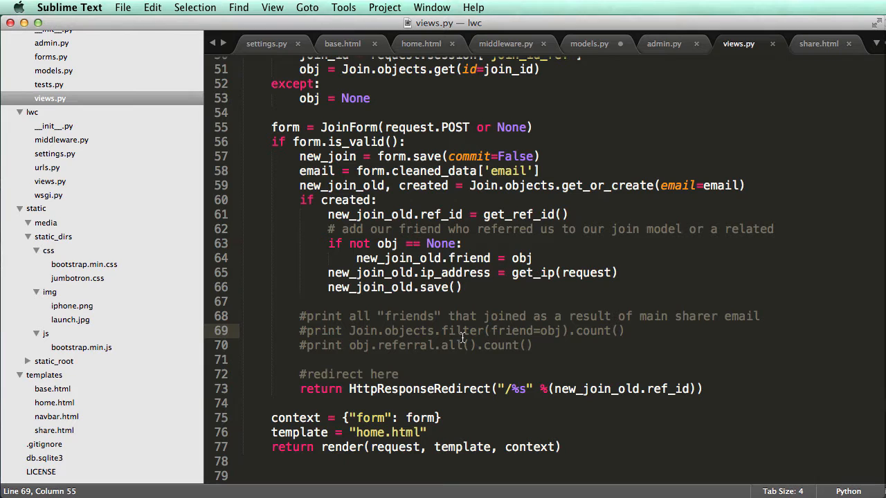
{"action": "mouse_move", "coordinate": [500, 311]}
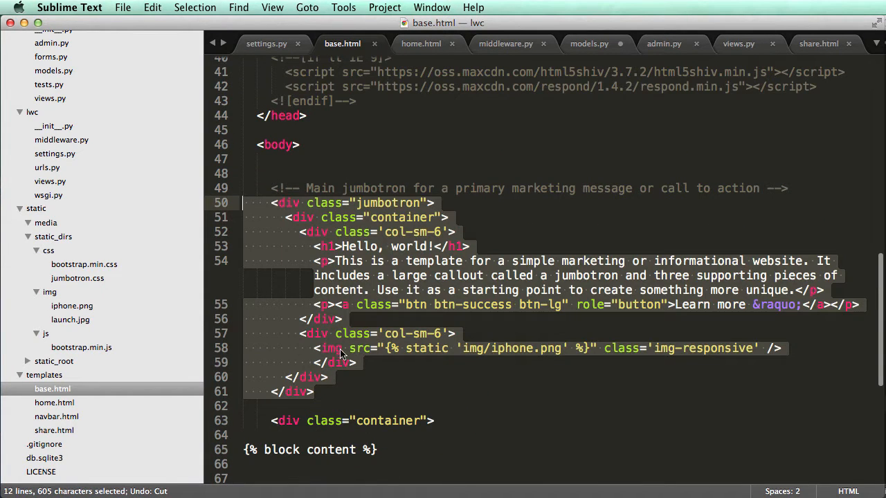
Cut the jumbotron div from base.html and paste it inside home.html's content block
{"action": "key", "text": "cmd+x"}
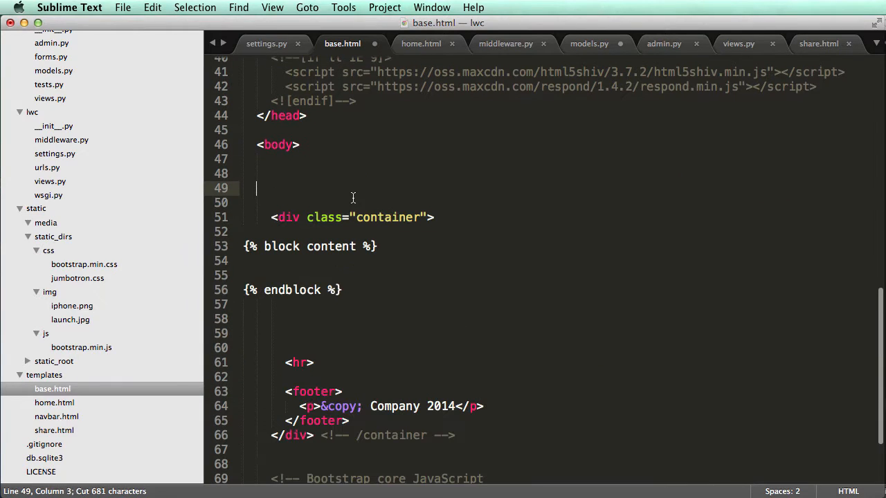
{"action": "left_click", "coordinate": [420, 43]}
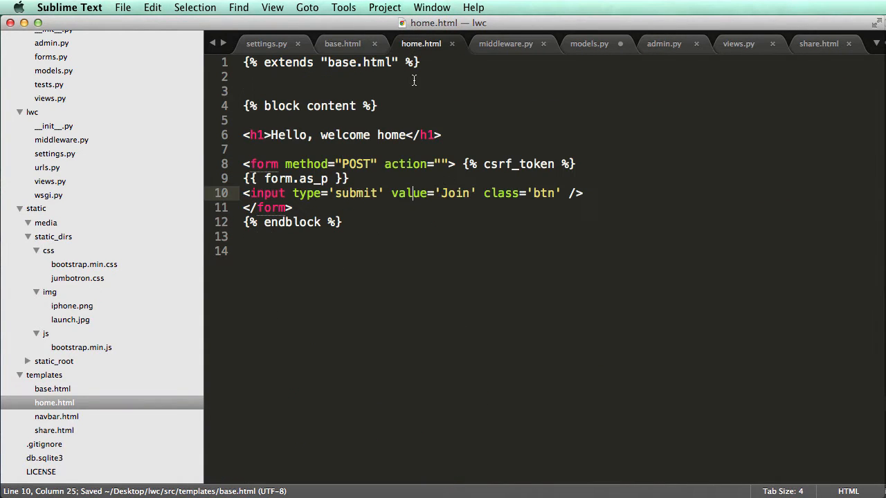
{"action": "key", "text": "enter"}
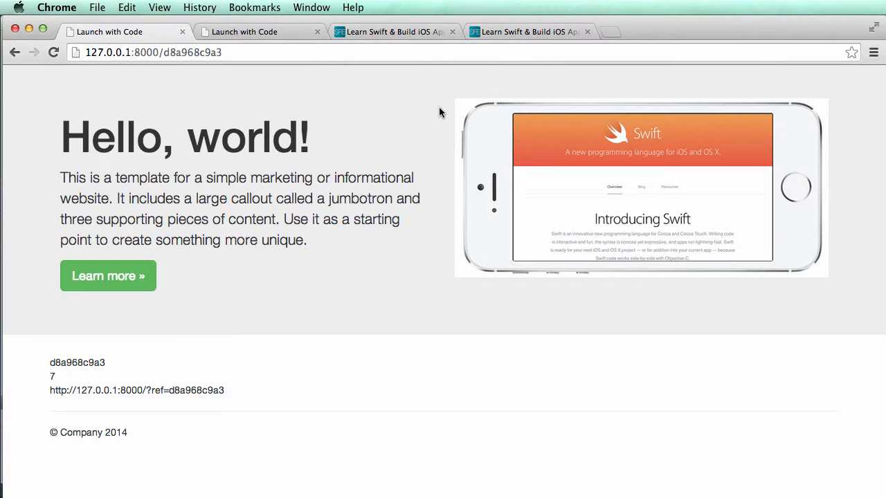
{"action": "scroll", "scroll_direction": "down", "scroll_amount": 3}
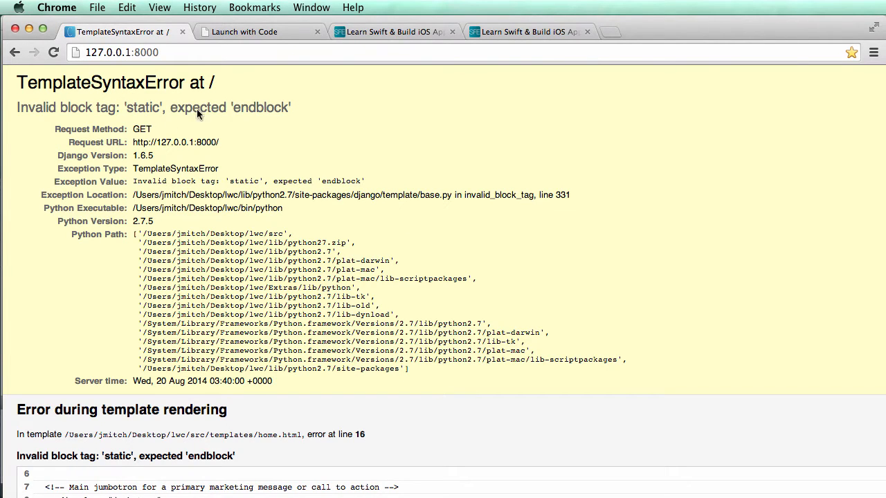
Add {% load staticfiles %} under the extends tag in home.html and refresh the page
{"action": "double_click", "coordinate": [144, 108]}
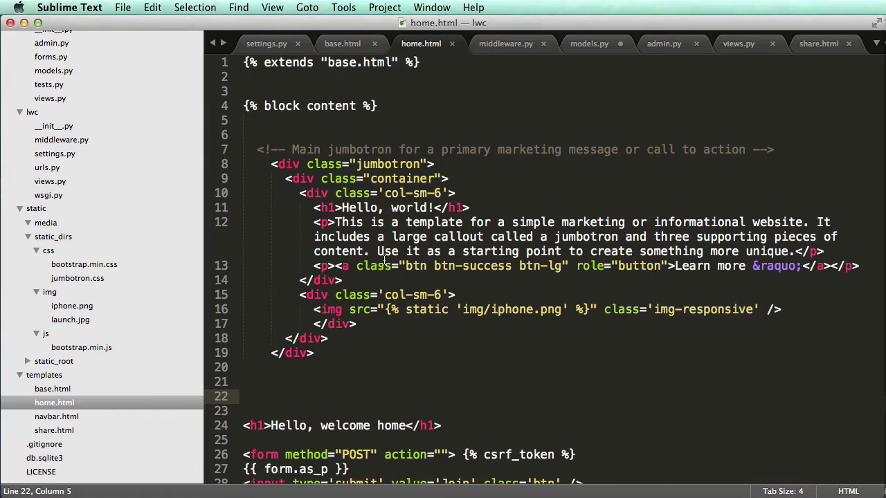
{"action": "double_click", "coordinate": [426, 310]}
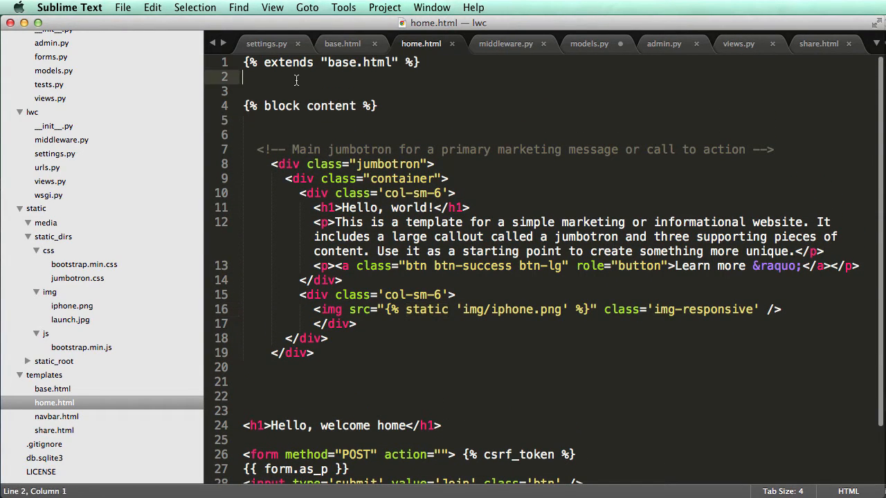
{"action": "left_click", "coordinate": [342, 43]}
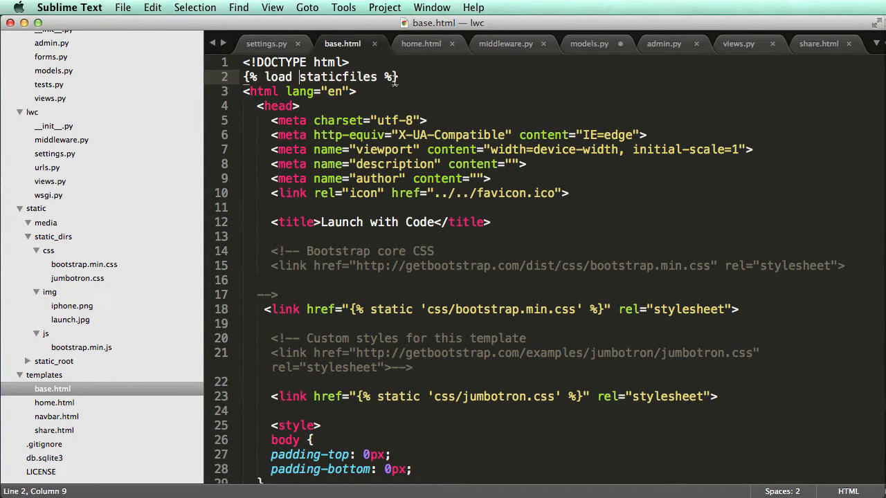
{"action": "left_click", "coordinate": [421, 43]}
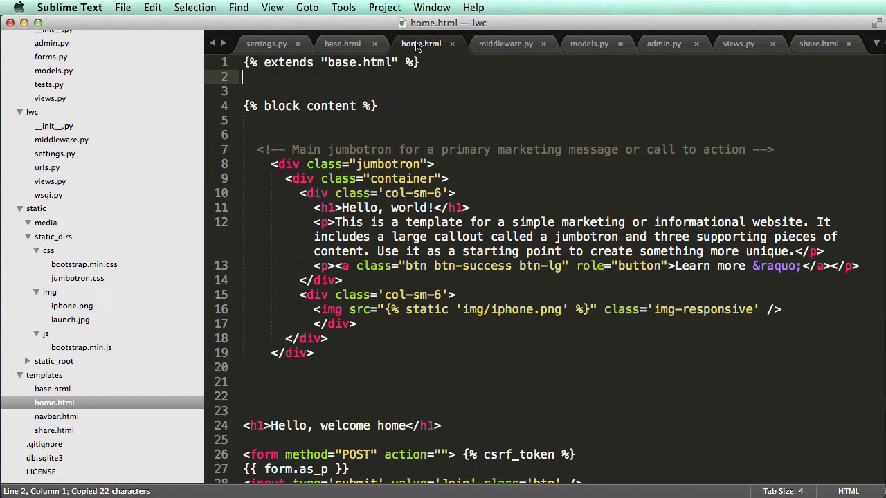
{"action": "type", "text": "{% load staticfiles %}"}
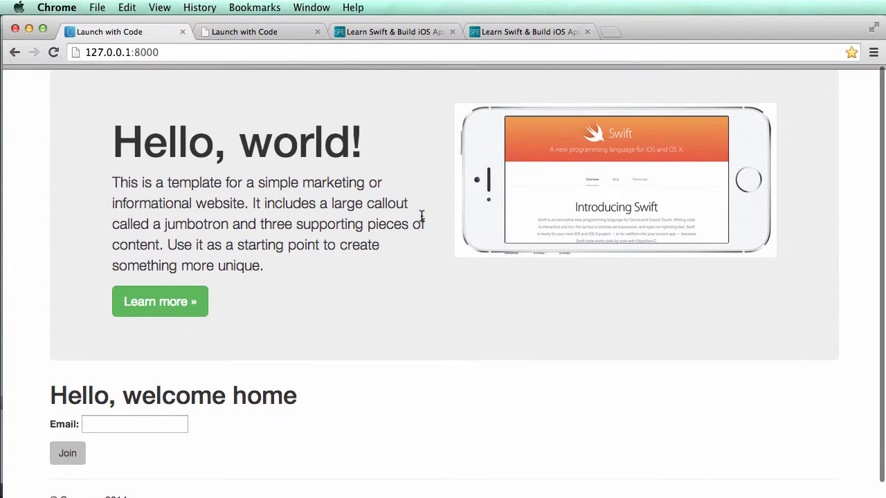
Edit the <div class="container"> wrapper around {% block content %} in base.html and reload localhost
{"action": "scroll", "scroll_direction": "down", "scroll_amount": 3}
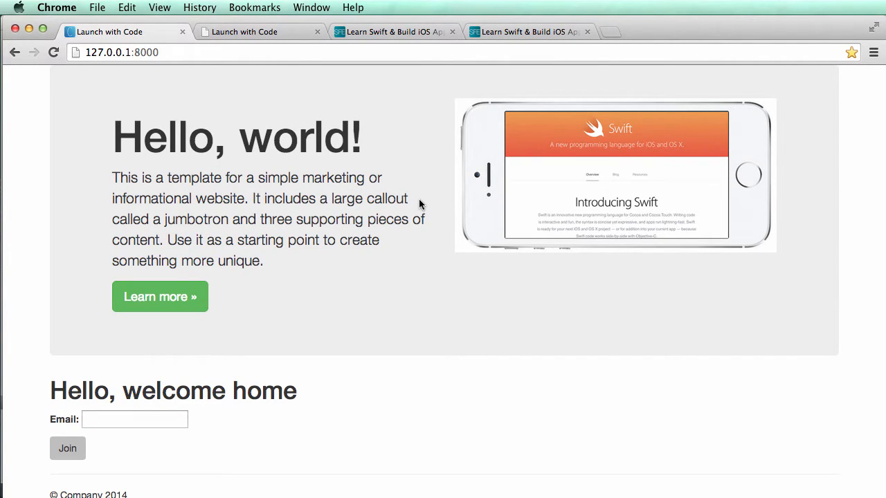
{"action": "mouse_move", "coordinate": [394, 32]}
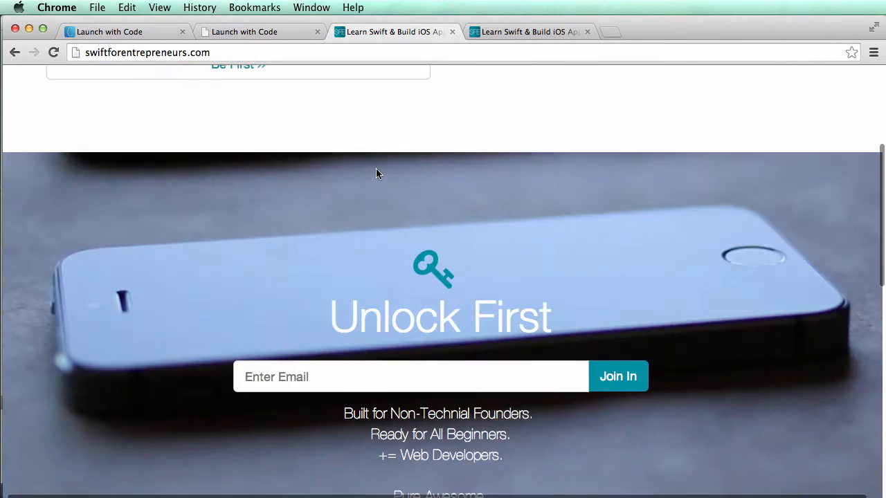
{"action": "left_click", "coordinate": [125, 31]}
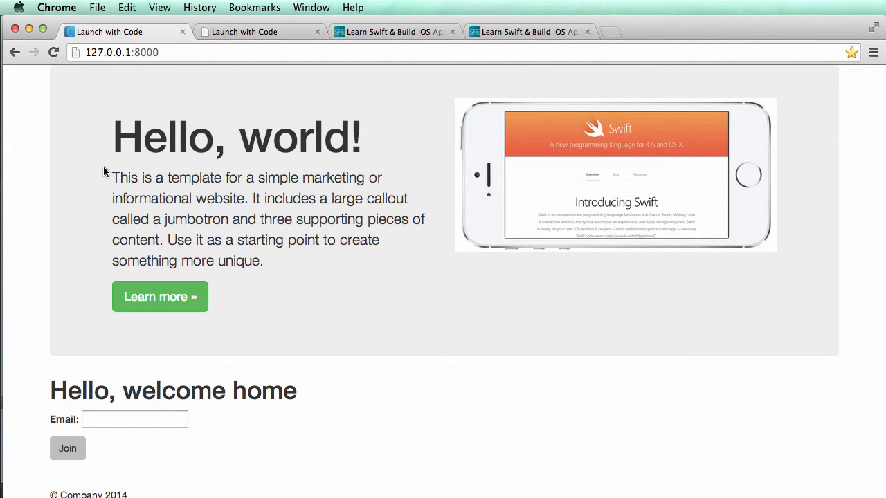
{"action": "mouse_move", "coordinate": [792, 219]}
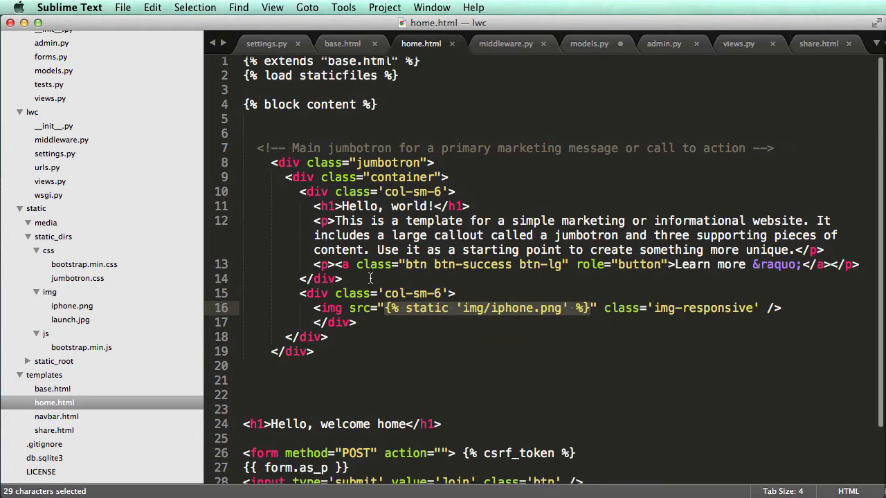
{"action": "left_click", "coordinate": [342, 43]}
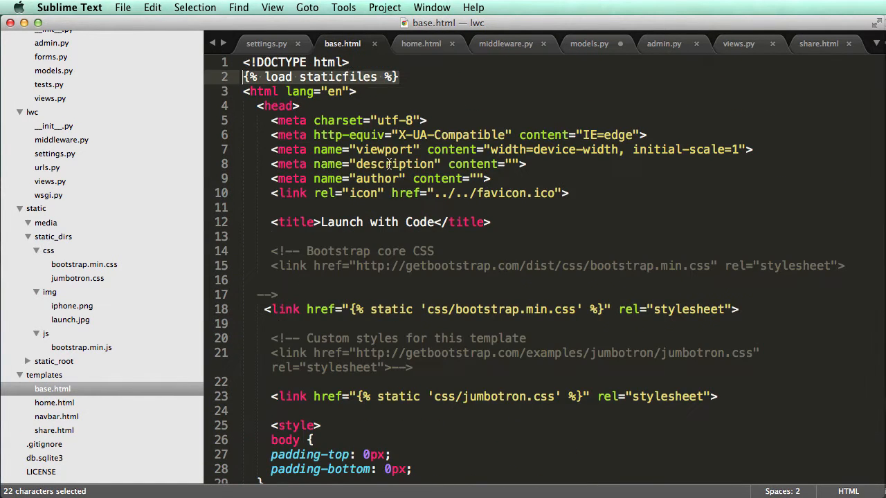
{"action": "scroll", "scroll_direction": "down", "scroll_amount": 3}
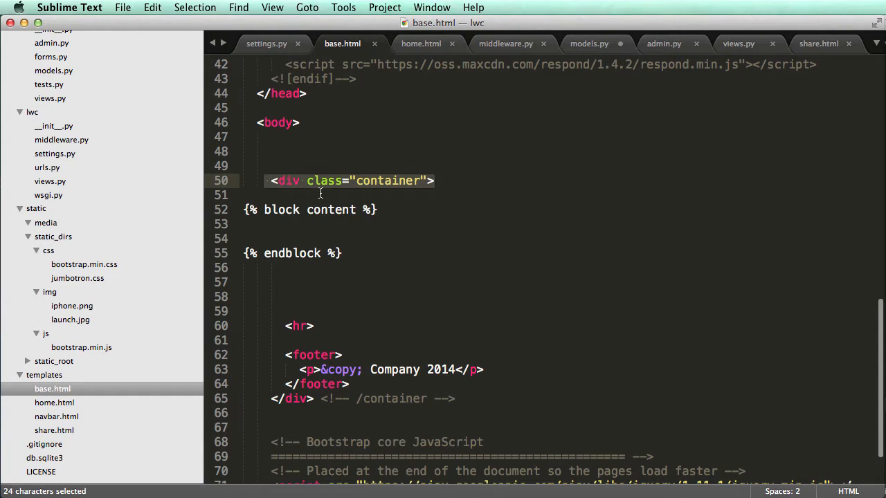
{"action": "left_click", "coordinate": [285, 193]}
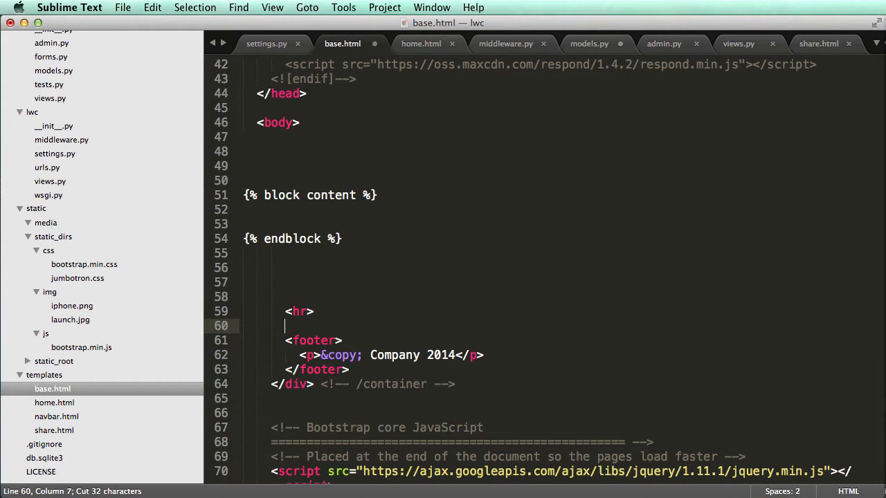
{"action": "type", "text": "<div class=\"container\">"}
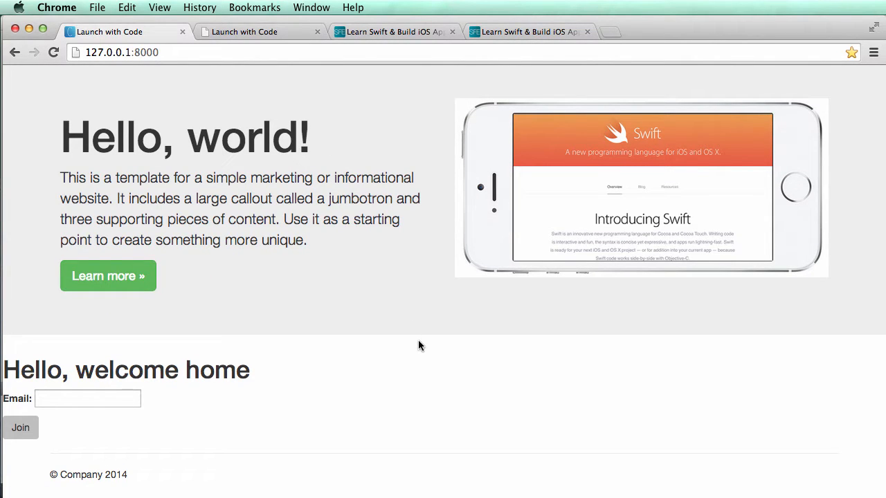
{"action": "mouse_move", "coordinate": [678, 144]}
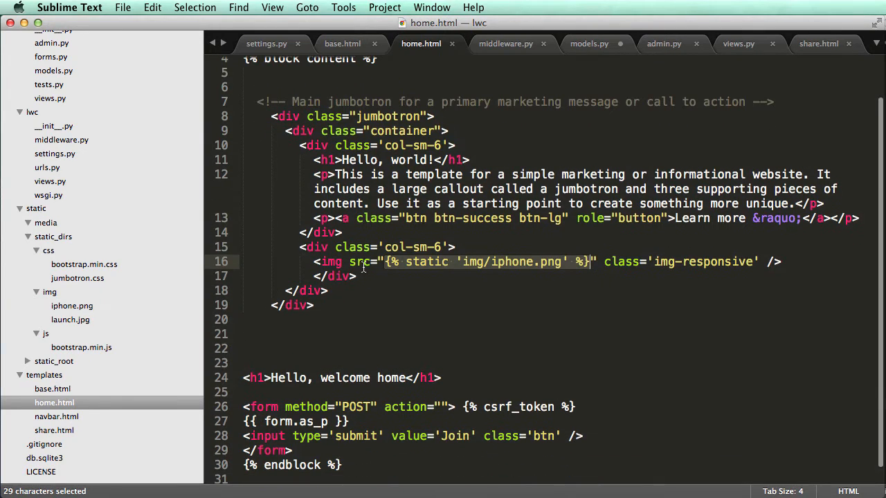
Wrap the h1 and form in <div class='container' style='text-align:center;'> … </div> in home.html
{"action": "type", "text": "<div"}
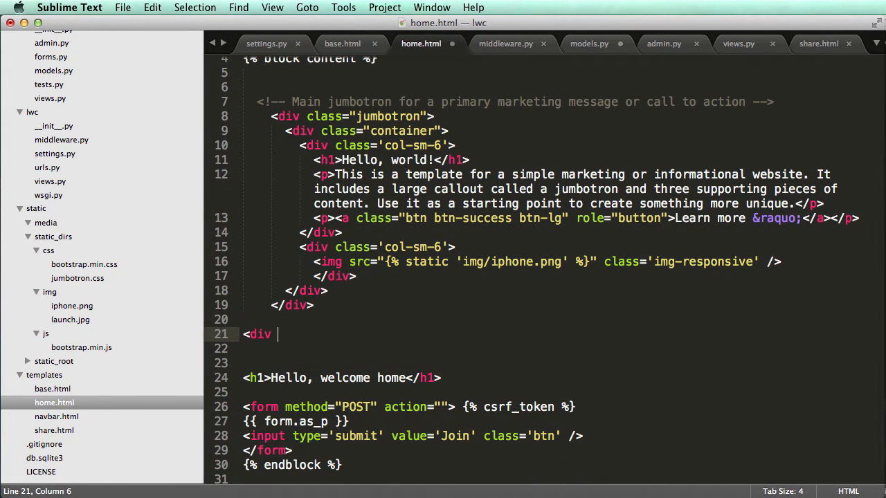
{"action": "type", "text": "class='co'"}
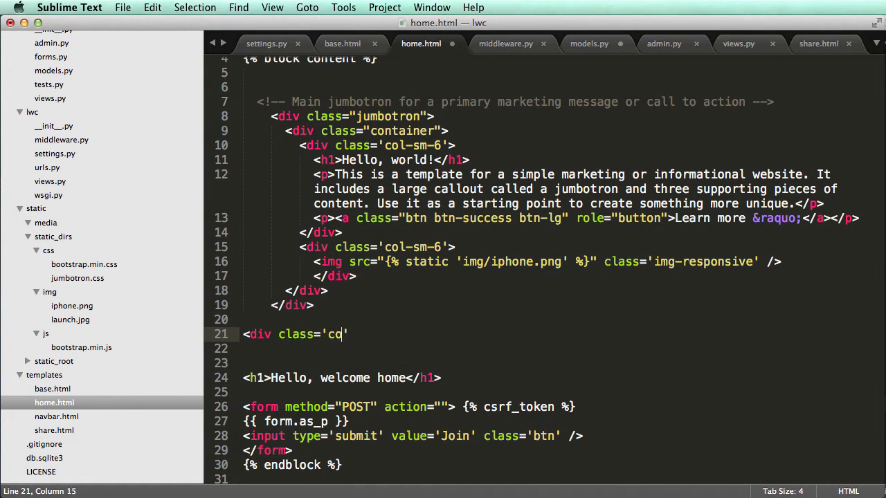
{"action": "type", "text": "ntainer"}
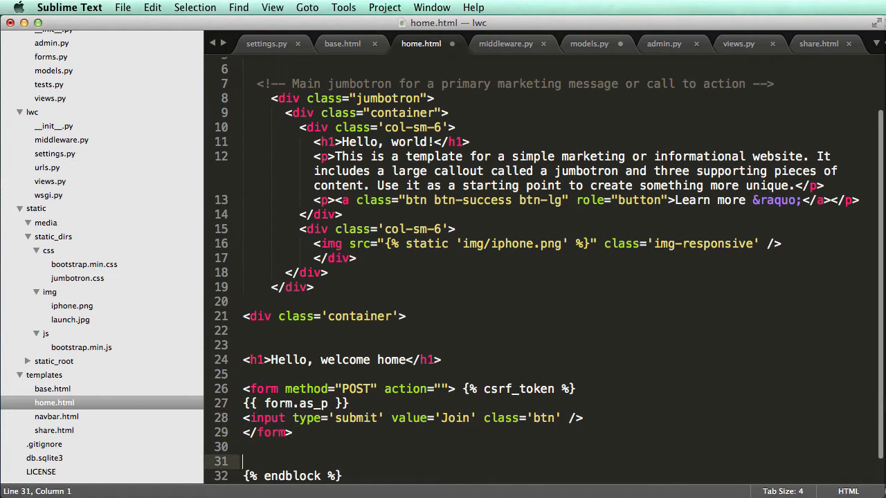
{"action": "type", "text": "</div>"}
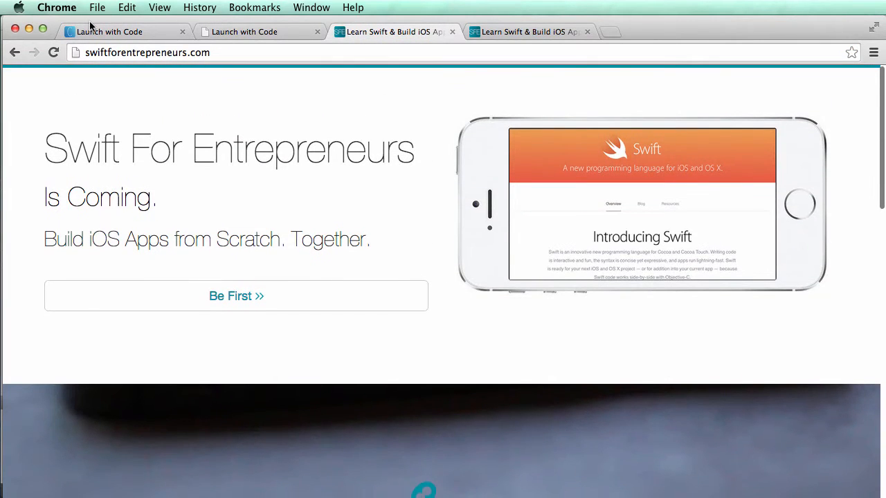
{"action": "scroll", "scroll_direction": "down", "scroll_amount": 3}
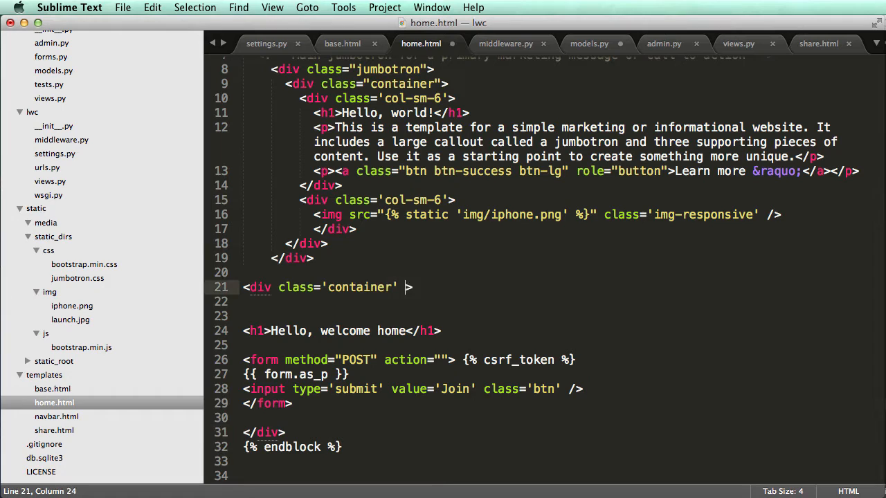
{"action": "type", "text": "style='text'"}
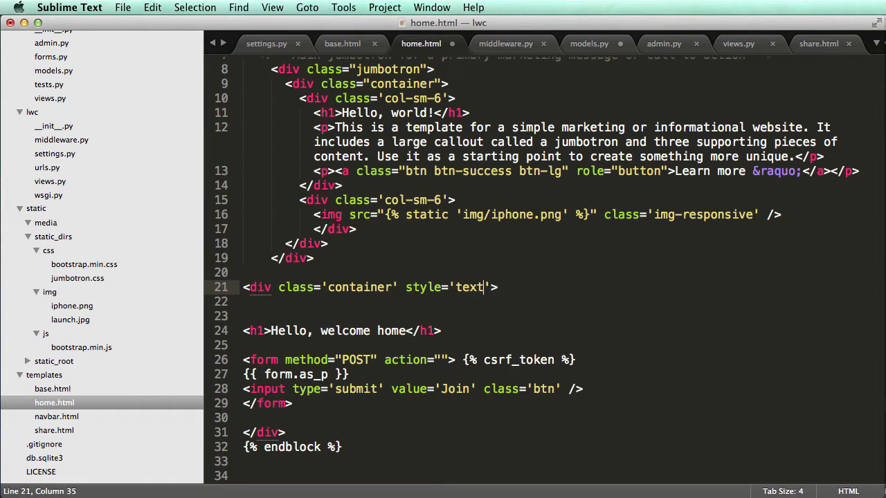
{"action": "type", "text": "-aligne:"}
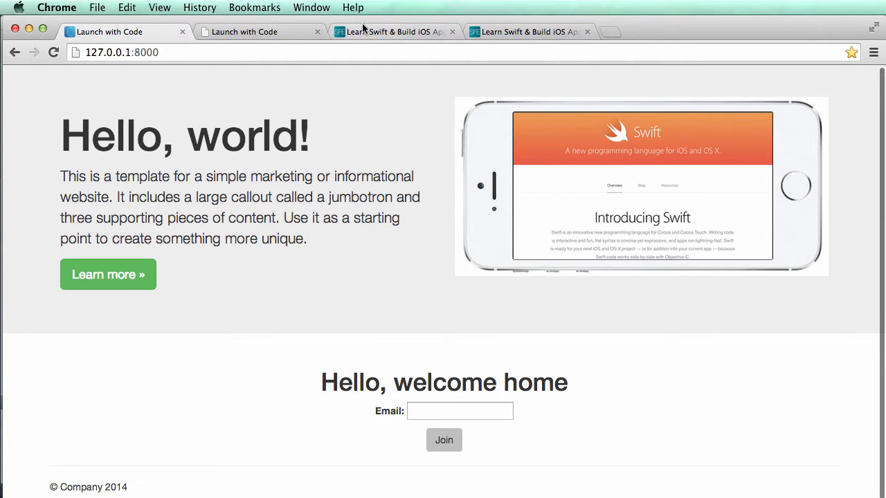
{"action": "mouse_move", "coordinate": [396, 263]}
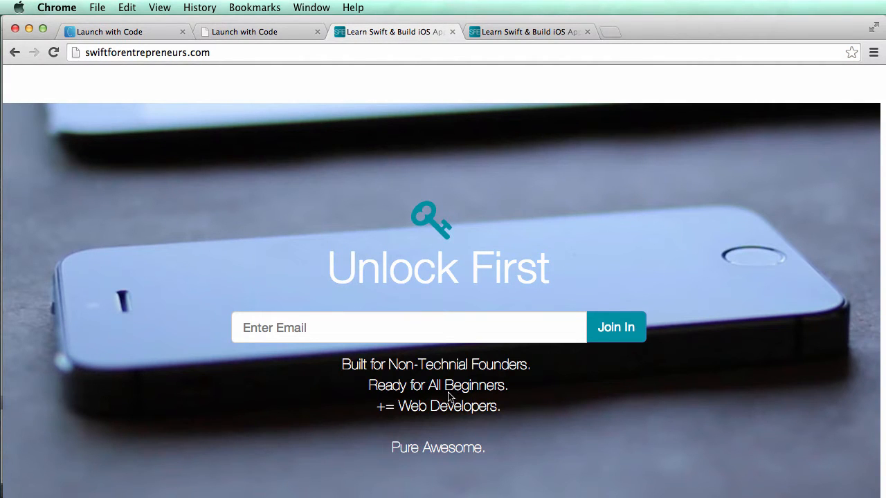
Browse the swiftforentrepreneurs.com invite-friends page, then switch to the localhost share tab
{"action": "scroll", "scroll_direction": "down", "scroll_amount": 3}
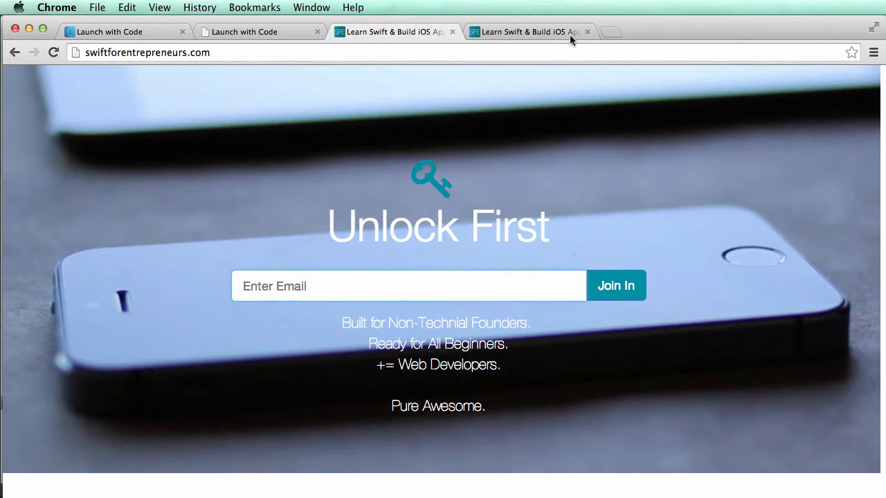
{"action": "left_click", "coordinate": [614, 285]}
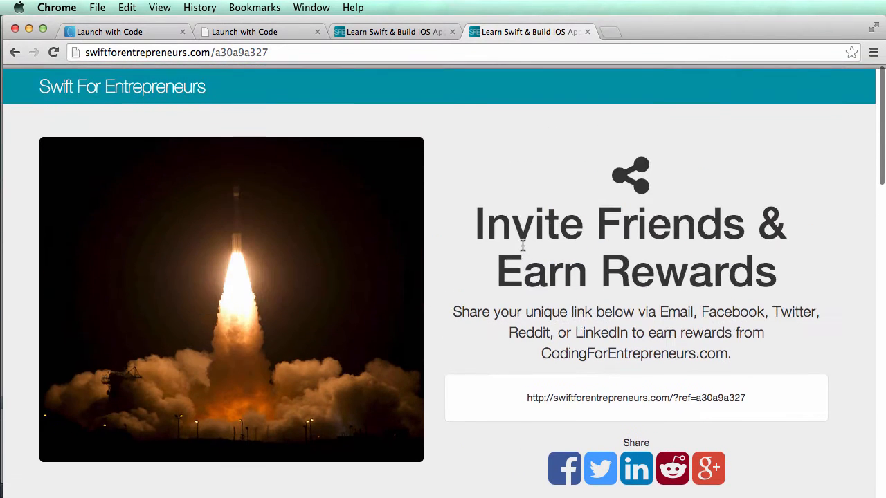
{"action": "left_click", "coordinate": [390, 32]}
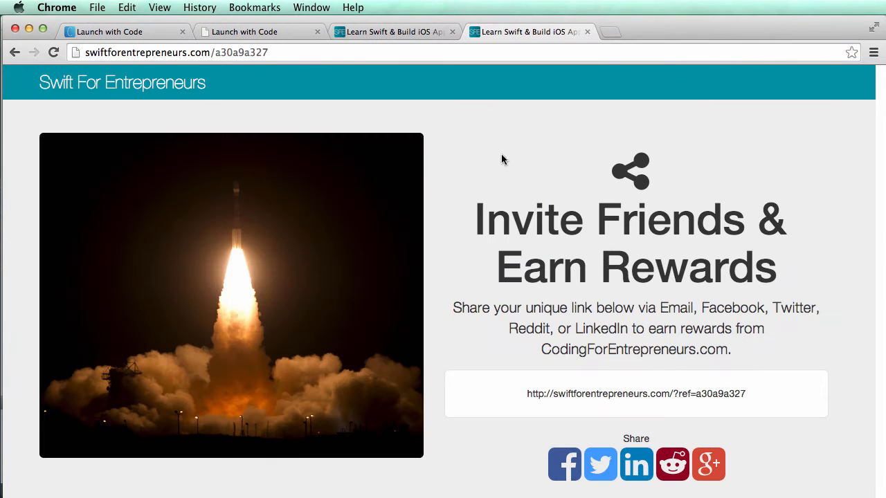
{"action": "left_click", "coordinate": [111, 30]}
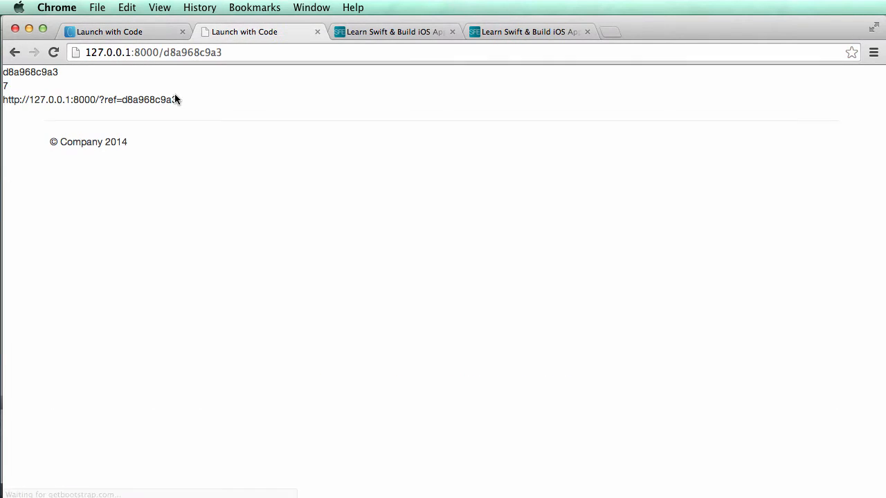
Start a style='background-color: white;' attribute on the jumbotron div and compare with the reference landing page
{"action": "left_click", "coordinate": [124, 32]}
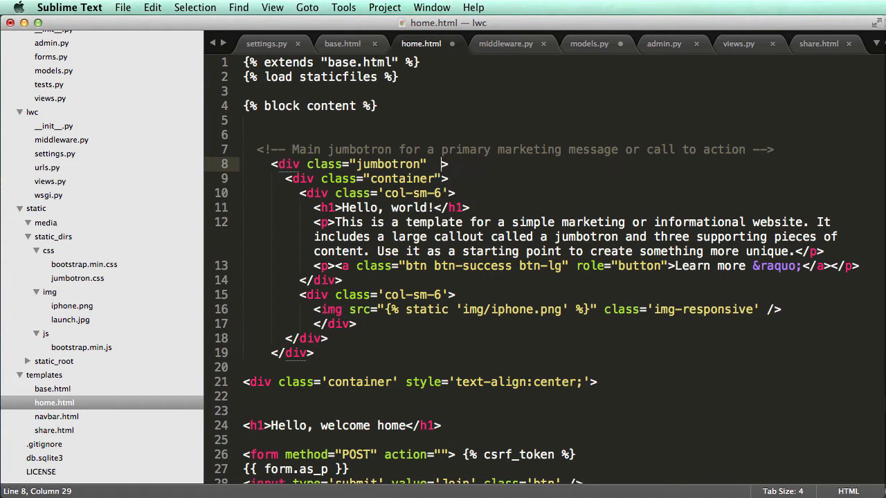
{"action": "type", "text": "style='b'"}
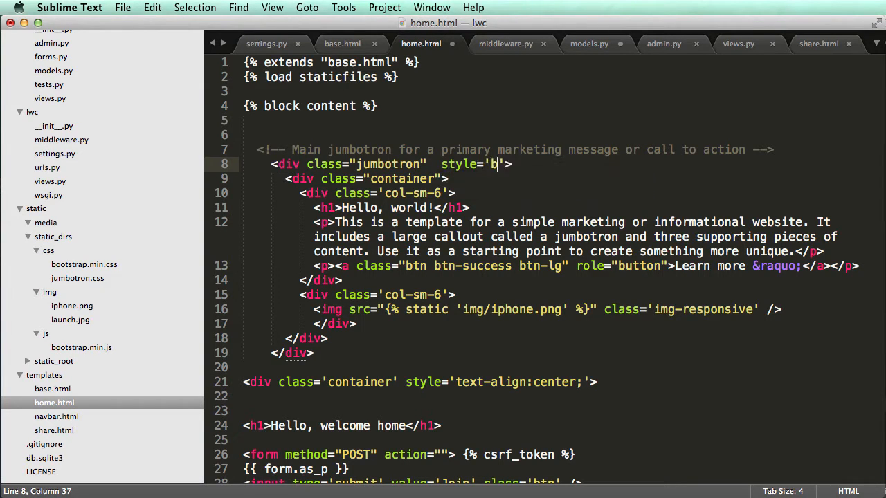
{"action": "type", "text": "ackground-clo"}
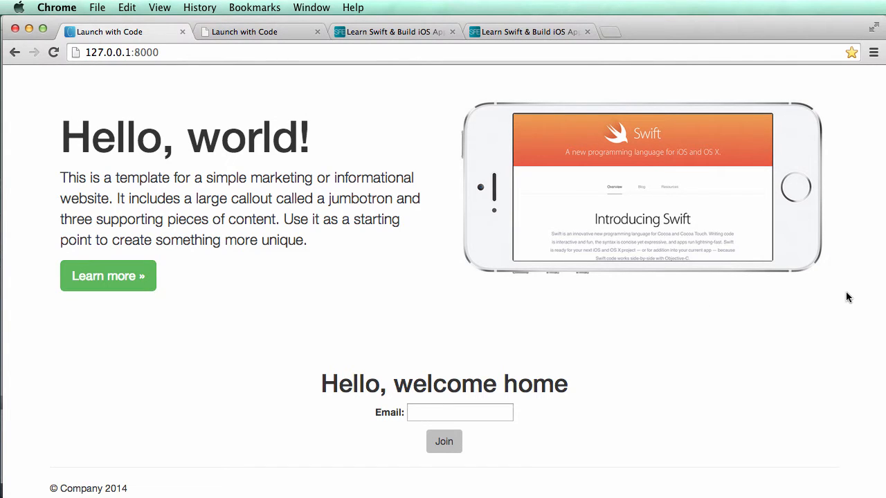
{"action": "left_click", "coordinate": [390, 32]}
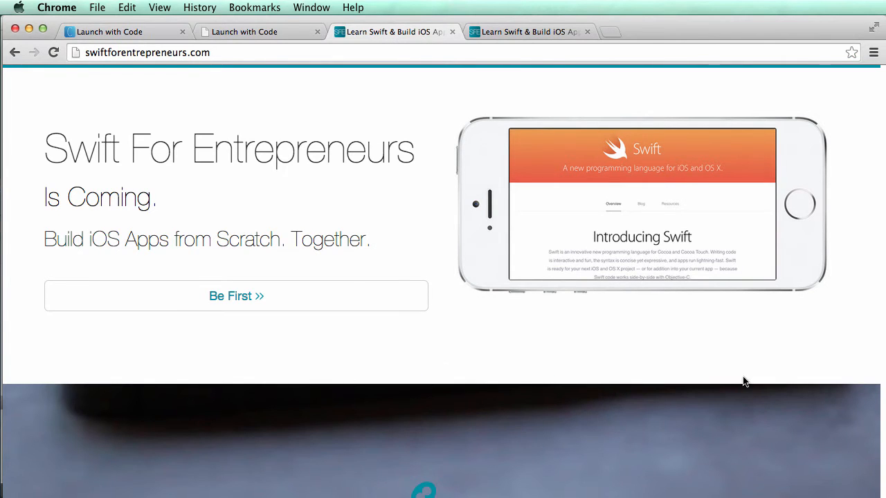
Insert an <hr/> tag above the h1 inside the centred container in home.html
{"action": "scroll", "scroll_direction": "down", "scroll_amount": 3}
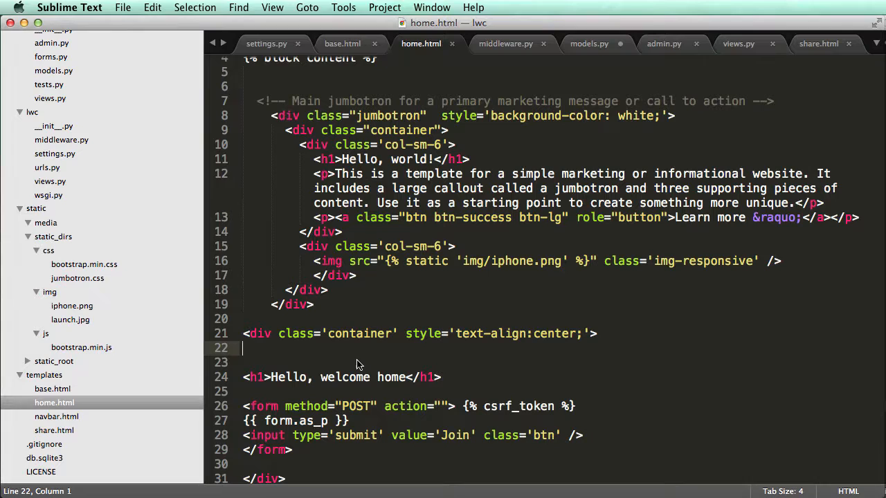
{"action": "type", "text": "<"}
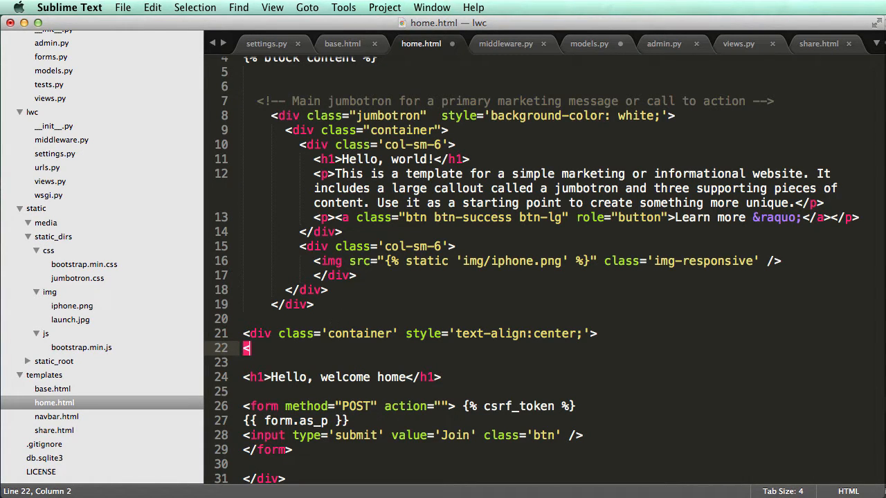
{"action": "key", "text": "backspace"}
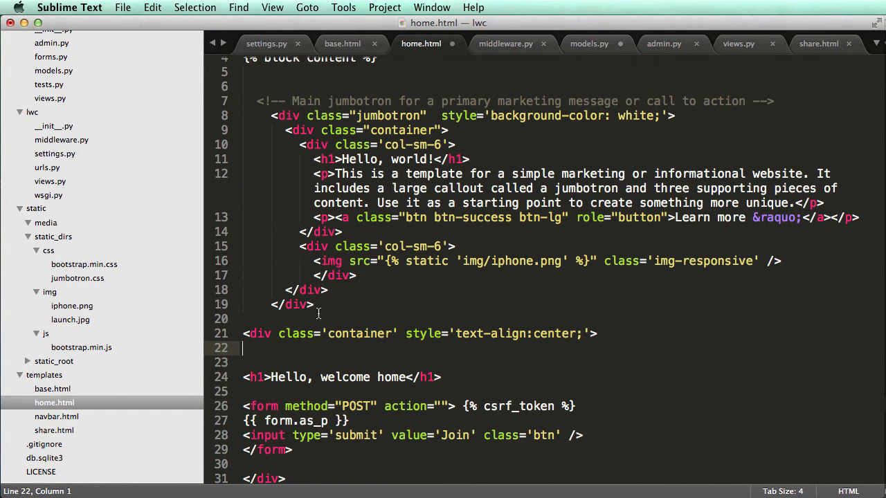
{"action": "type", "text": "<h"}
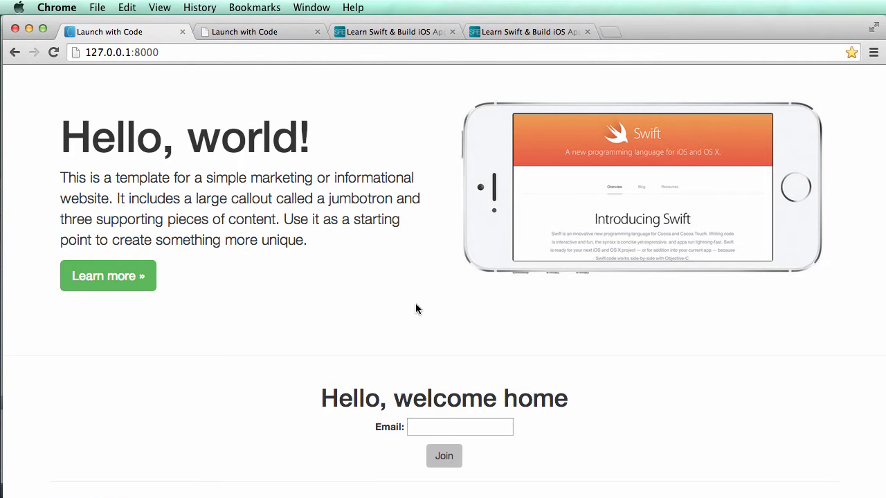
{"action": "scroll", "scroll_direction": "down", "scroll_amount": 3}
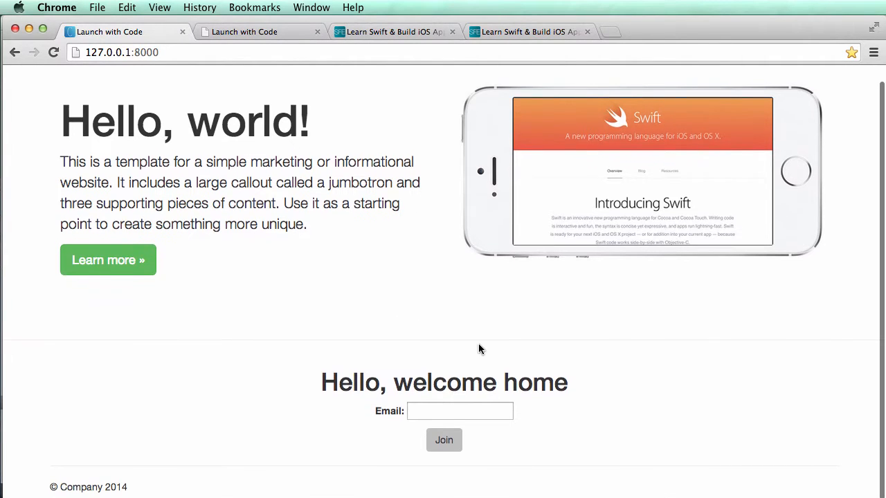
{"action": "key", "text": "cmd+tab"}
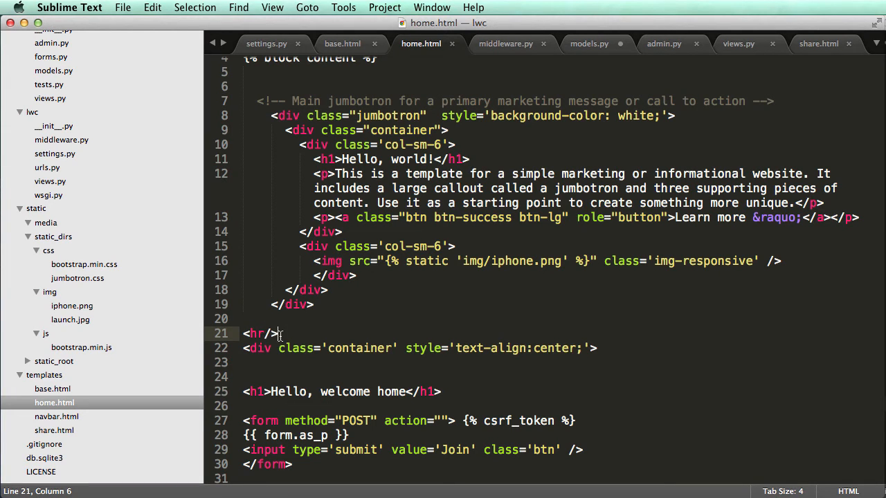
{"action": "mouse_move", "coordinate": [331, 362]}
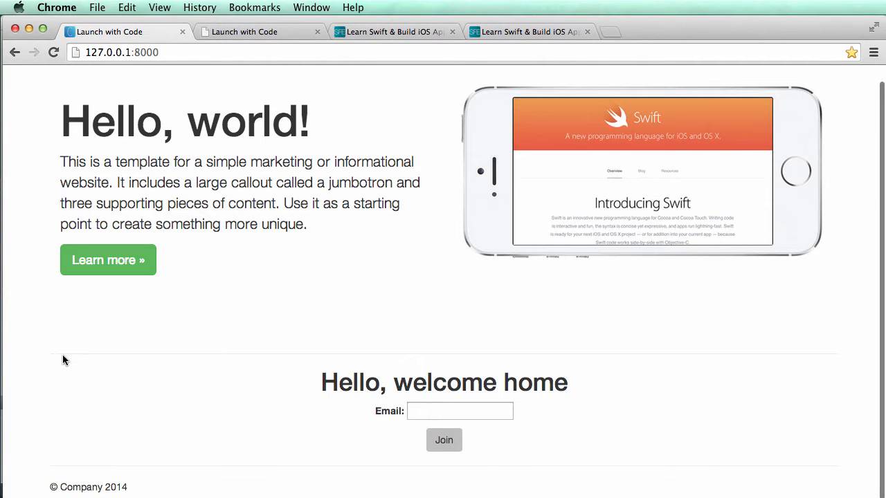
{"action": "mouse_move", "coordinate": [479, 357]}
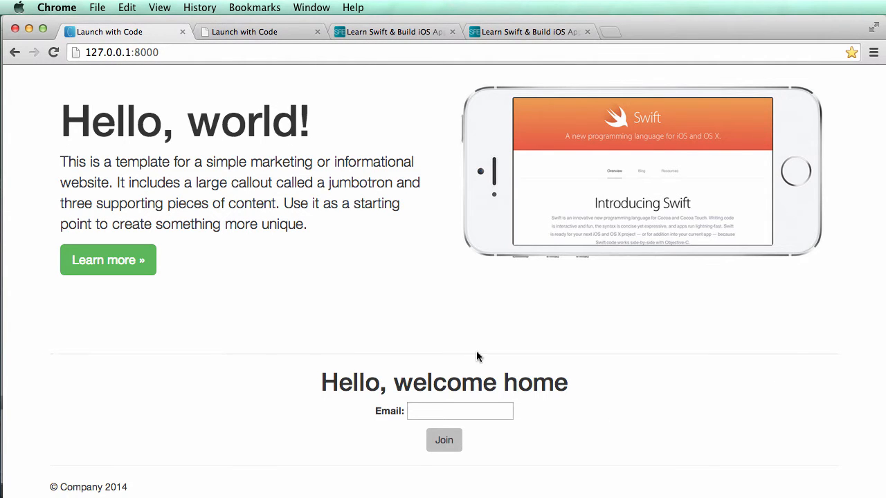
{"action": "mouse_move", "coordinate": [580, 386]}
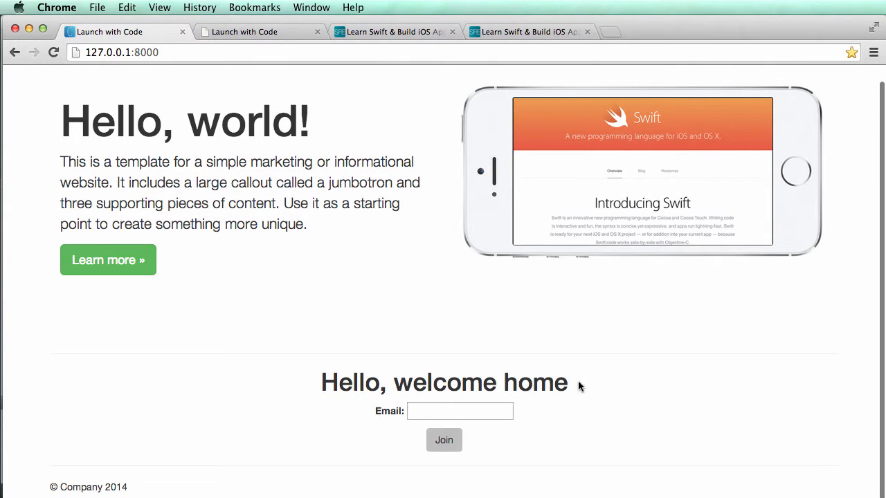
{"action": "mouse_move", "coordinate": [628, 404]}
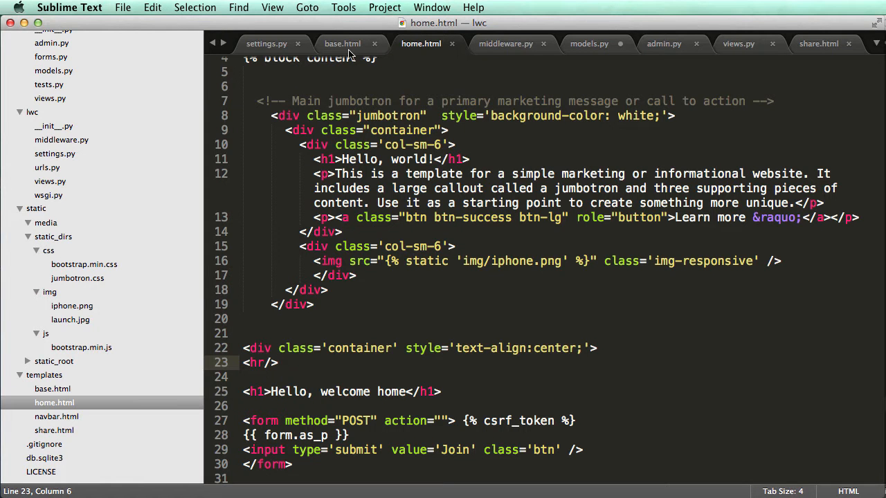
Paste home.html's jumbotron into share.html and delete its white background style attribute
{"action": "left_click", "coordinate": [54, 428]}
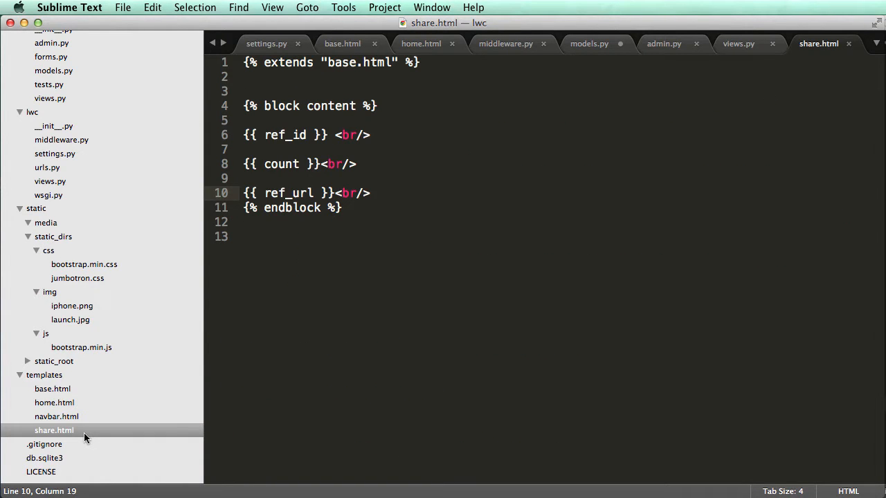
{"action": "left_click", "coordinate": [421, 43]}
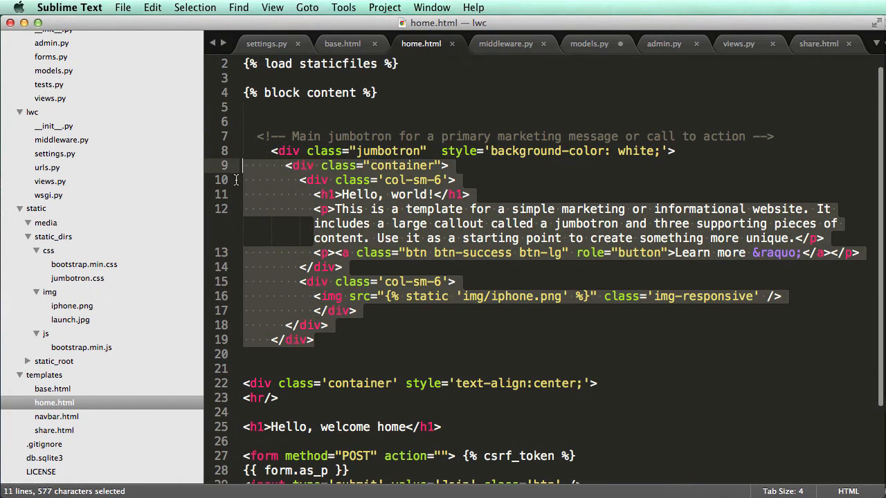
{"action": "left_click", "coordinate": [819, 43]}
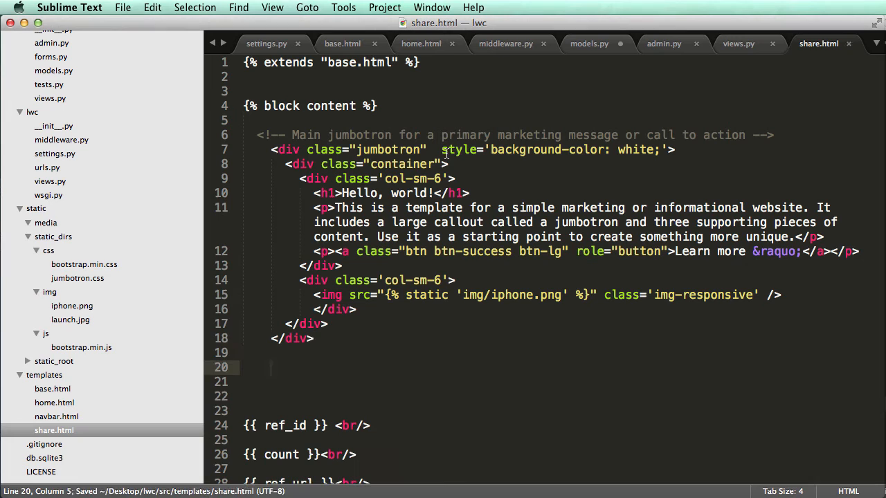
{"action": "left_click_drag", "start_coordinate": [442, 149], "coordinate": [662, 149]}
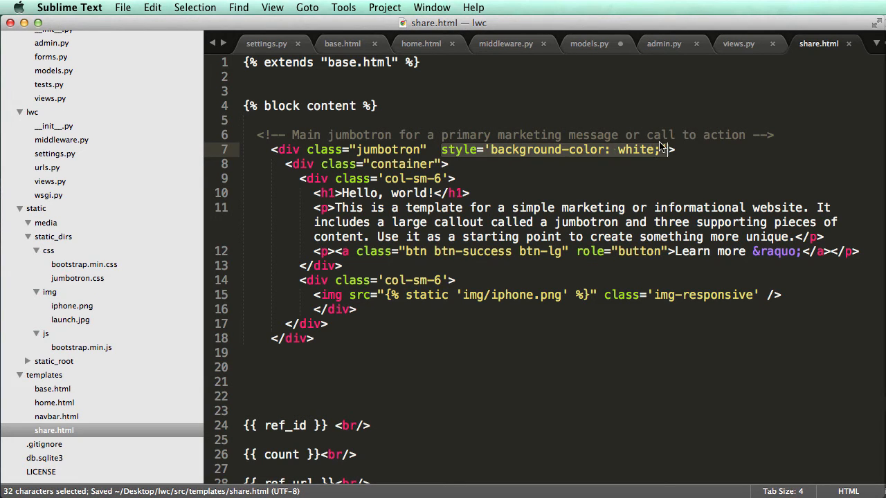
{"action": "key", "text": "delete"}
{"action": "type", "text": "<"}
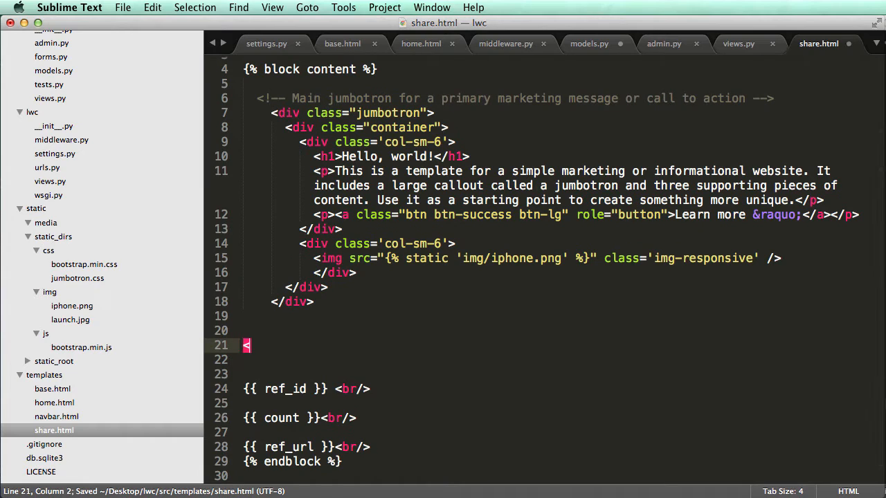
Wrap the referral ID, count and link in <div class='container'> in share.html
{"action": "type", "text": "div class"}
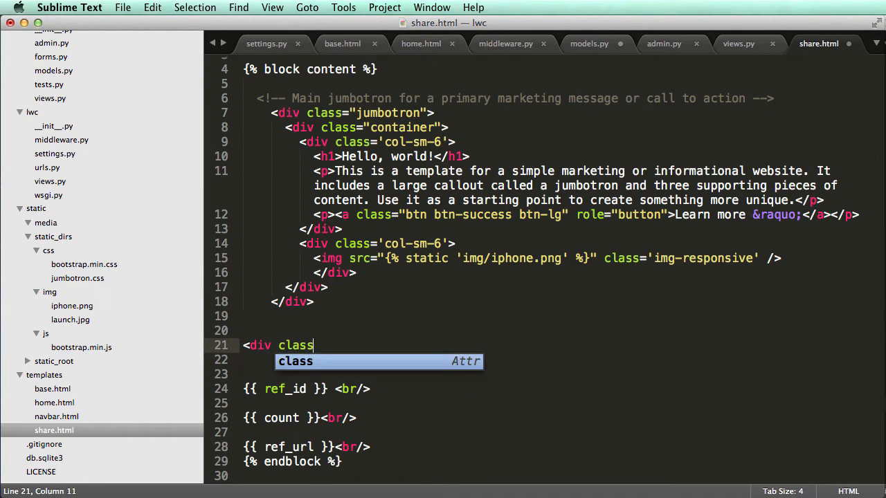
{"action": "type", "text": "='container'>"}
{"action": "type", "text": "</div>"}
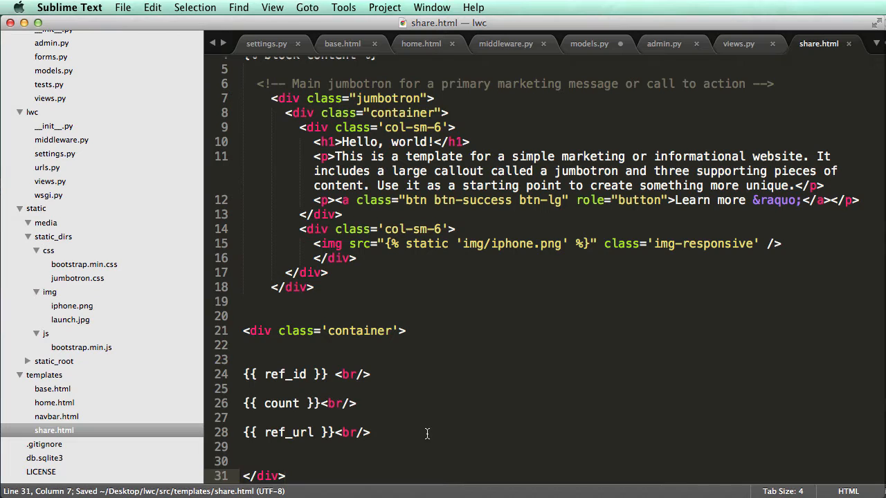
{"action": "double_click", "coordinate": [358, 331]}
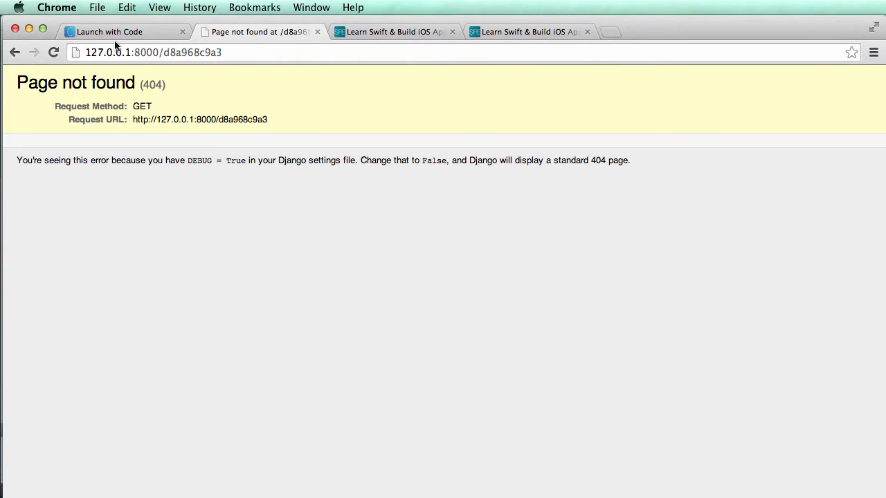
Add {% load staticfiles %} under the extends tag in share.html after checking the error
{"action": "key", "text": "cmd+tab"}
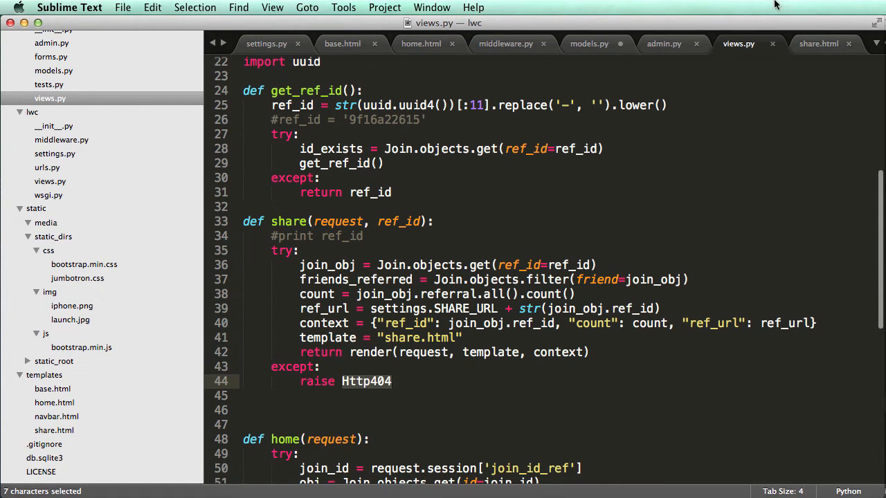
{"action": "left_click", "coordinate": [819, 42]}
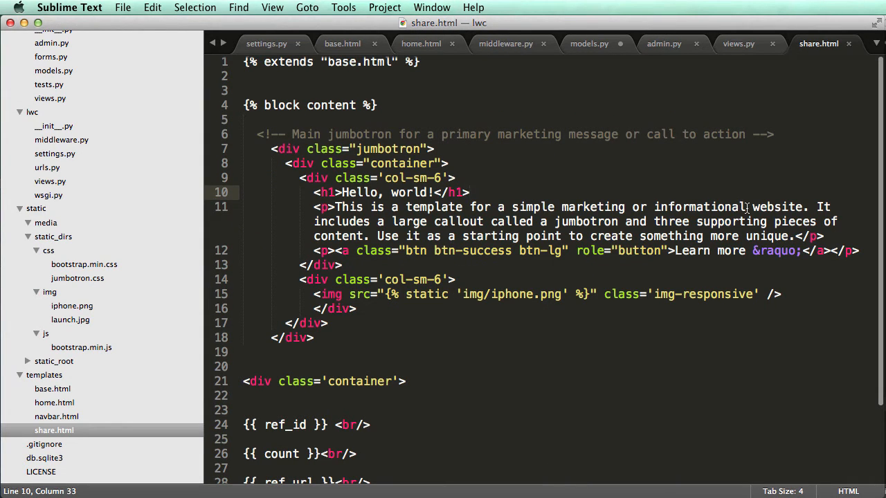
{"action": "double_click", "coordinate": [427, 293]}
{"action": "type", "text": "{"}
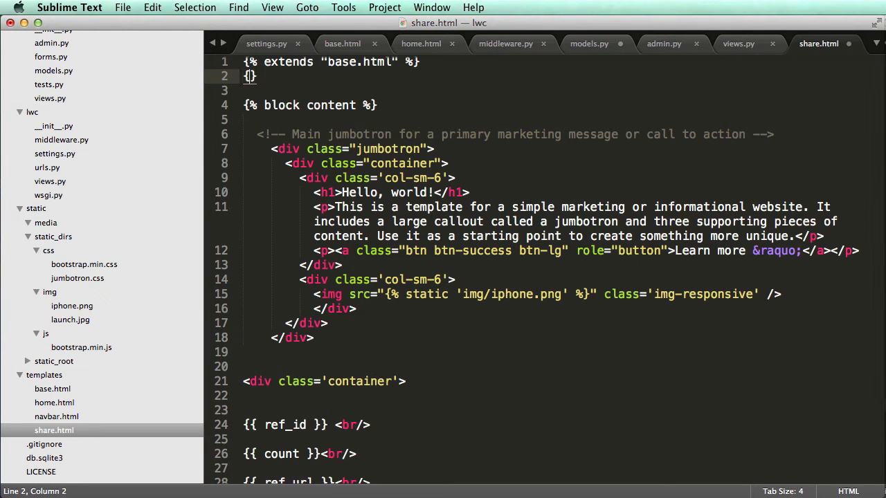
{"action": "type", "text": "% load s"}
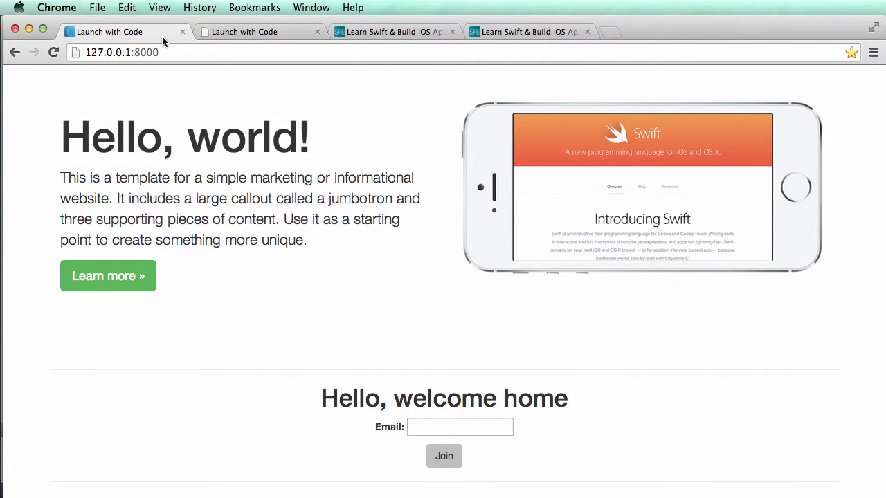
{"action": "left_click", "coordinate": [260, 32]}
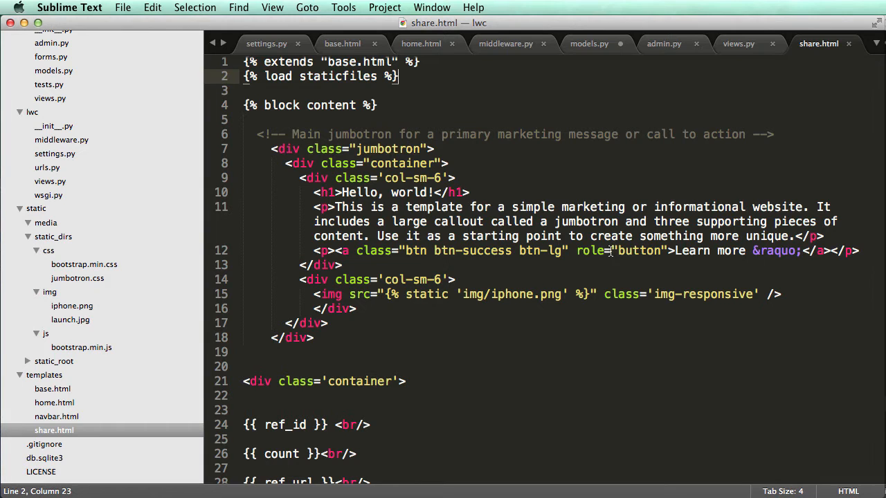
Swap the image to img/launch.jpg with pull-left on the image column and pull-right on the text column
{"action": "double_click", "coordinate": [510, 293]}
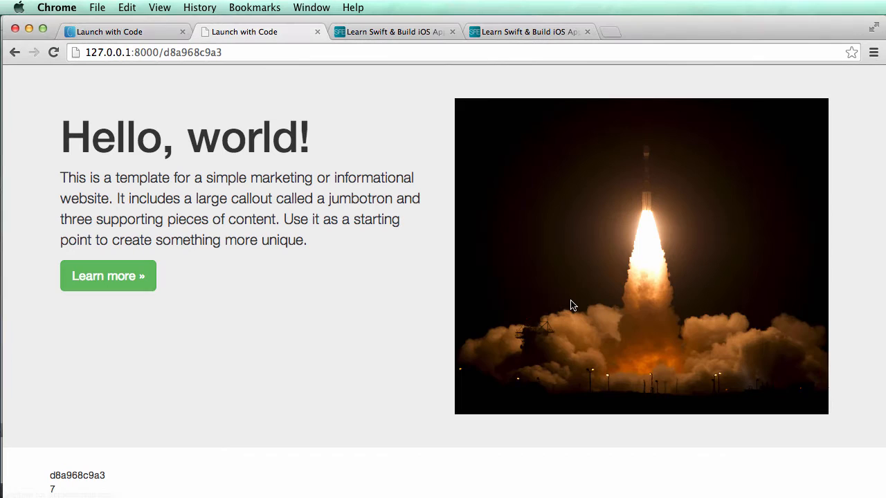
{"action": "mouse_move", "coordinate": [680, 210]}
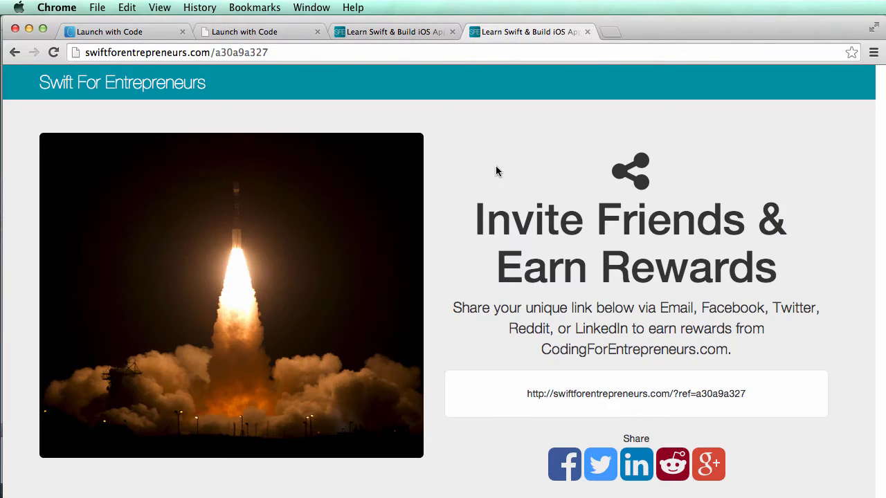
{"action": "left_click", "coordinate": [260, 32]}
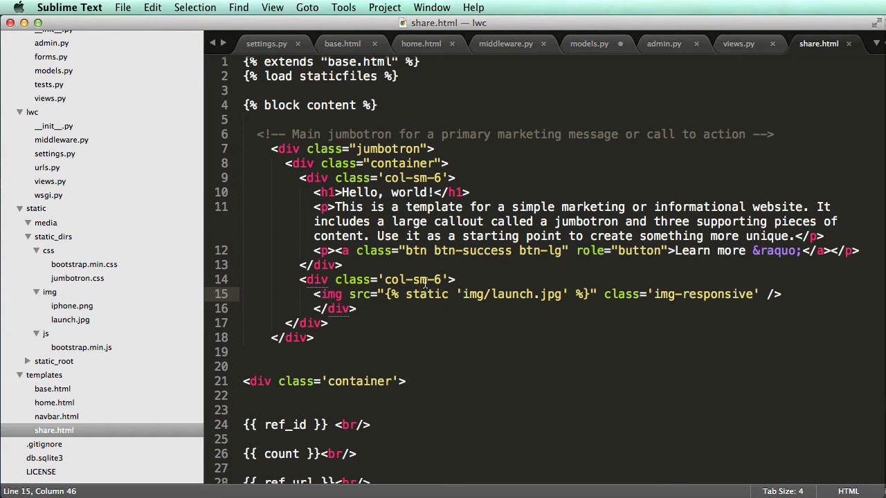
{"action": "type", "text": "pull"}
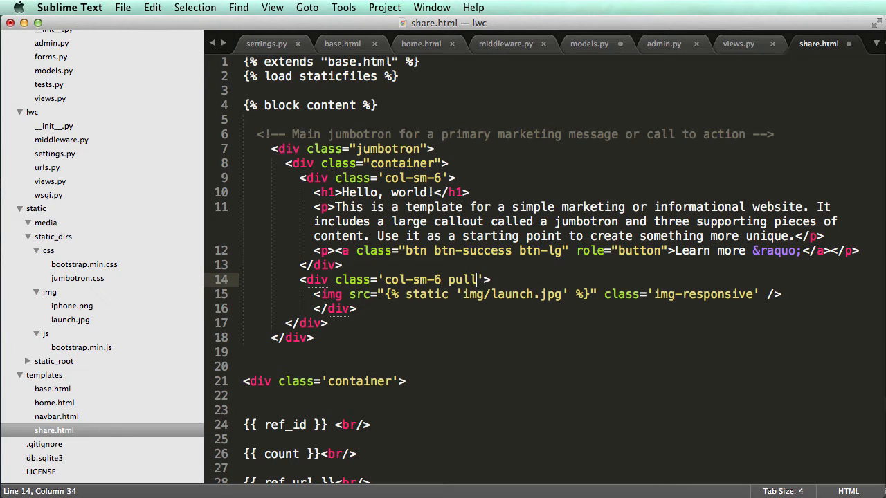
{"action": "type", "text": "-left"}
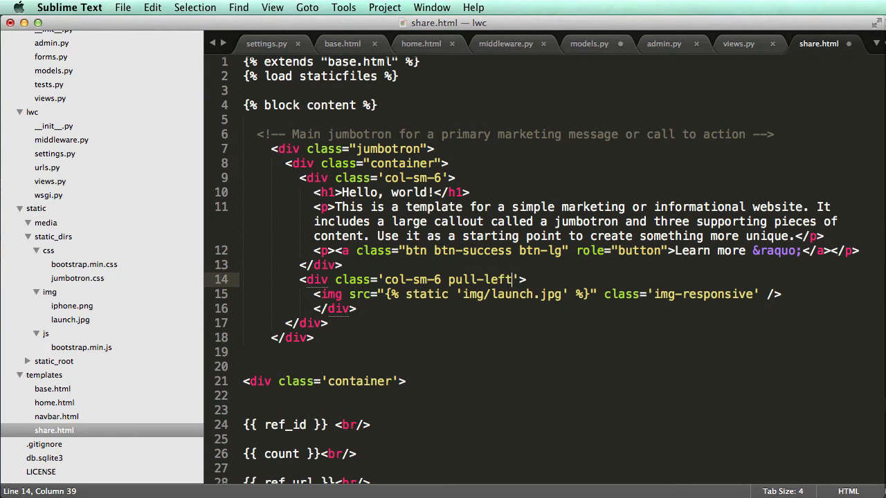
{"action": "left_click", "coordinate": [125, 30]}
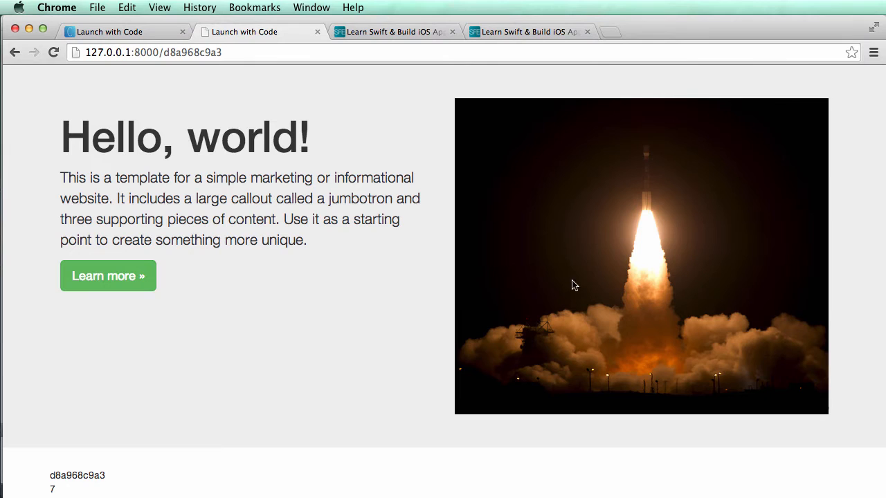
{"action": "mouse_move", "coordinate": [566, 271]}
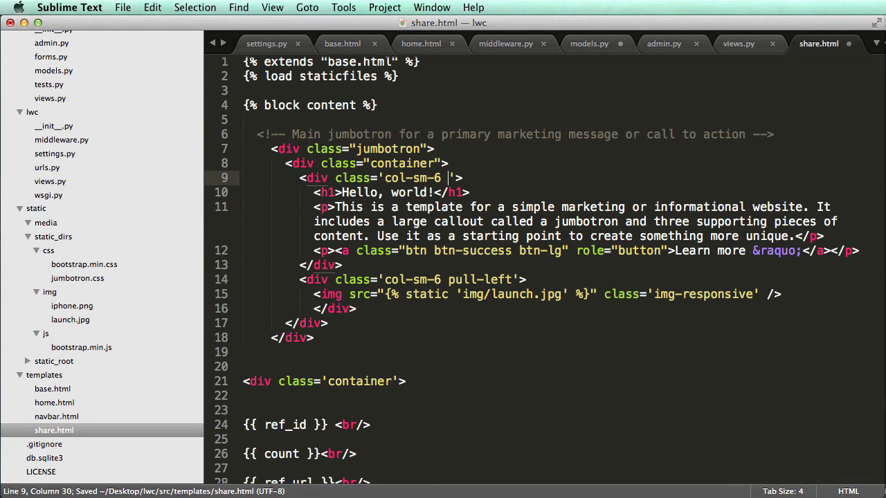
{"action": "type", "text": "pull-right"}
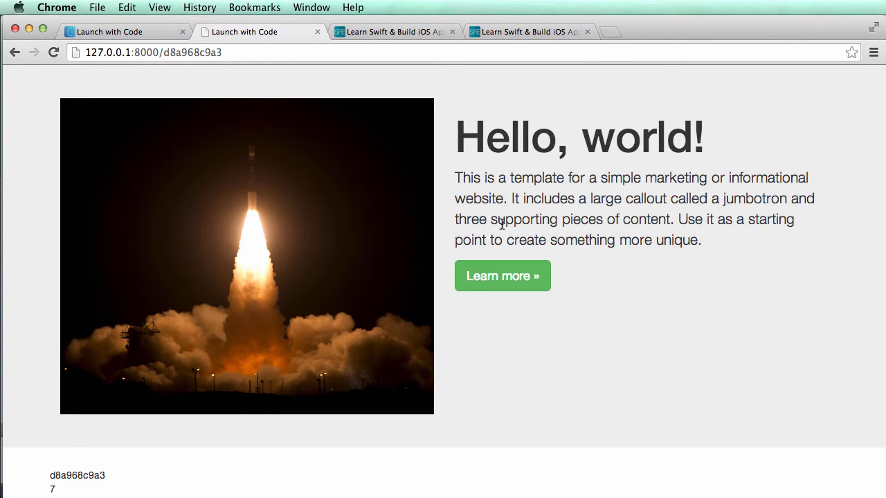
{"action": "mouse_move", "coordinate": [853, 224]}
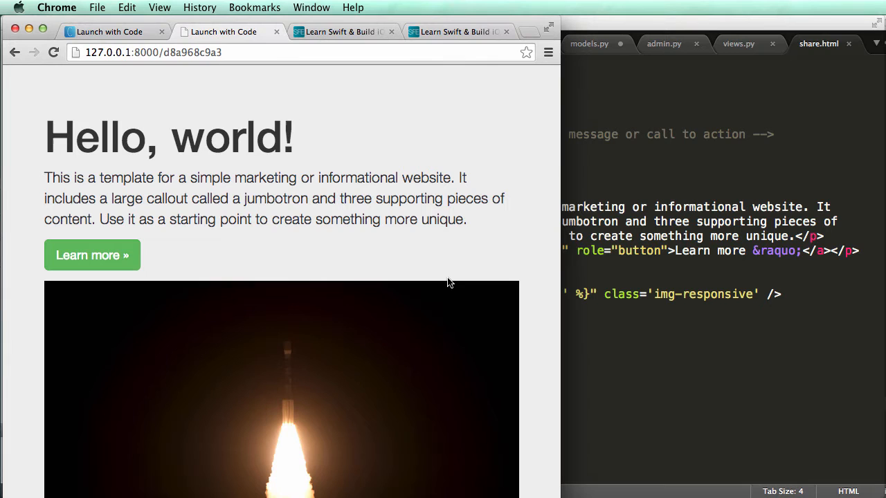
Check the share page at narrow width, then switch to the local home page tab
{"action": "scroll", "scroll_direction": "down", "scroll_amount": 3}
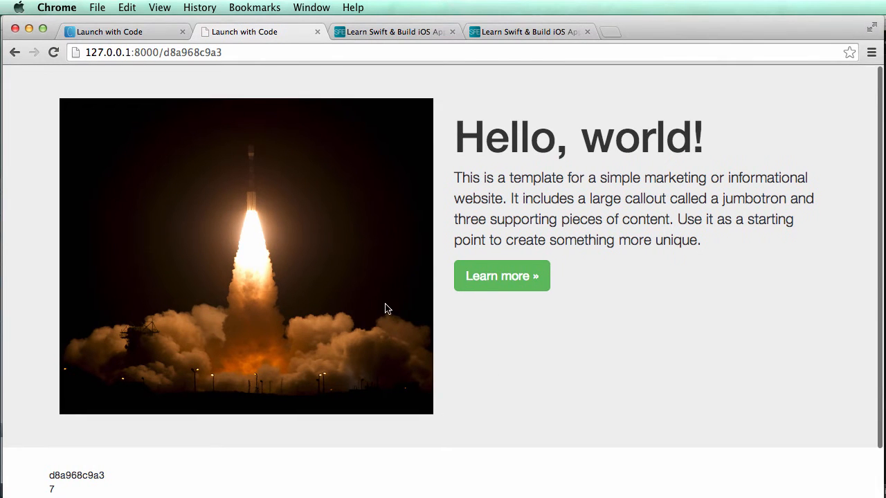
{"action": "left_click", "coordinate": [244, 31]}
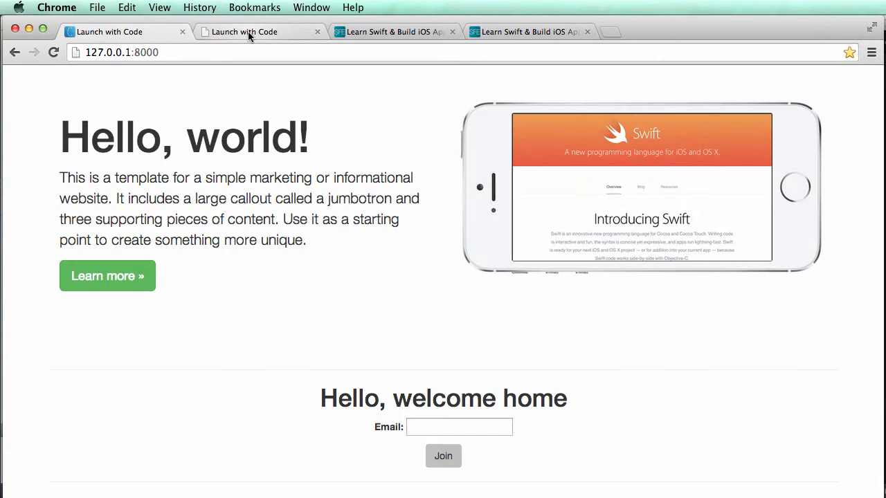
View the live Swift For Entrepreneurs invite-friends page, then start a new tab for the Bootstrap docs
{"action": "left_click", "coordinate": [125, 32]}
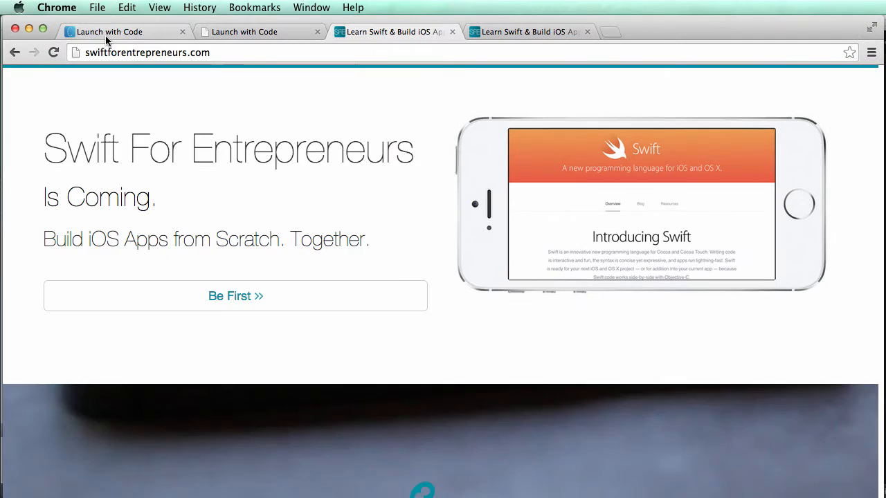
{"action": "left_click", "coordinate": [235, 296]}
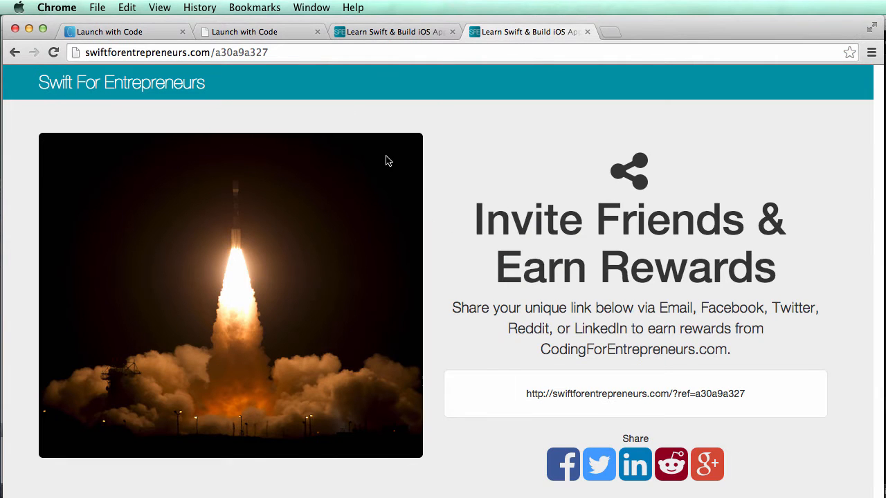
{"action": "left_click", "coordinate": [260, 30]}
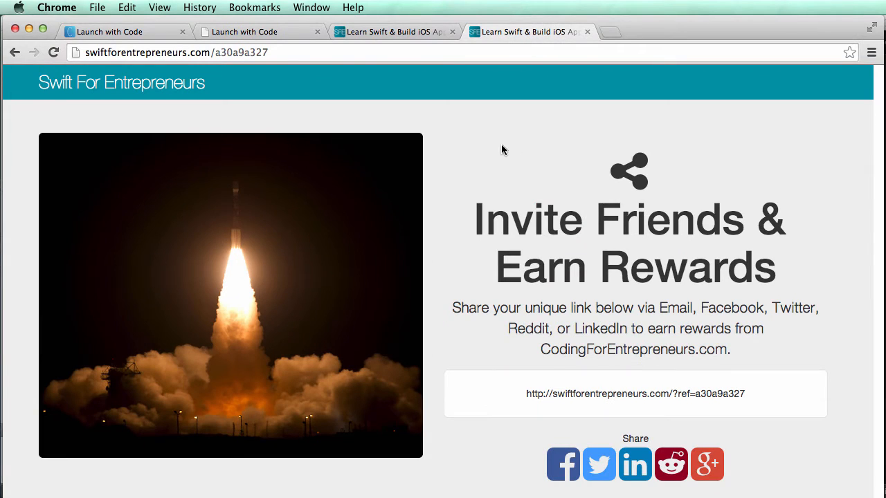
{"action": "mouse_move", "coordinate": [45, 137]}
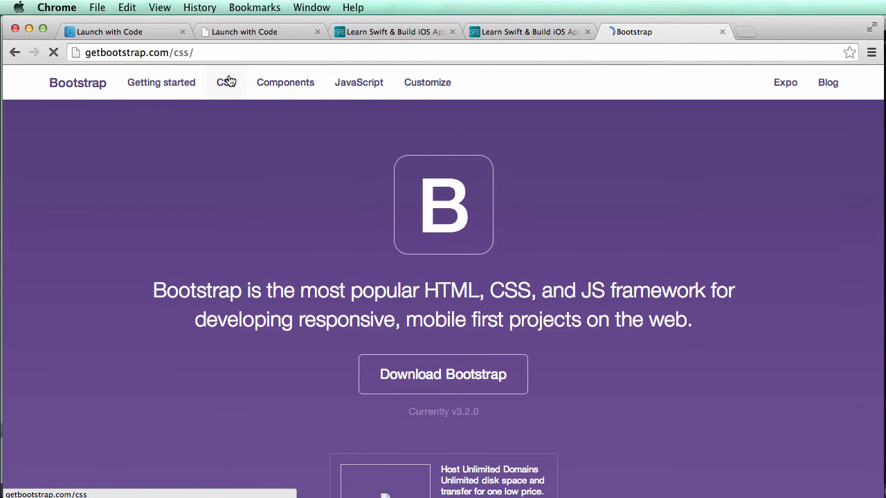
Find the image shape classes in Bootstrap's CSS docs and pick out img-rounded
{"action": "left_click", "coordinate": [225, 83]}
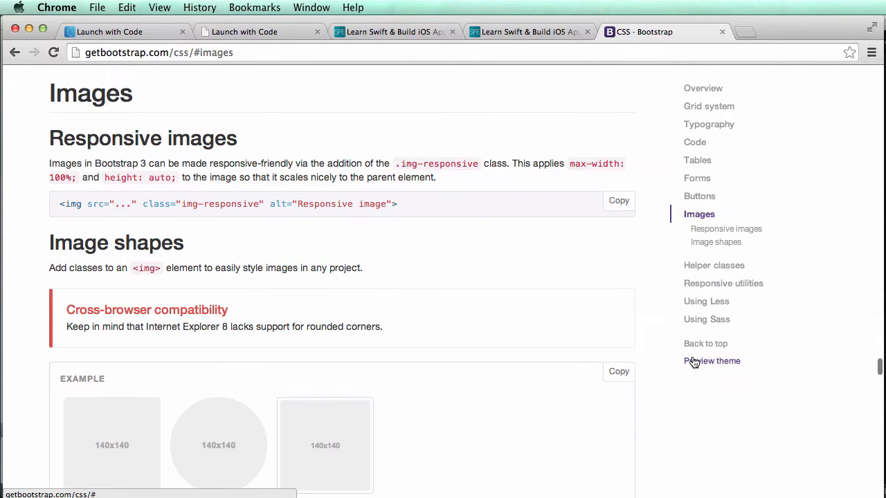
{"action": "scroll", "scroll_direction": "down", "scroll_amount": 3}
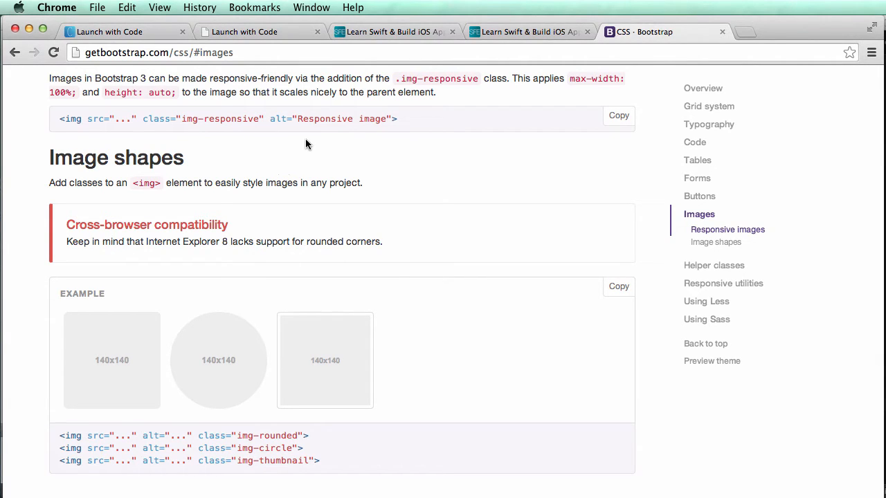
{"action": "scroll", "scroll_direction": "down", "scroll_amount": 3}
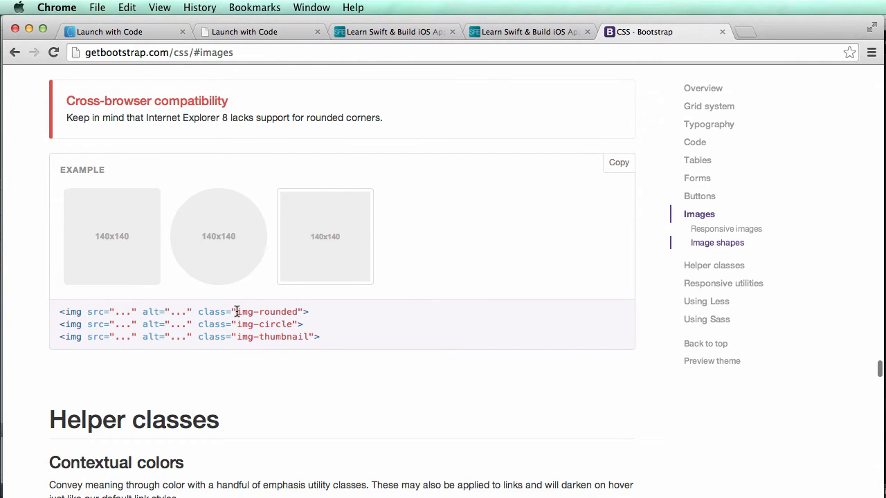
{"action": "double_click", "coordinate": [267, 311]}
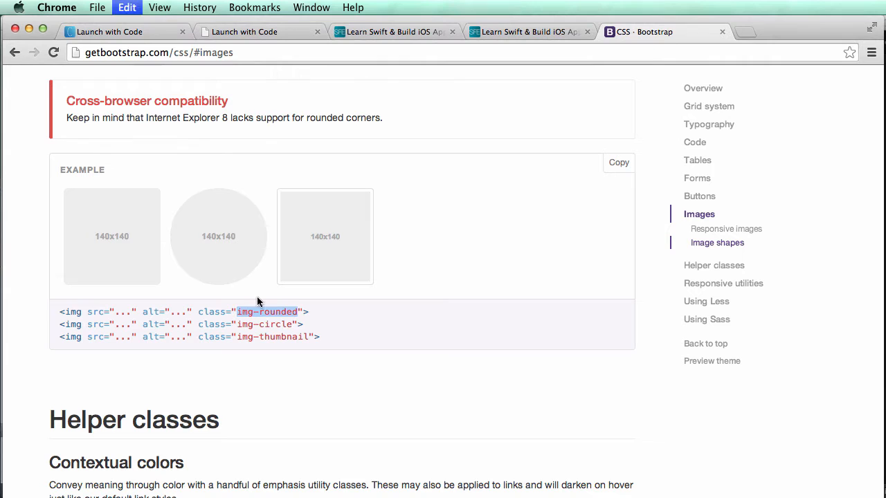
{"action": "mouse_move", "coordinate": [366, 252]}
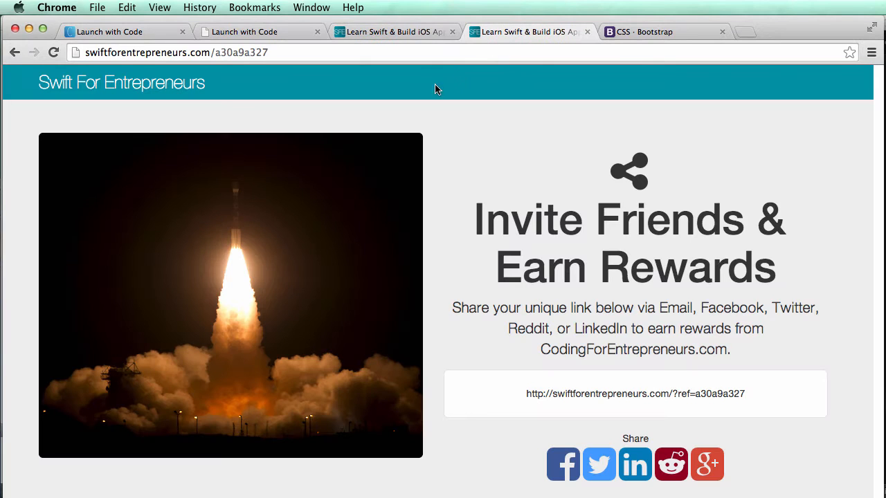
{"action": "mouse_move", "coordinate": [463, 86]}
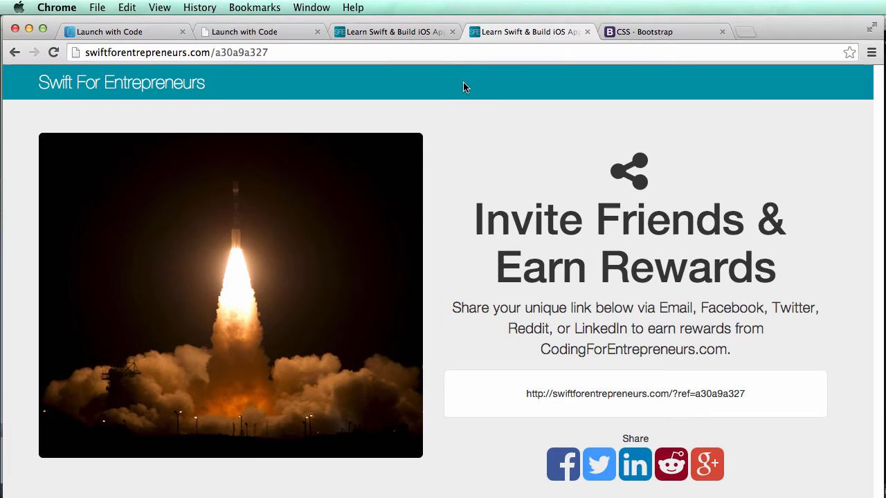
Compare the local share page against the live one and return to the share.html template
{"action": "left_click", "coordinate": [394, 31]}
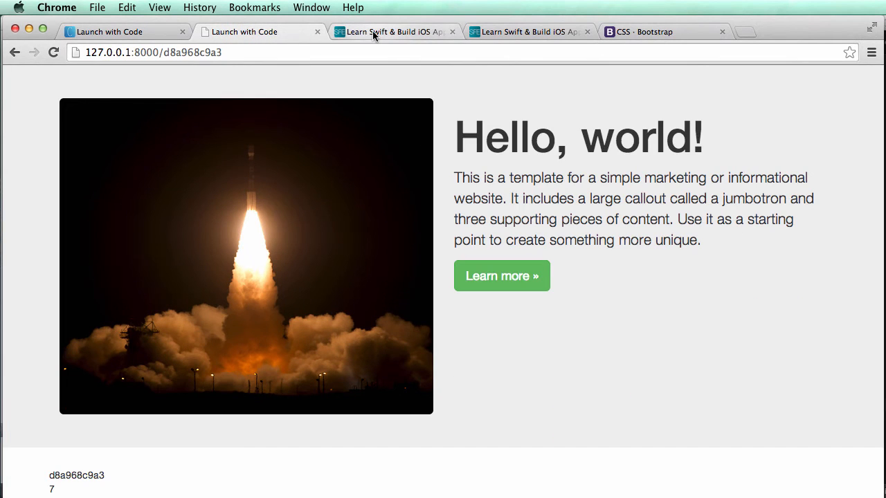
{"action": "left_click", "coordinate": [525, 30]}
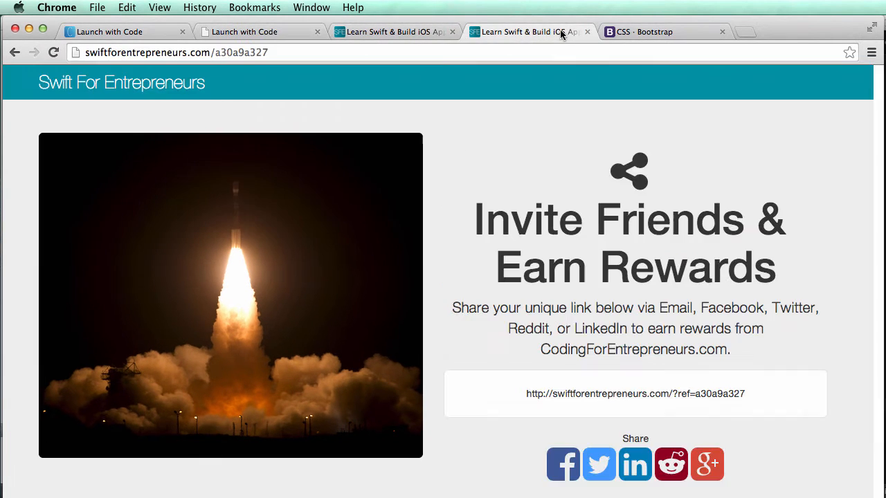
{"action": "left_click", "coordinate": [648, 32]}
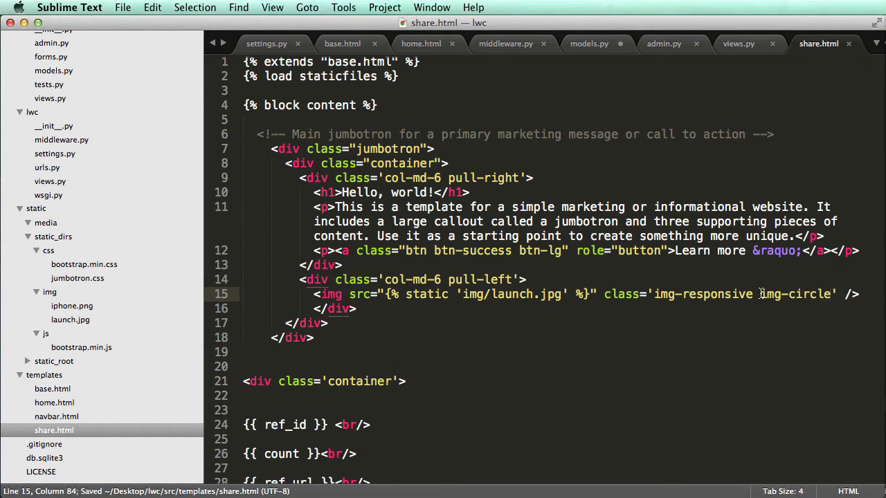
Preview the circular launch image locally and compare with the live site's homepage
{"action": "left_click", "coordinate": [244, 31]}
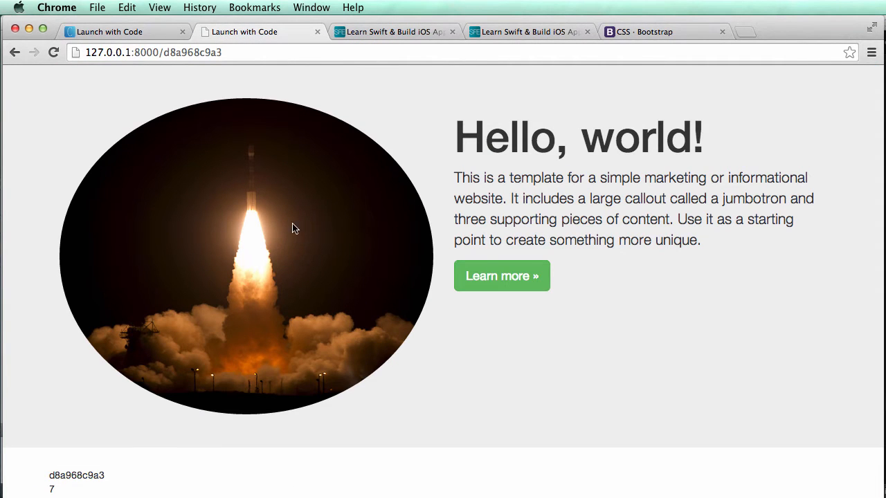
{"action": "mouse_move", "coordinate": [307, 242]}
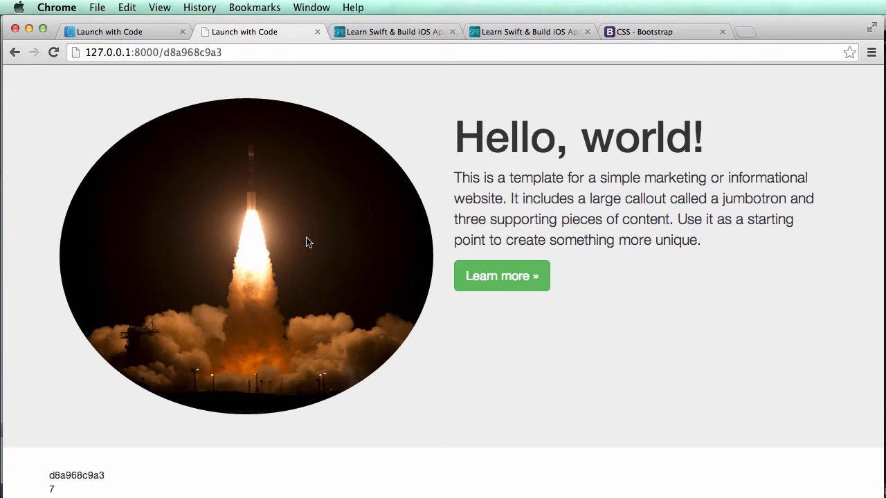
{"action": "mouse_move", "coordinate": [415, 25]}
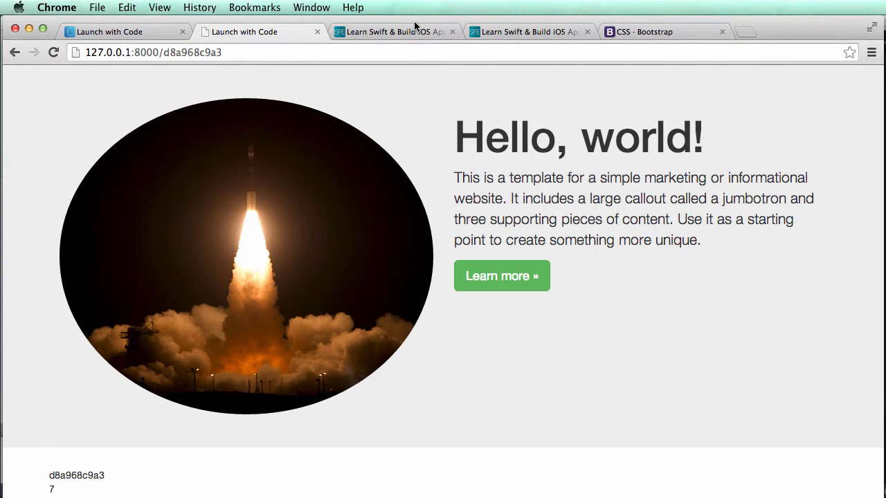
{"action": "left_click", "coordinate": [390, 32]}
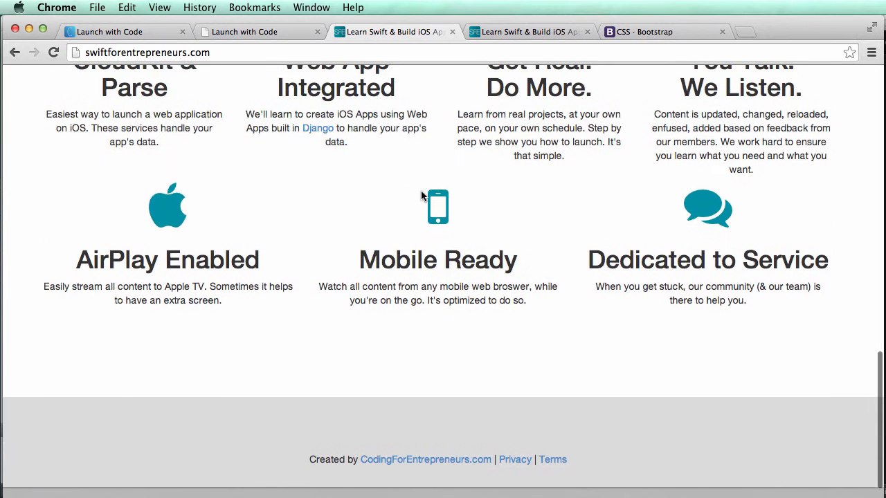
{"action": "scroll", "scroll_direction": "up", "scroll_amount": 3}
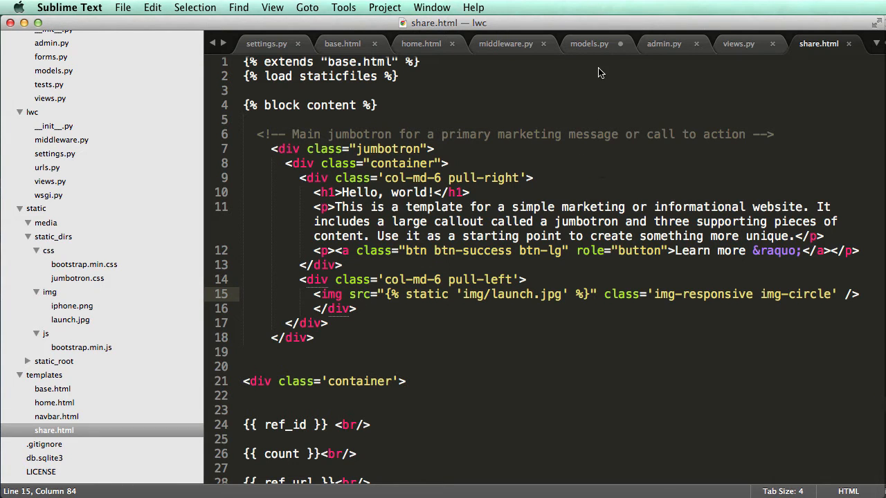
{"action": "mouse_move", "coordinate": [454, 285]}
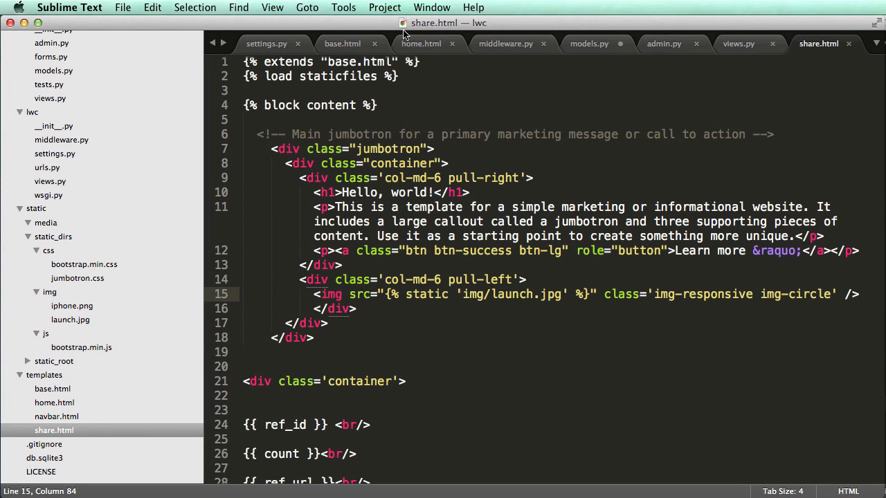
{"action": "mouse_move", "coordinate": [546, 238]}
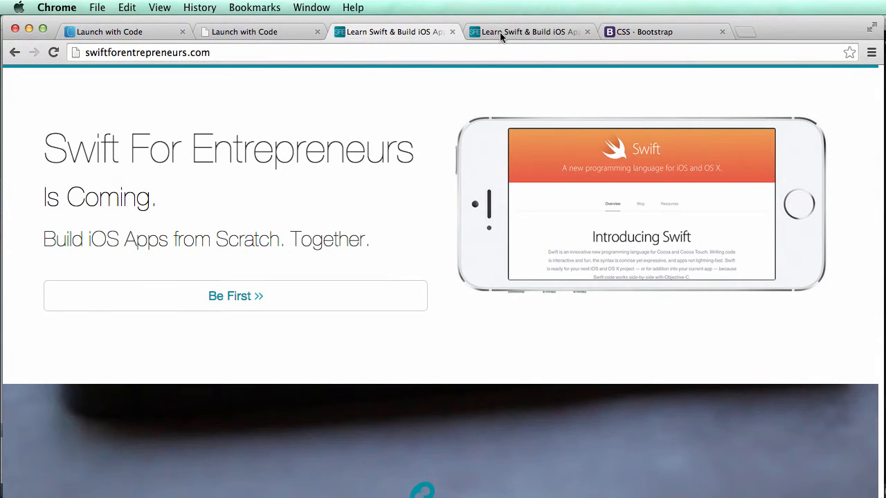
Review the live share page, add a Coding for Entrepreneurs tab, and return to the Bootstrap CSS docs
{"action": "left_click", "coordinate": [235, 296]}
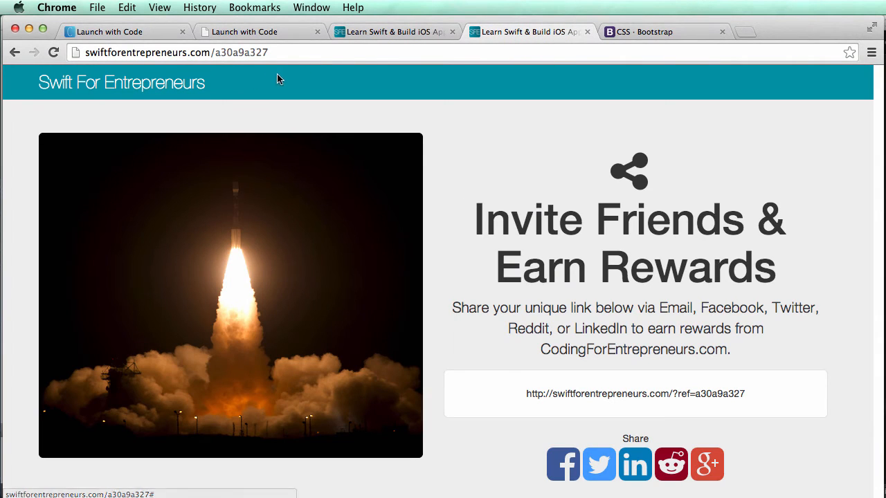
{"action": "mouse_move", "coordinate": [448, 77]}
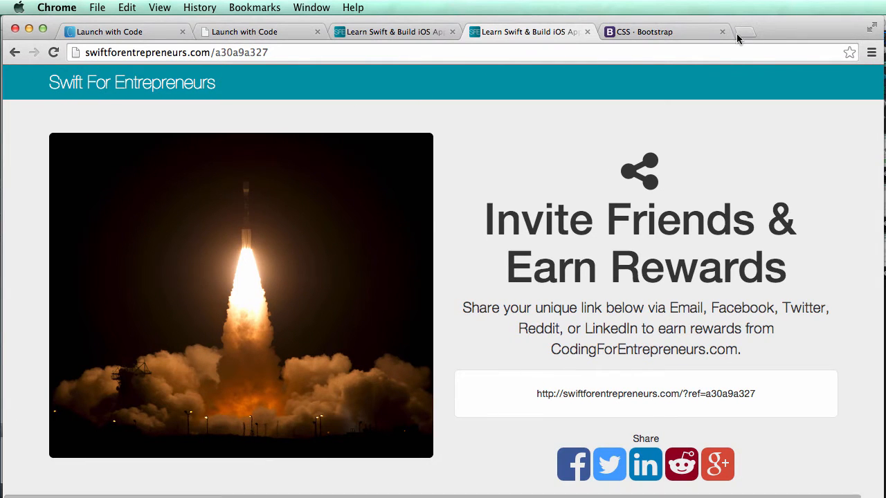
{"action": "left_click", "coordinate": [745, 31]}
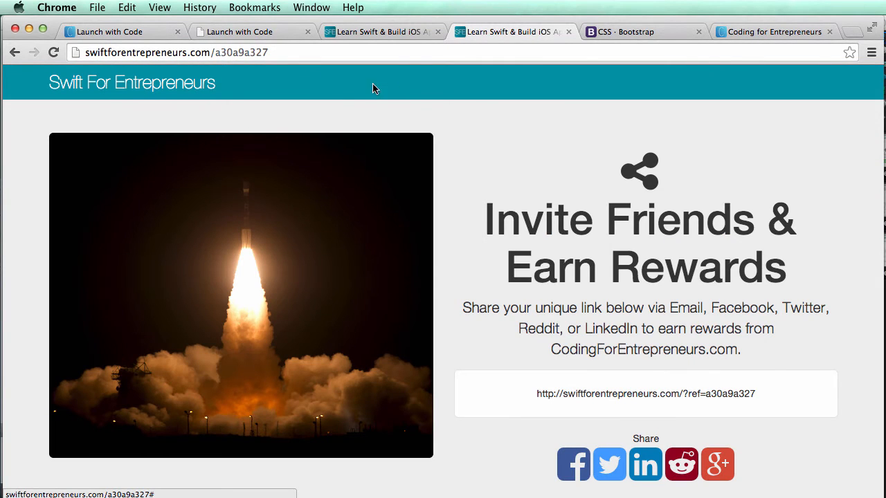
{"action": "mouse_move", "coordinate": [515, 386]}
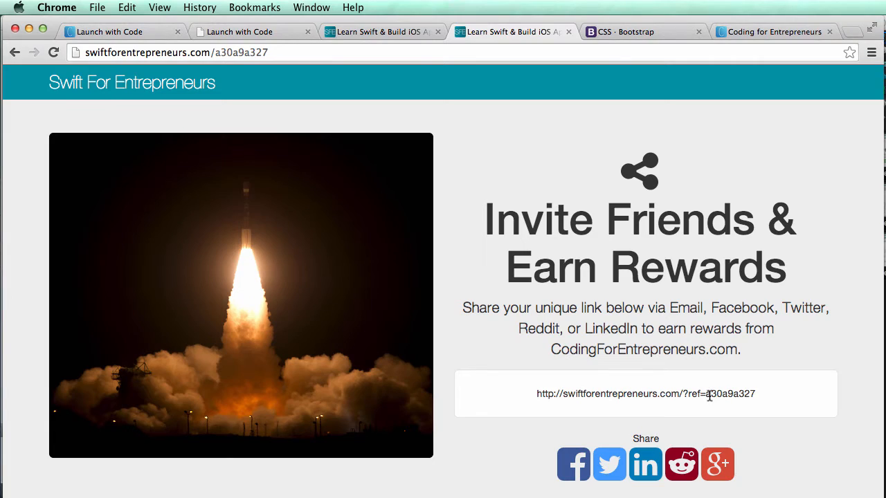
{"action": "left_click", "coordinate": [637, 31]}
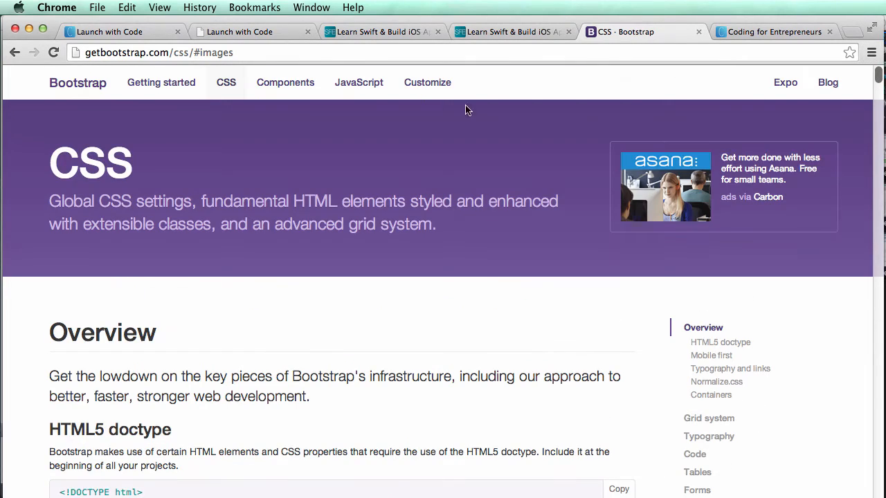
Inspect the fixed-top navbar markup in Bootstrap's Starter template example via DevTools
{"action": "left_click", "coordinate": [160, 83]}
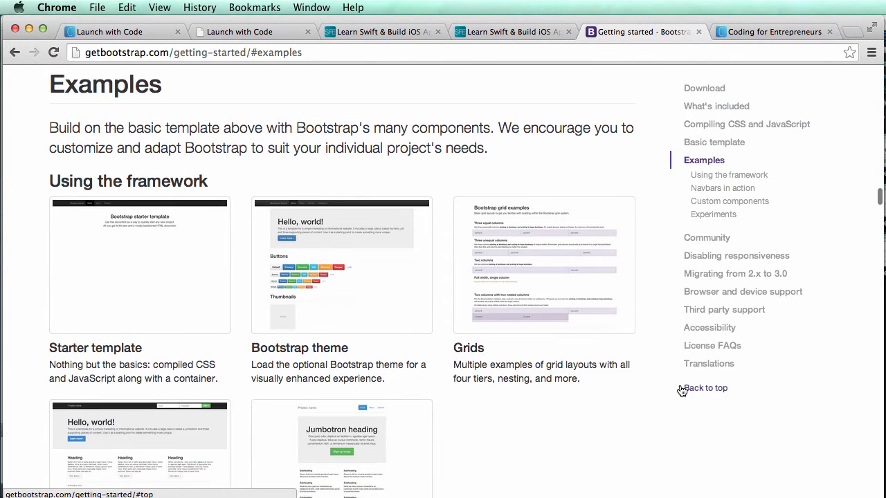
{"action": "scroll", "scroll_direction": "down", "scroll_amount": 3}
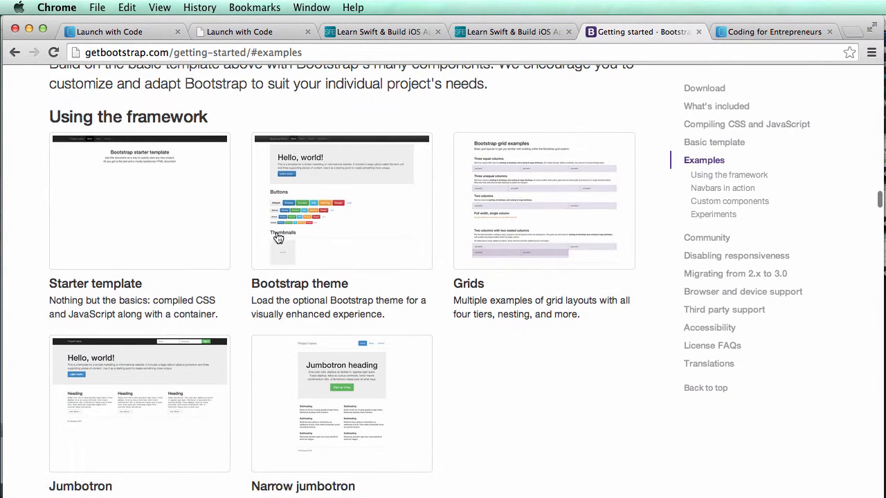
{"action": "left_click", "coordinate": [138, 201]}
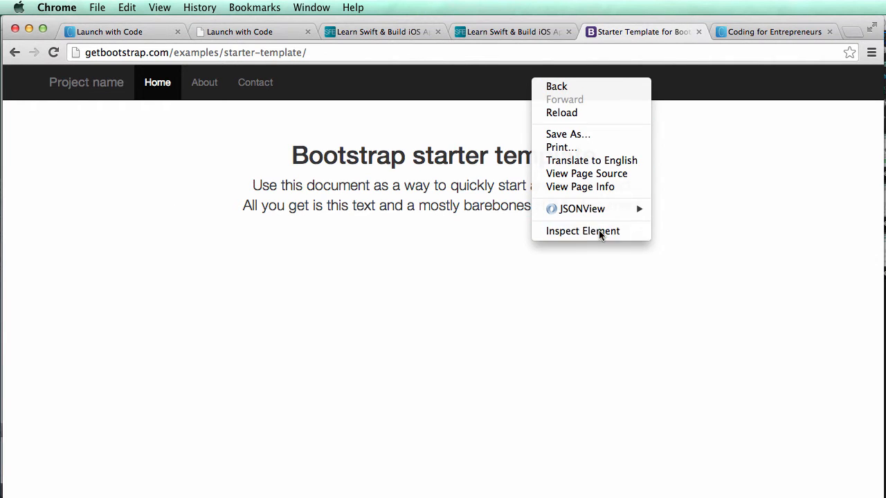
{"action": "left_click", "coordinate": [583, 229]}
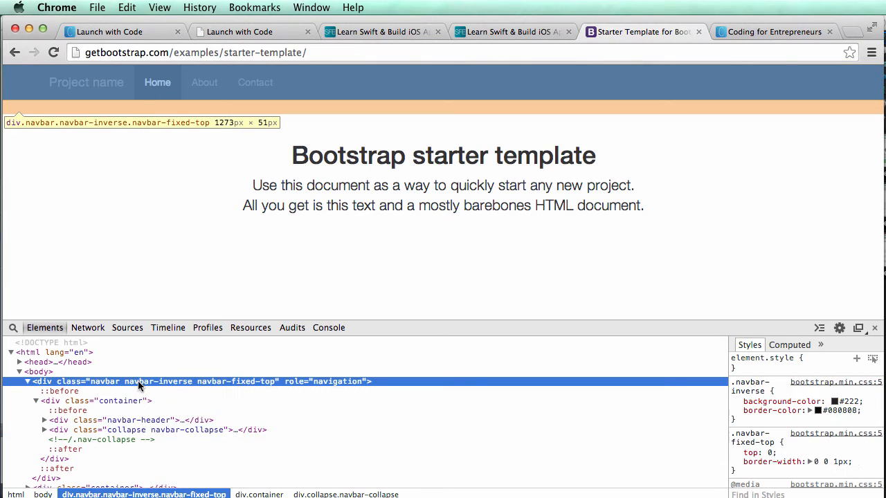
{"action": "mouse_move", "coordinate": [117, 386]}
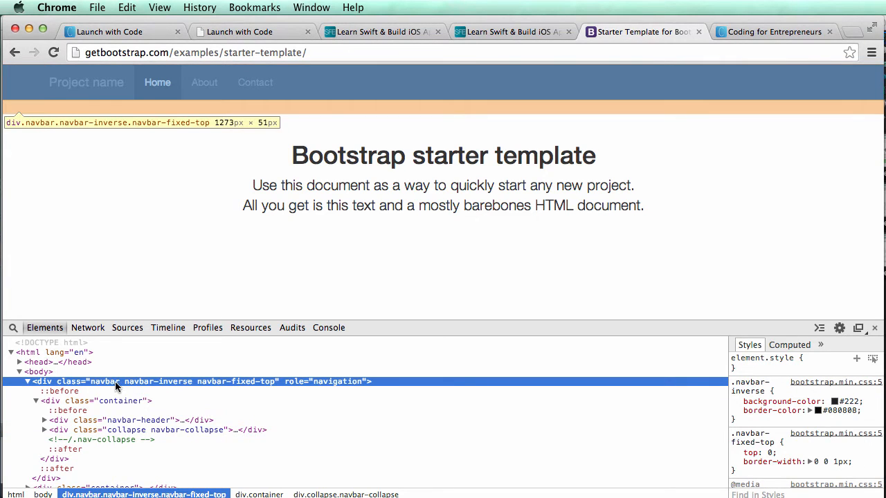
{"action": "double_click", "coordinate": [173, 382]}
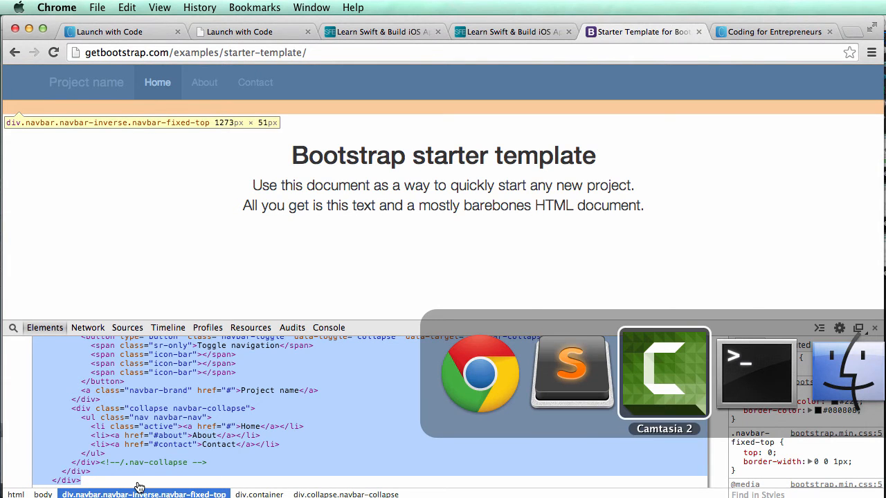
Paste Bootstrap's fixed-top navbar into share.html's content block and select the brand link placeholder
{"action": "left_click", "coordinate": [571, 374]}
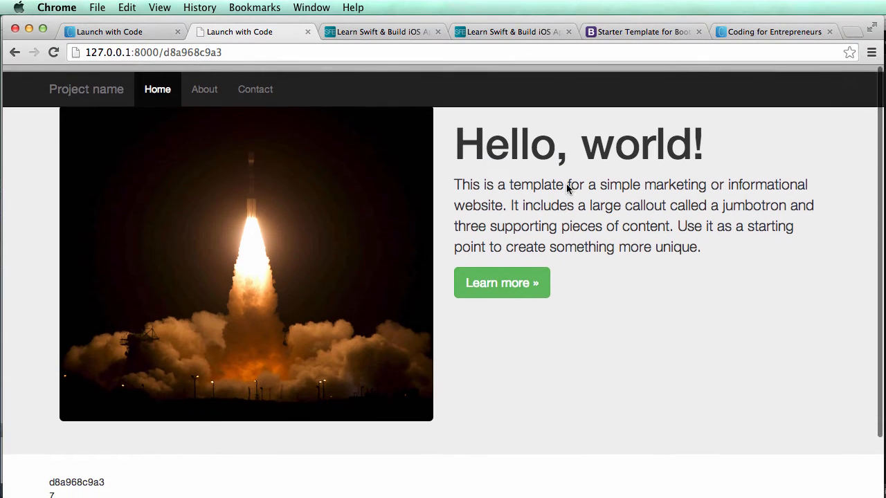
{"action": "scroll", "scroll_direction": "down", "scroll_amount": 3}
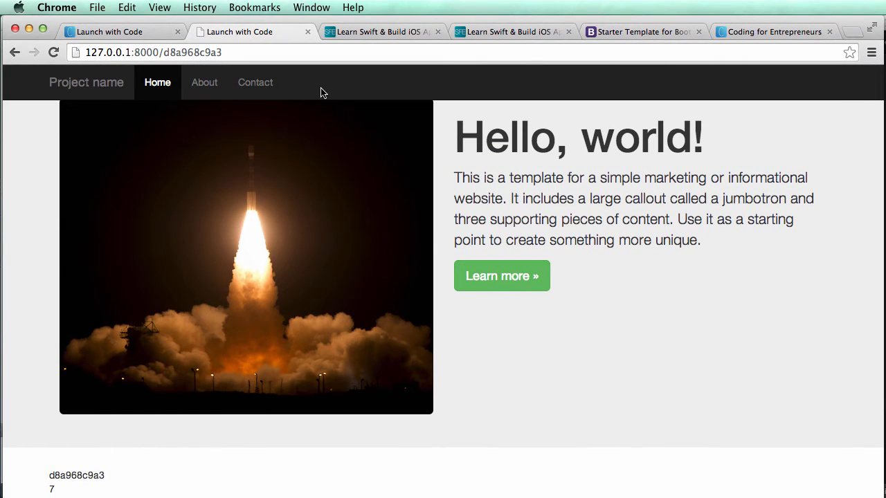
{"action": "mouse_move", "coordinate": [434, 94]}
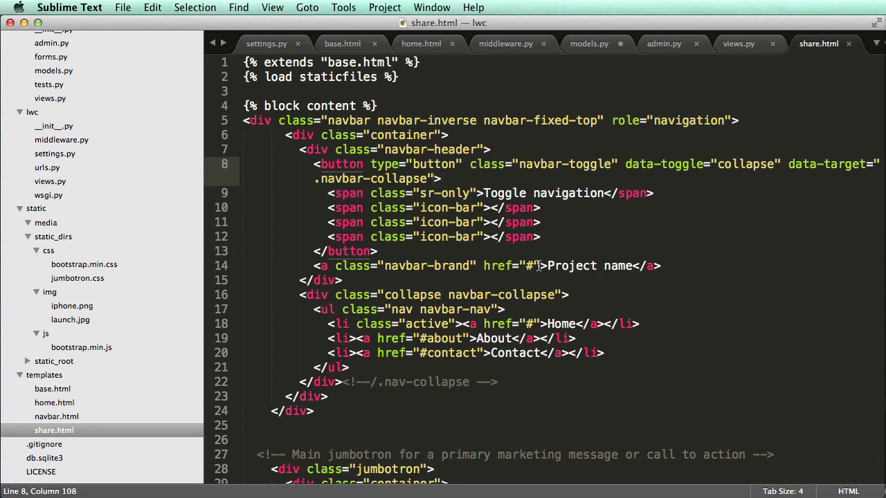
{"action": "double_click", "coordinate": [509, 265]}
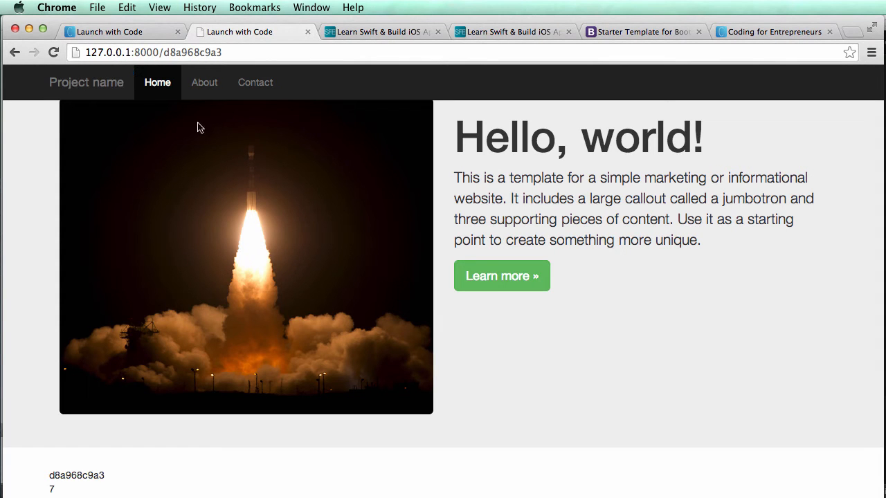
Remove the collapsible Home/About/Contact links and toggle button, leaving only the Project name brand
{"action": "key", "text": "cmd+tab"}
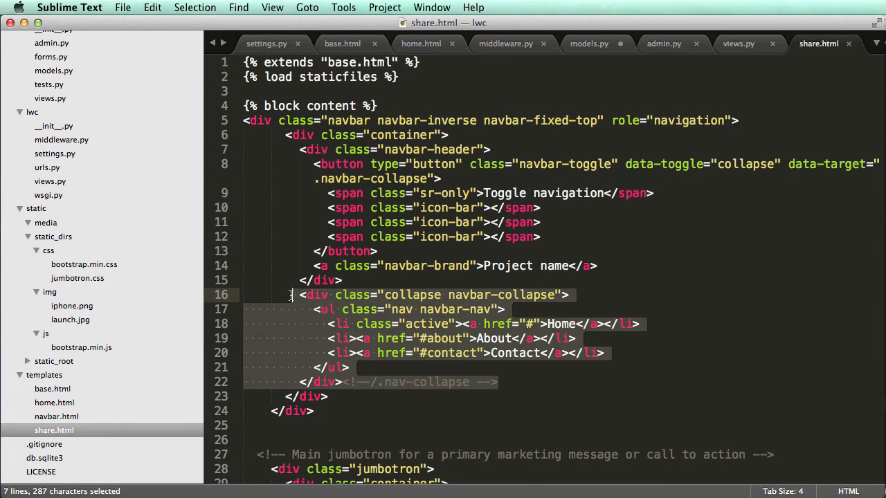
{"action": "key", "text": "delete"}
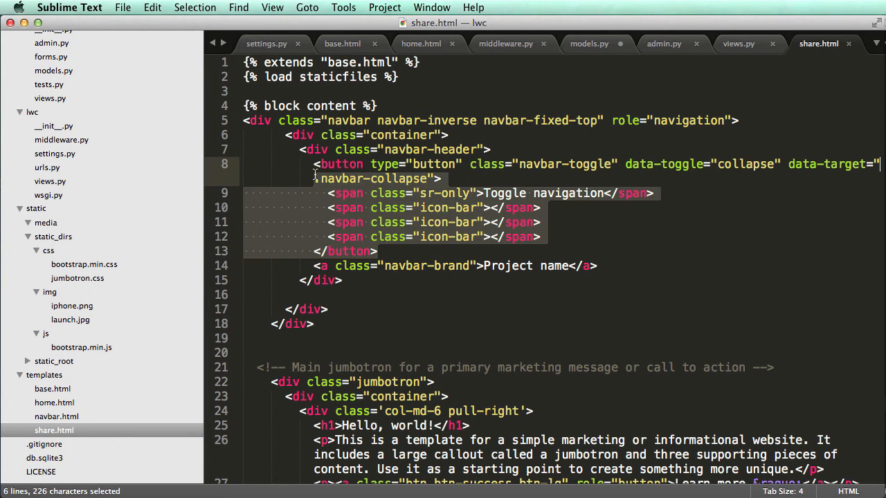
{"action": "key", "text": "delete"}
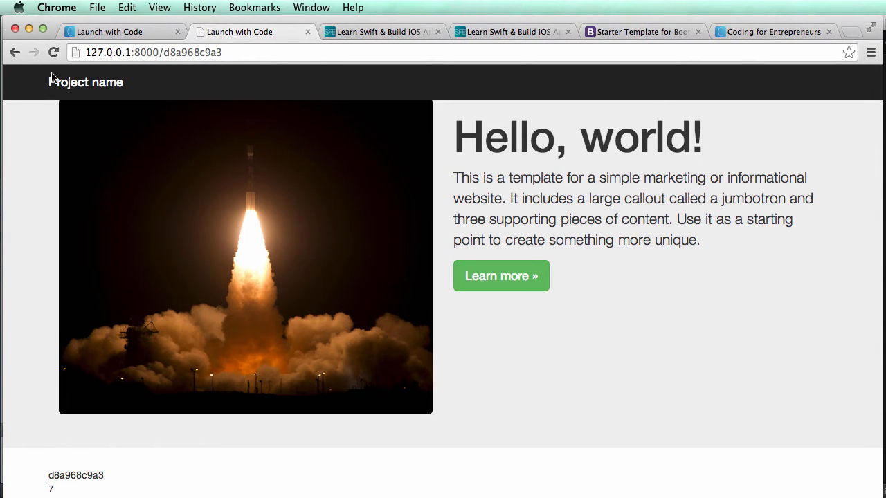
{"action": "mouse_move", "coordinate": [61, 99]}
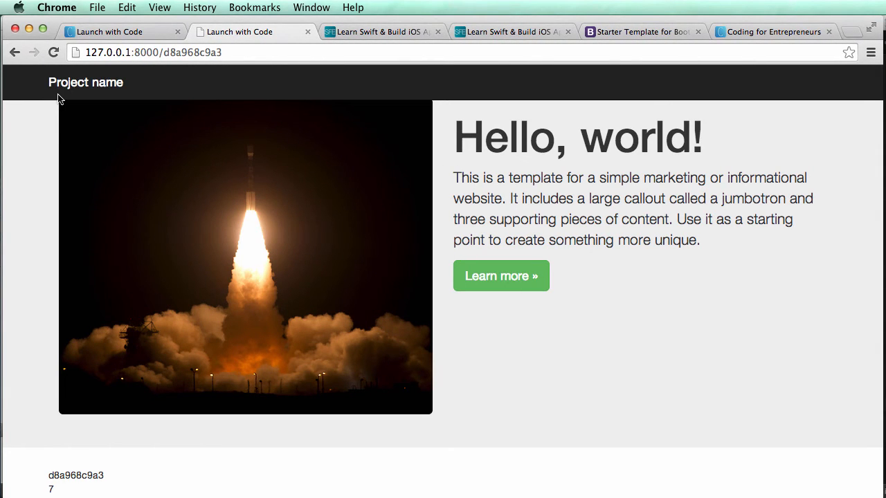
{"action": "mouse_move", "coordinate": [54, 105]}
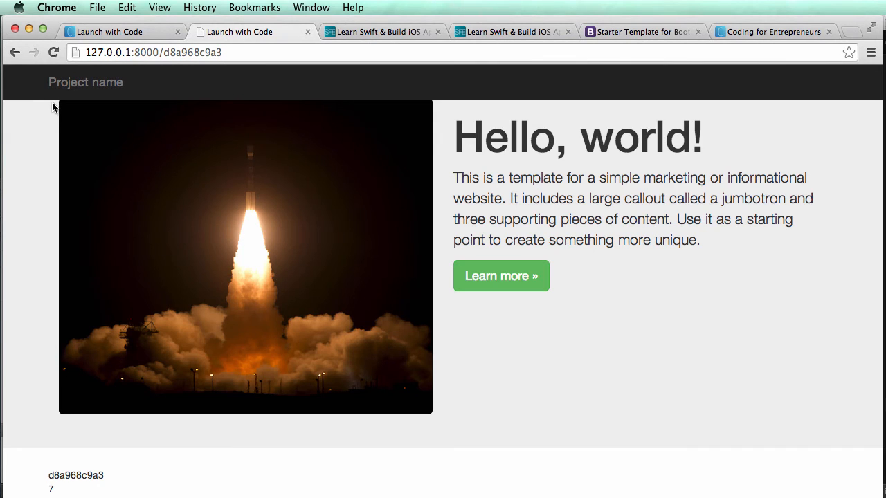
{"action": "mouse_move", "coordinate": [285, 327]}
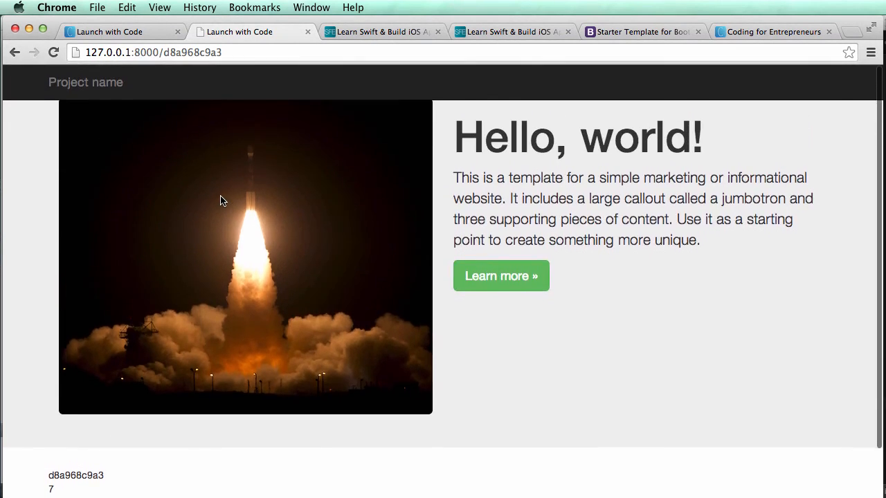
Add a <div class='row'> wrapper around the jumbotron's col-md-6 columns in share.html
{"action": "left_click", "coordinate": [512, 32]}
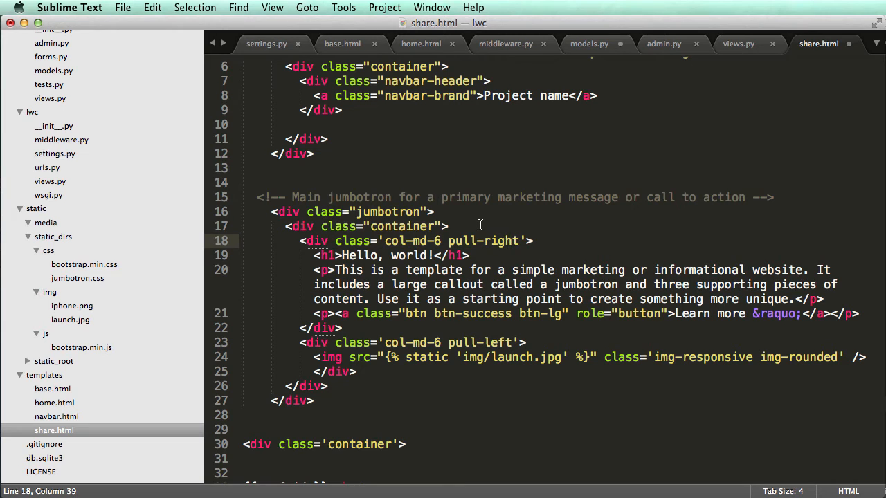
{"action": "scroll", "scroll_direction": "down", "scroll_amount": 3}
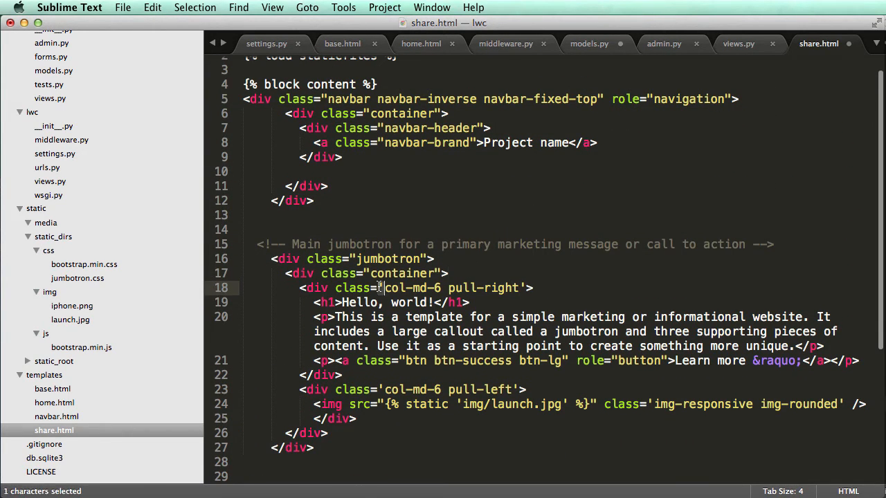
{"action": "double_click", "coordinate": [401, 274]}
{"action": "type", "text": "<div class='"}
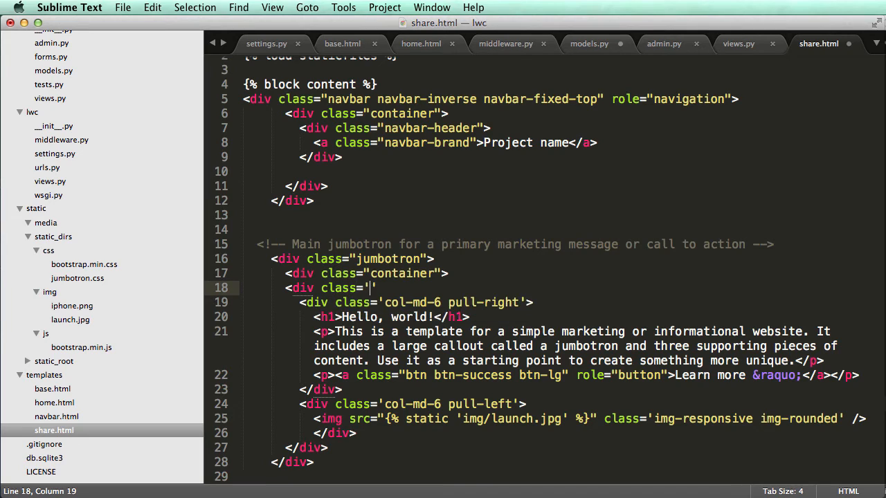
{"action": "type", "text": "row"}
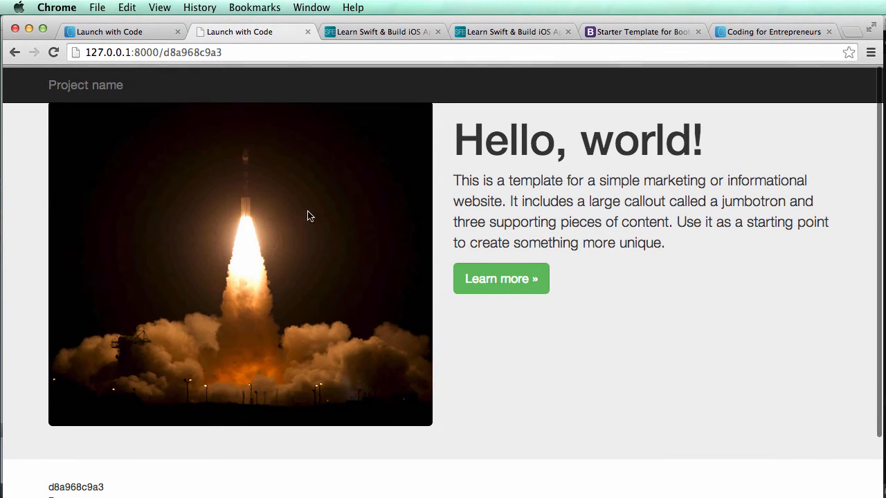
{"action": "mouse_move", "coordinate": [636, 304]}
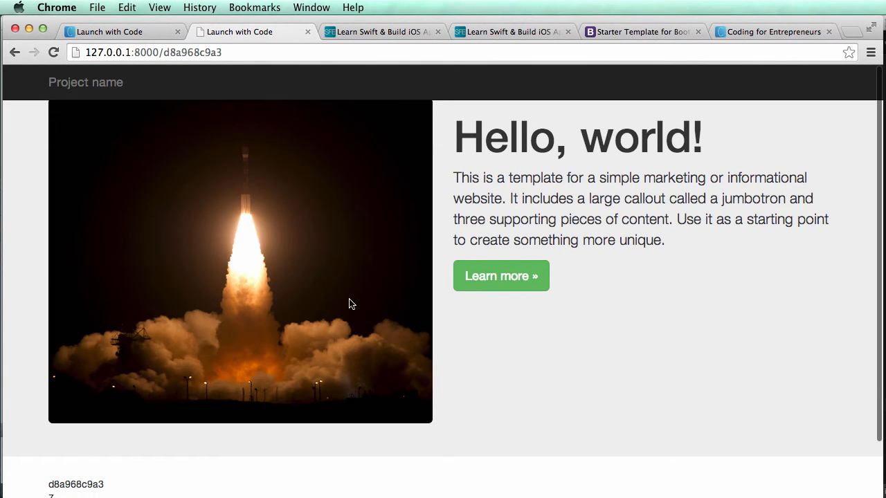
{"action": "mouse_move", "coordinate": [399, 241]}
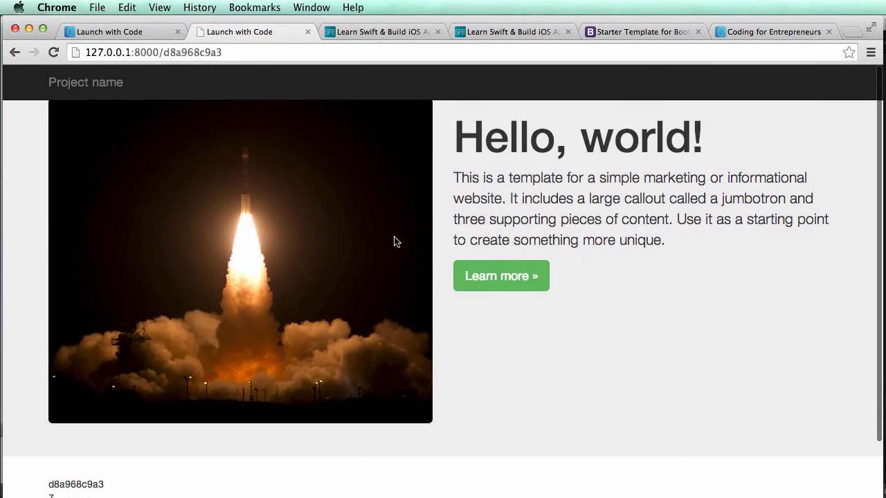
Remove navbar-fixed-top from the navbar div's class in share.html
{"action": "scroll", "scroll_direction": "down", "scroll_amount": 3}
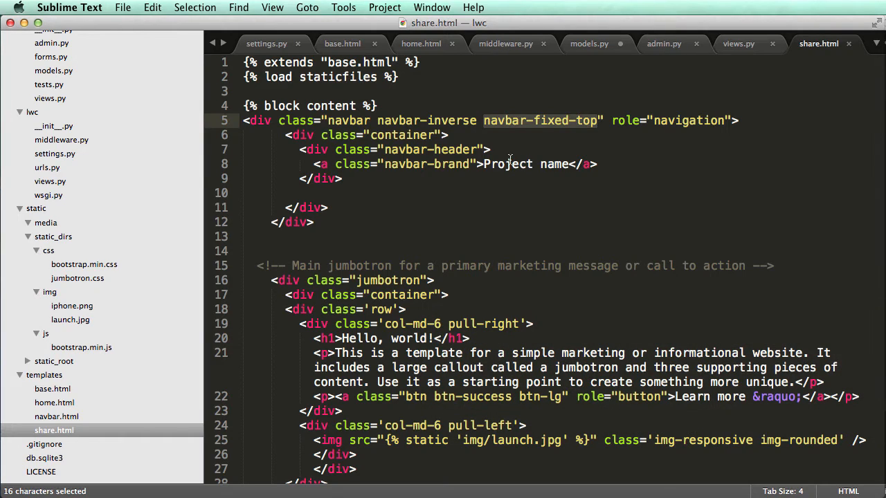
{"action": "left_click", "coordinate": [471, 121]}
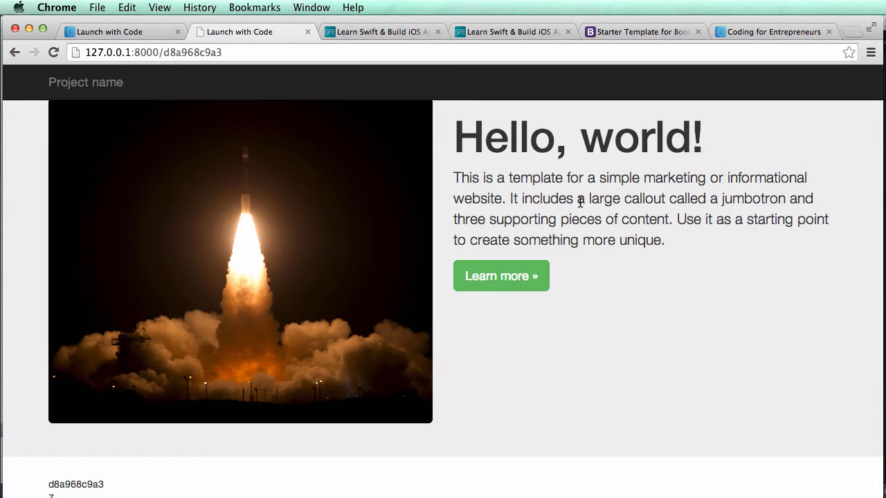
Inspect div.navbar in Chrome and untick its margin-bottom rule in the Styles pane
{"action": "scroll", "scroll_direction": "down", "scroll_amount": 3}
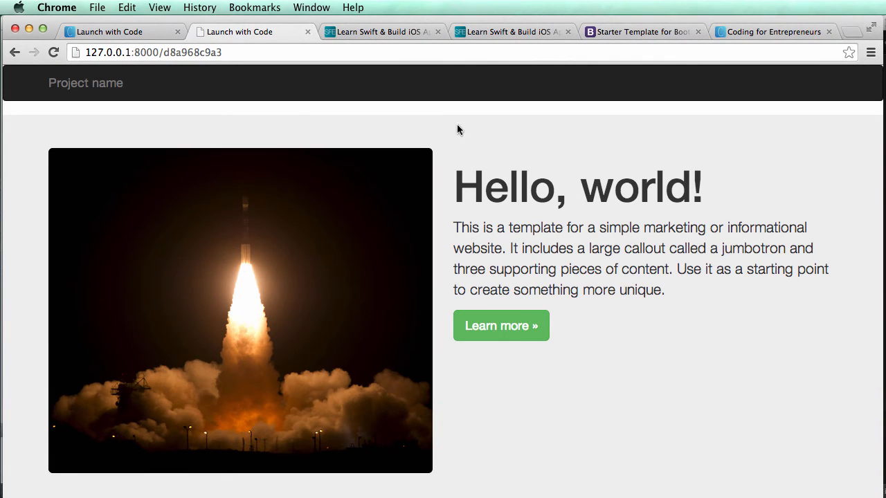
{"action": "right_click", "coordinate": [459, 130]}
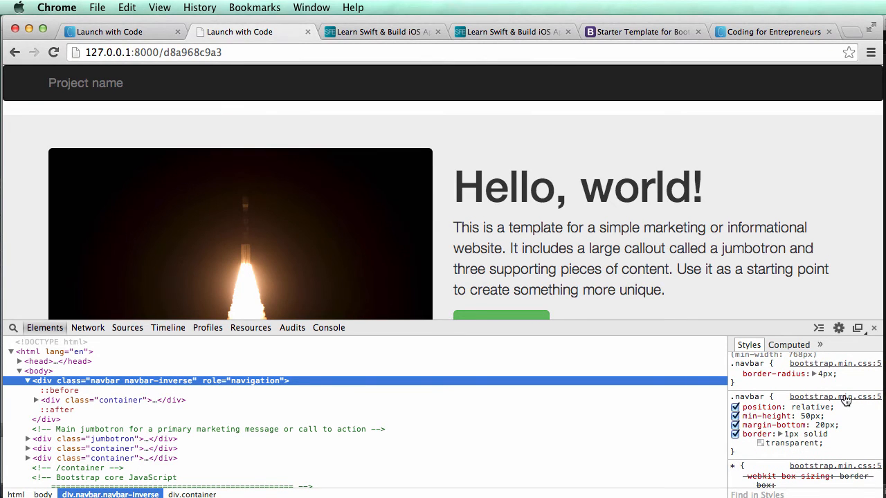
{"action": "left_click", "coordinate": [735, 425]}
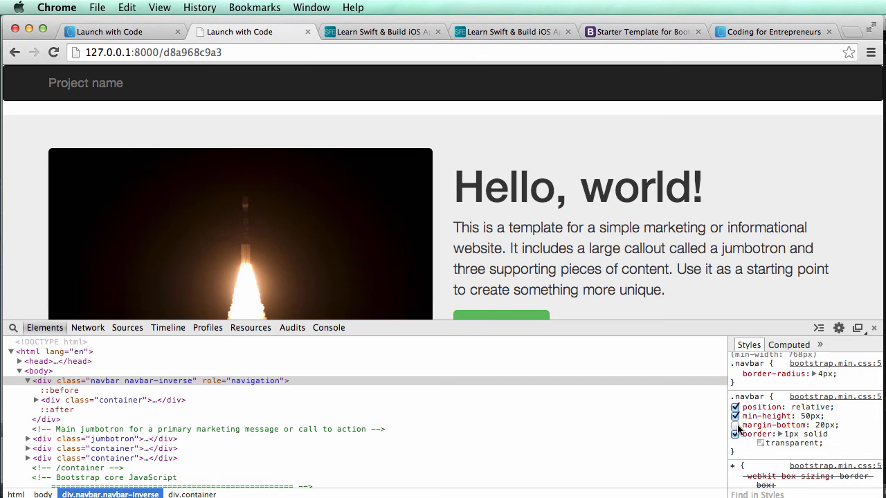
{"action": "left_click", "coordinate": [736, 424]}
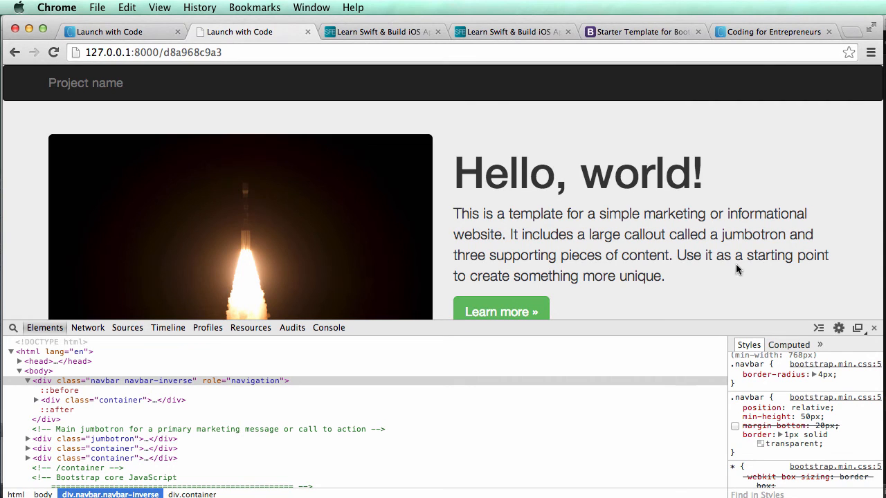
{"action": "mouse_move", "coordinate": [875, 72]}
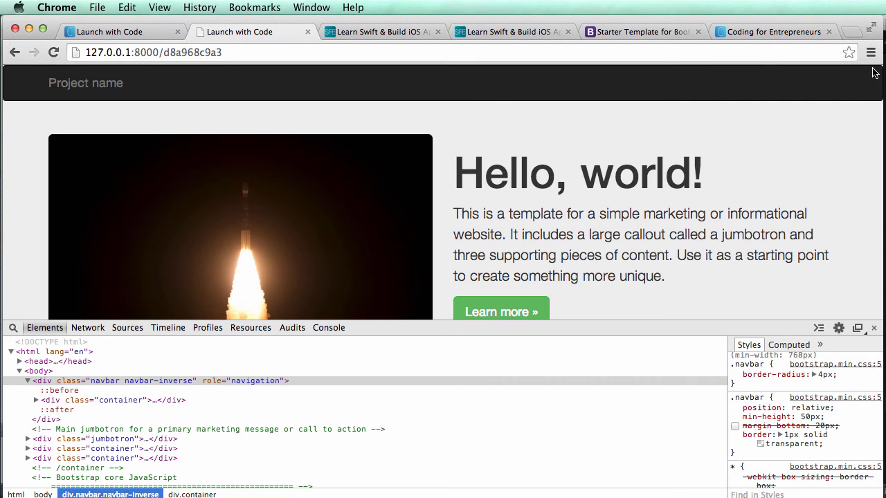
{"action": "mouse_move", "coordinate": [794, 336]}
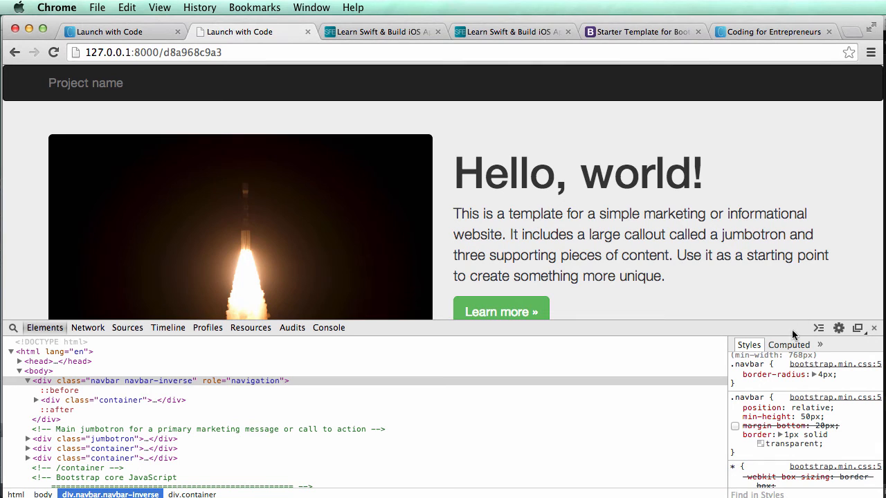
{"action": "left_click", "coordinate": [735, 374]}
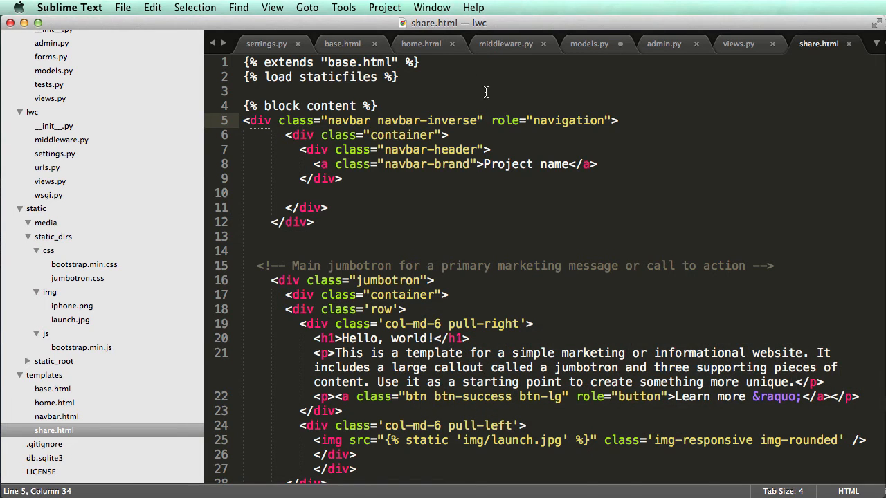
Add .navbar { margin-bottom: 0px !important; border-radius: 0px !important; } to base.html's style block
{"action": "left_click", "coordinate": [341, 43]}
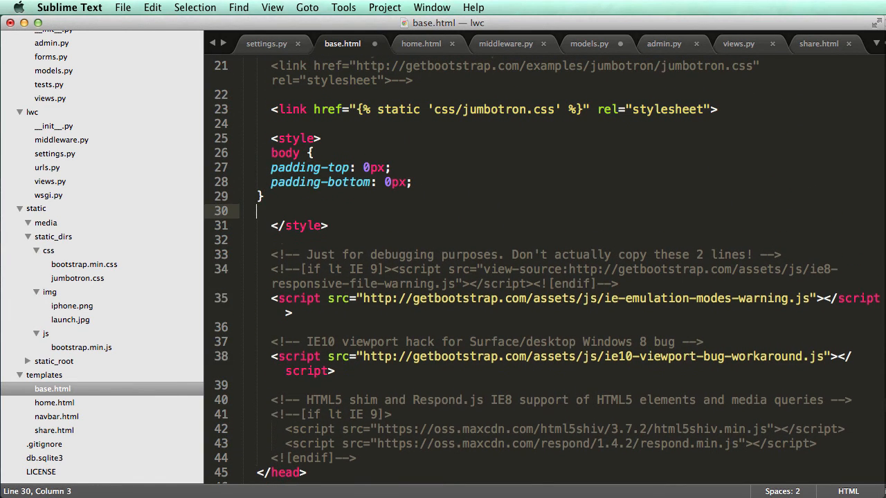
{"action": "type", "text": ".navbar {"}
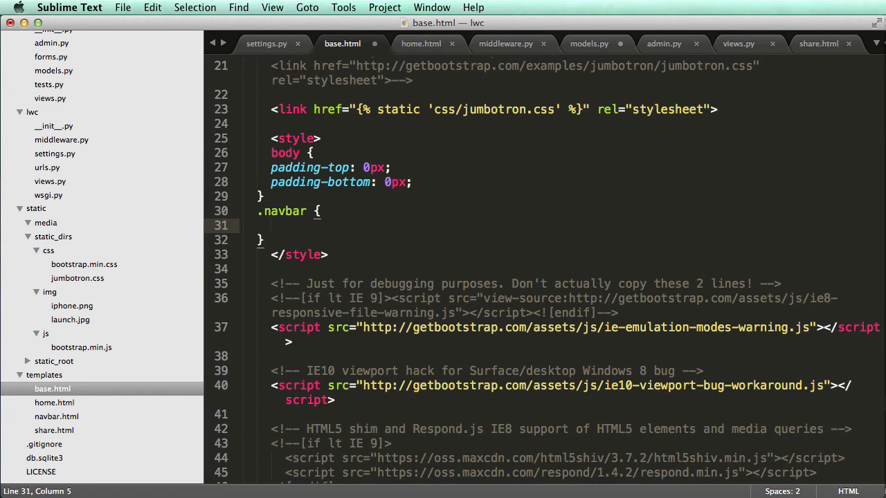
{"action": "type", "text": "margin-bottom: 0px ;"}
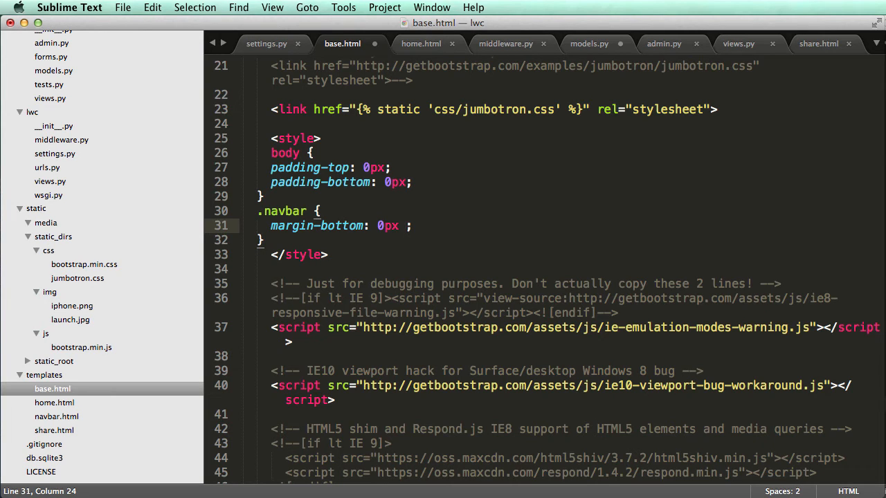
{"action": "type", "text": "!important"}
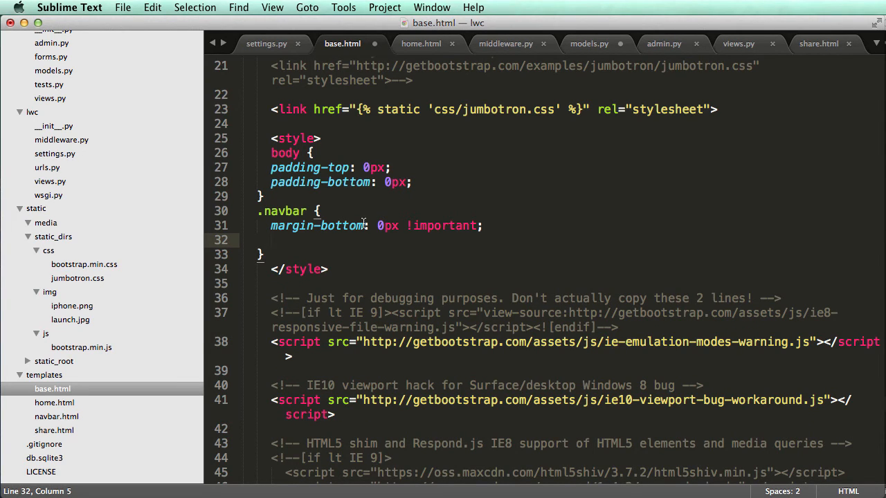
{"action": "type", "text": "border-radius: 0px"}
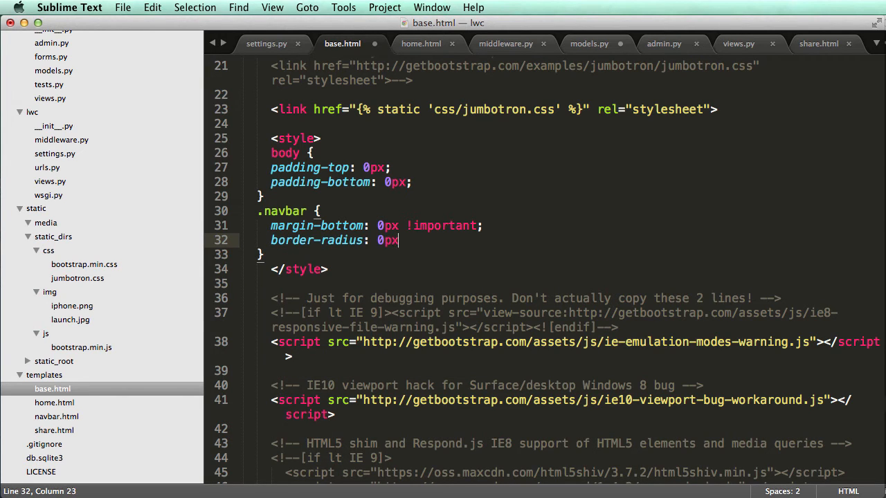
{"action": "type", "text": "!impor"}
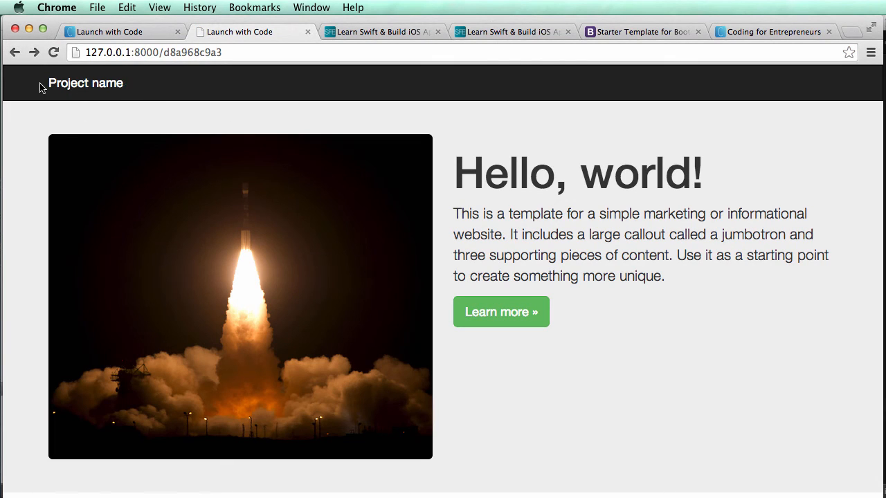
{"action": "mouse_move", "coordinate": [128, 100]}
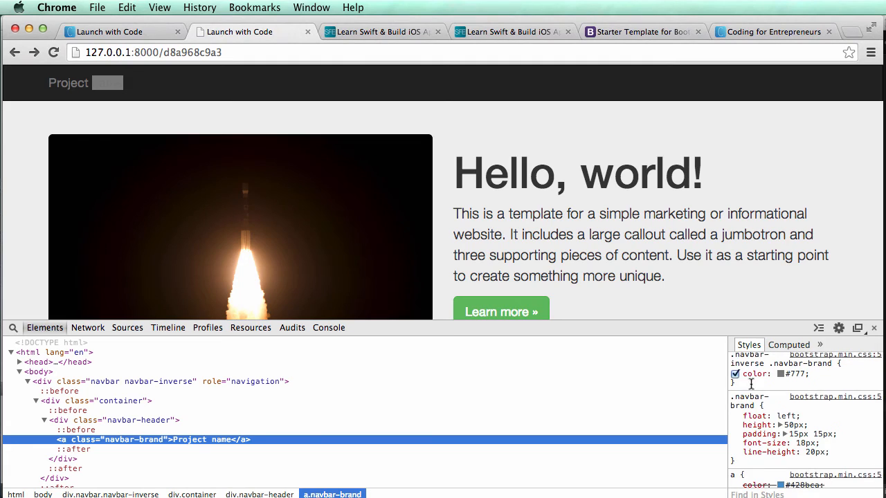
Toggle the .navbar-brand color: #777 rule off and on in the inspector, then return to the editor
{"action": "left_click", "coordinate": [736, 374]}
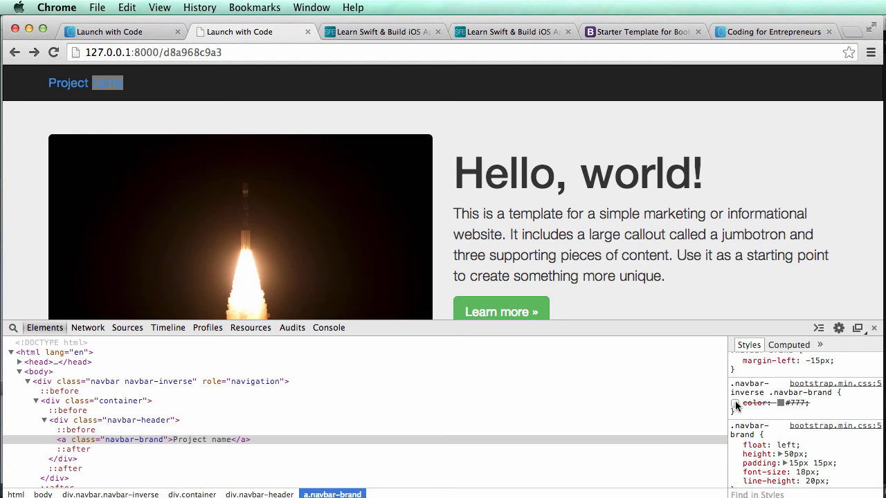
{"action": "left_click", "coordinate": [736, 402]}
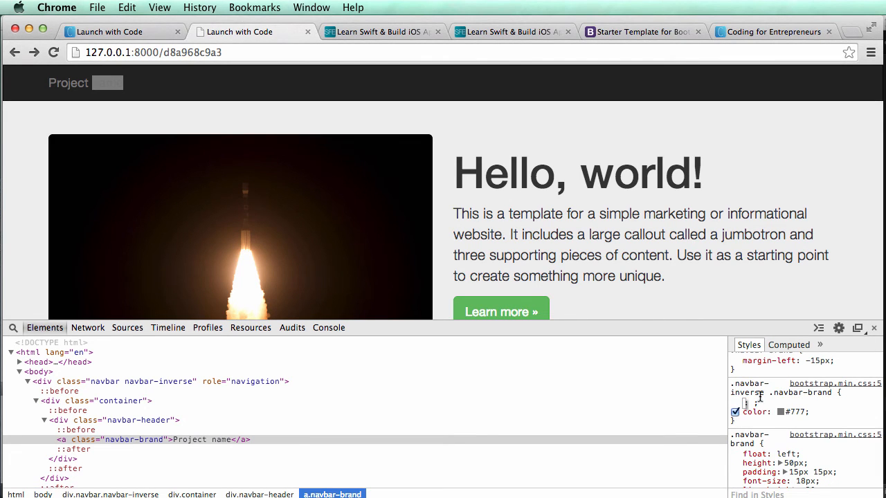
{"action": "key", "text": "Cmd+Tab"}
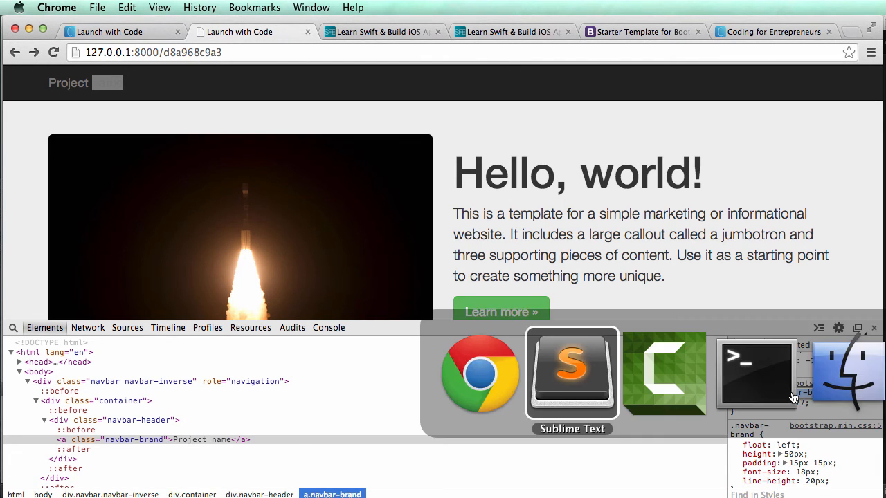
Add '.navbar-inverse .navbar-brand, .navbar-brand:hover { color: white; }' to base.html and save
{"action": "left_click", "coordinate": [572, 373]}
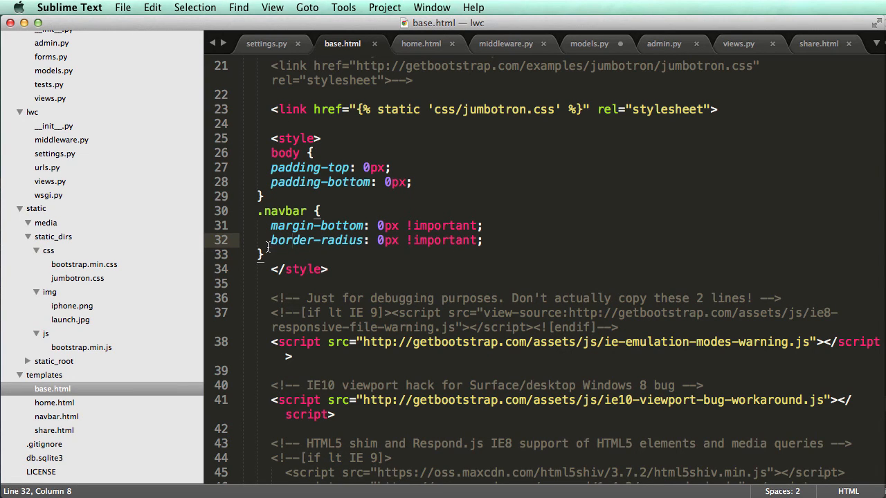
{"action": "key", "text": "enter"}
{"action": "type", "text": ".navbar-inverse .navbar-brand {"}
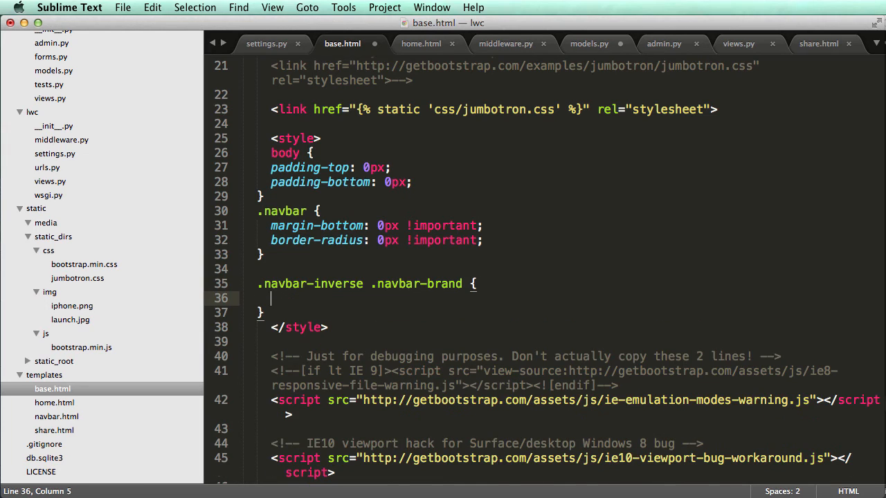
{"action": "type", "text": "color: white;"}
{"action": "left_click", "coordinate": [560, 284]}
{"action": "type", "text": ", "}
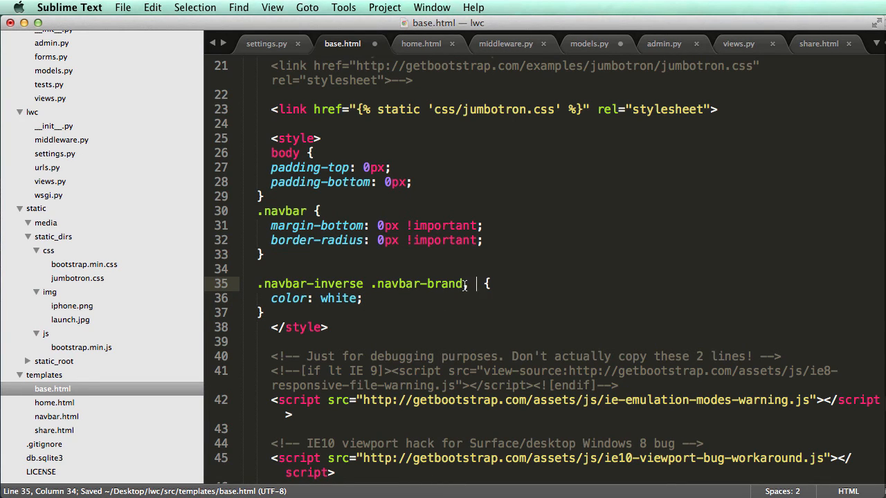
{"action": "double_click", "coordinate": [418, 284]}
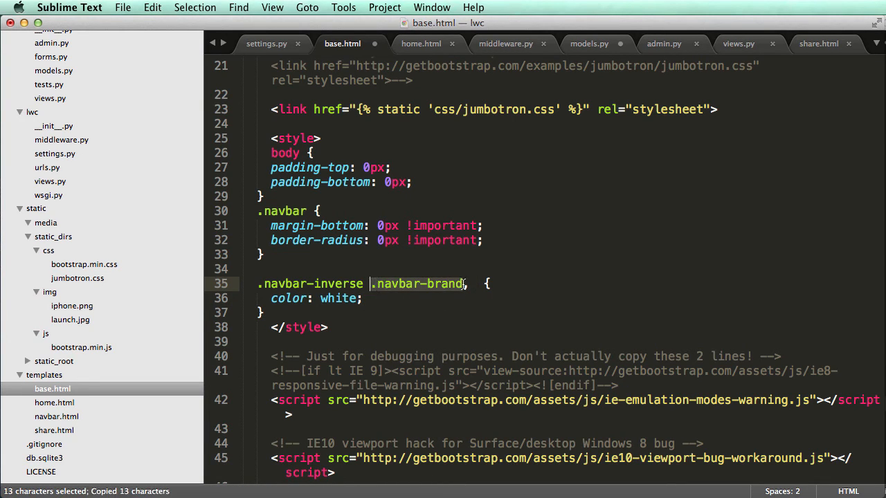
{"action": "type", "text": ", .navbar-brand:"}
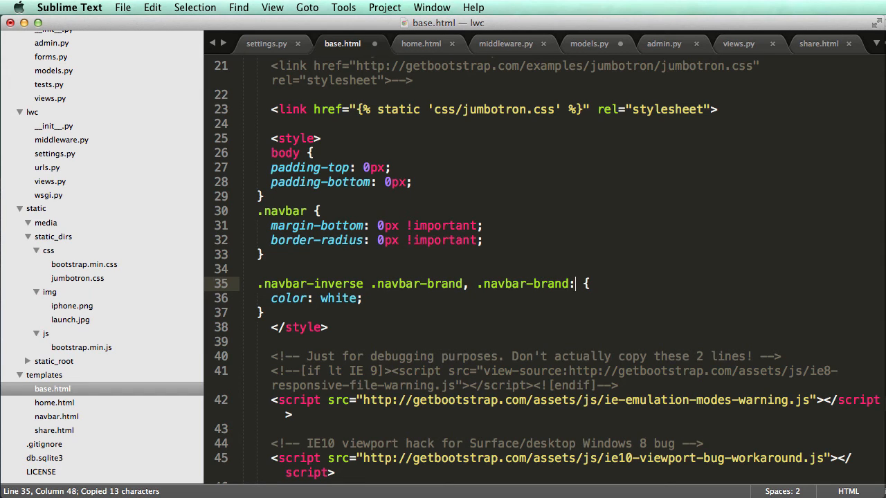
{"action": "type", "text": "hover"}
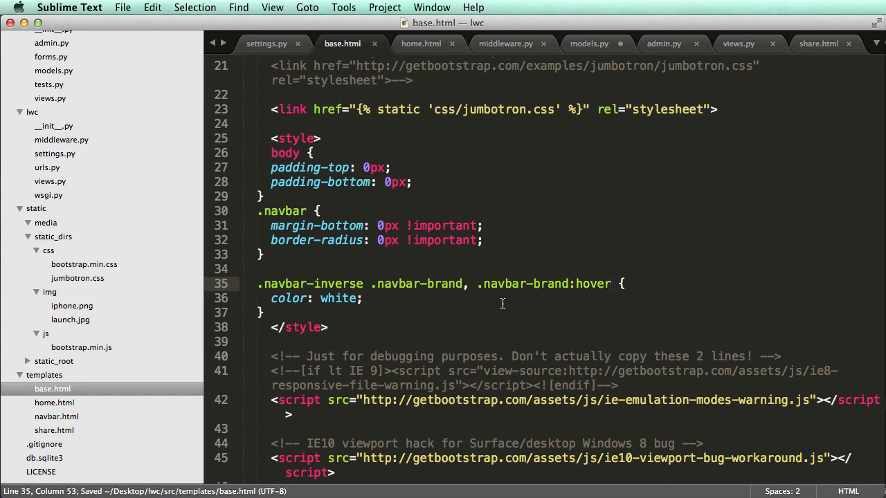
{"action": "double_click", "coordinate": [523, 283]}
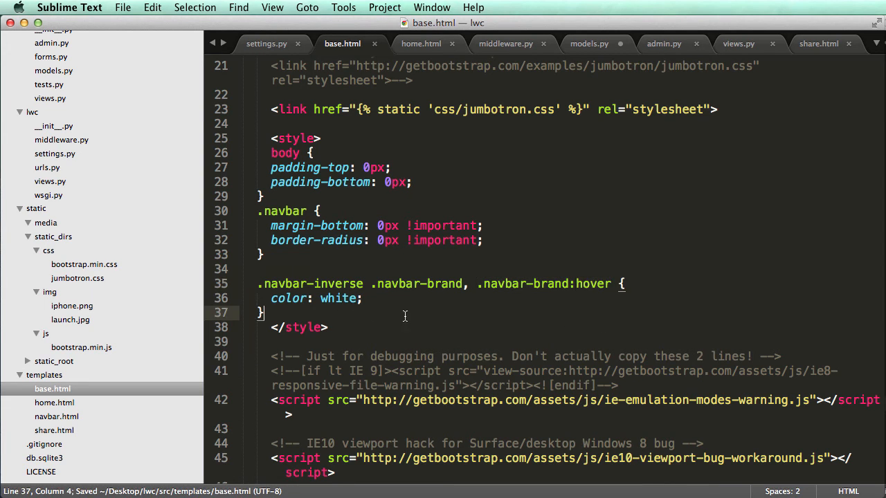
{"action": "key", "text": "cmd+tab"}
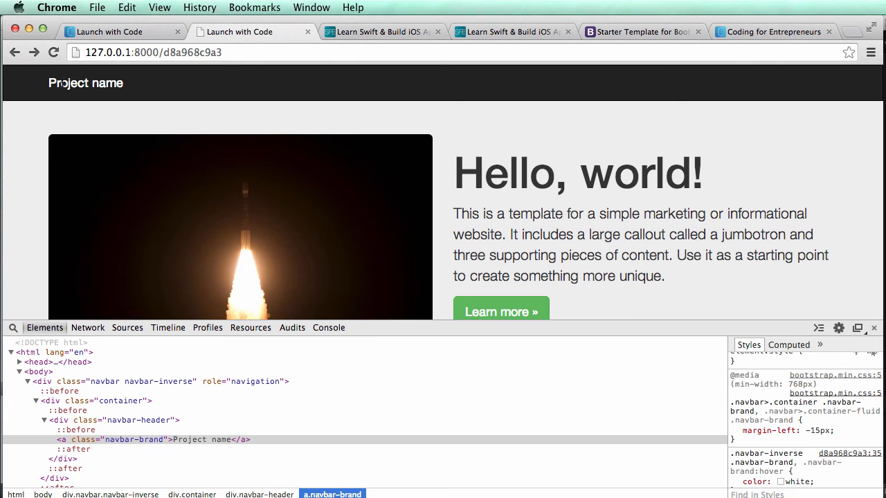
Check the white Project name brand in Chrome and review share.html's navbar-brand href markup
{"action": "double_click", "coordinate": [85, 83]}
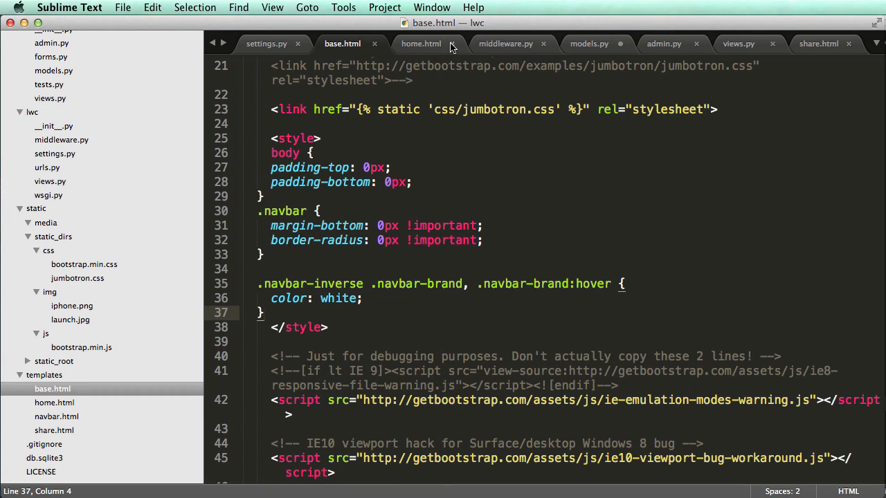
{"action": "left_click", "coordinate": [819, 43]}
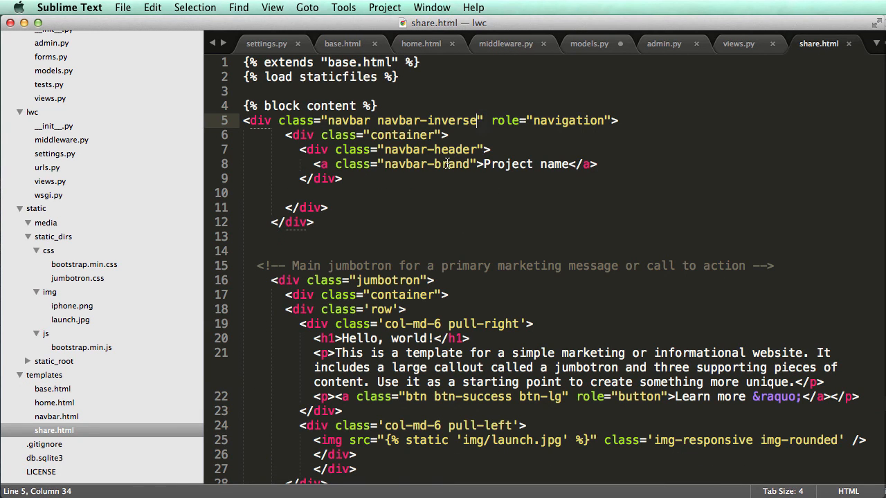
{"action": "left_click_drag", "start_coordinate": [316, 163], "coordinate": [473, 163]}
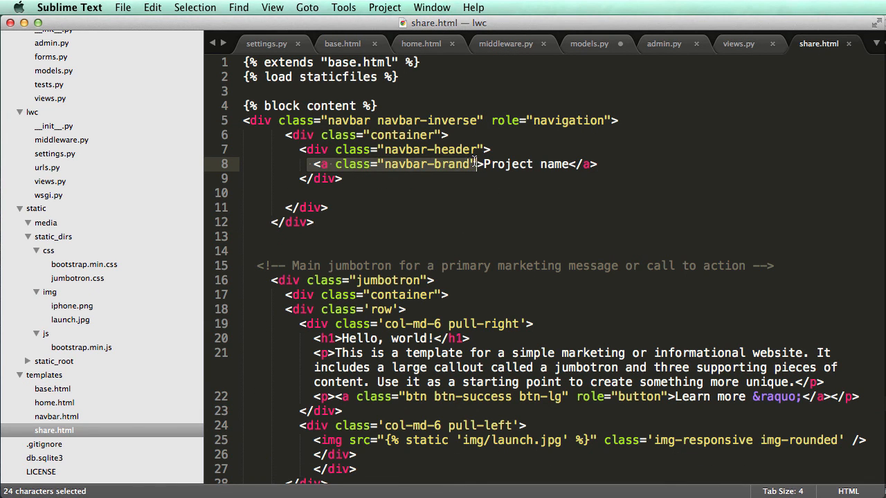
{"action": "type", "text": "href"}
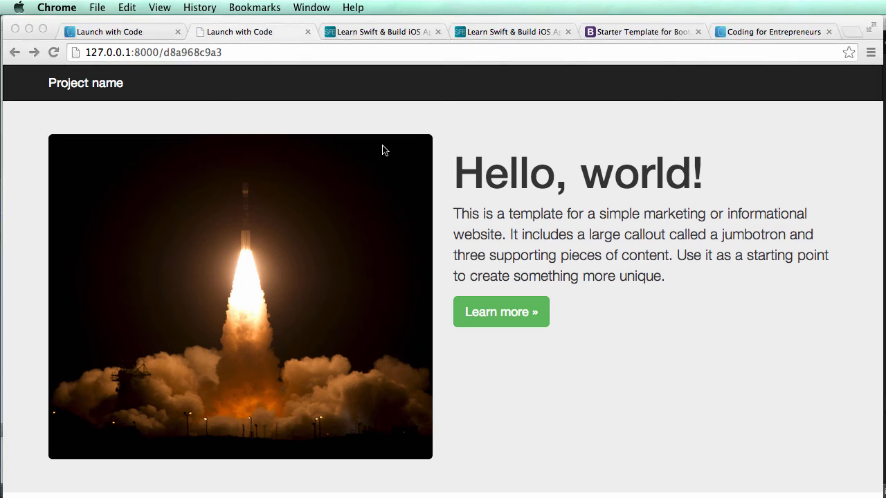
{"action": "double_click", "coordinate": [86, 83]}
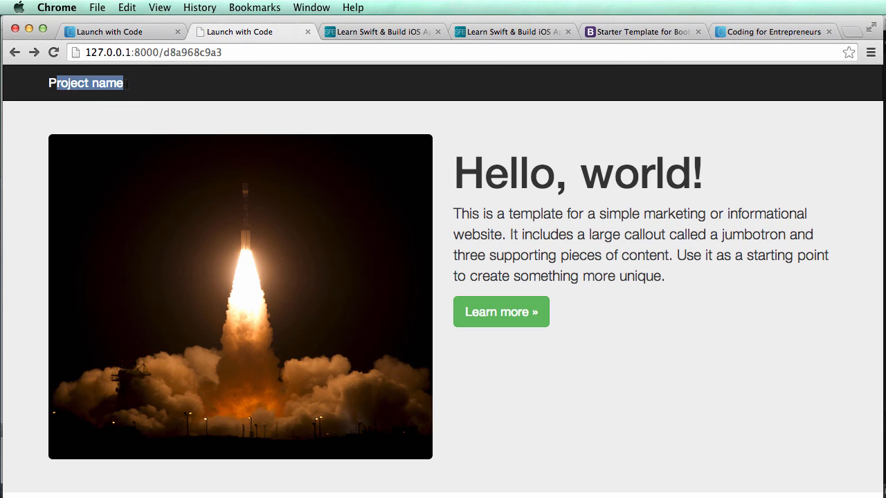
{"action": "key", "text": "cmd+tab"}
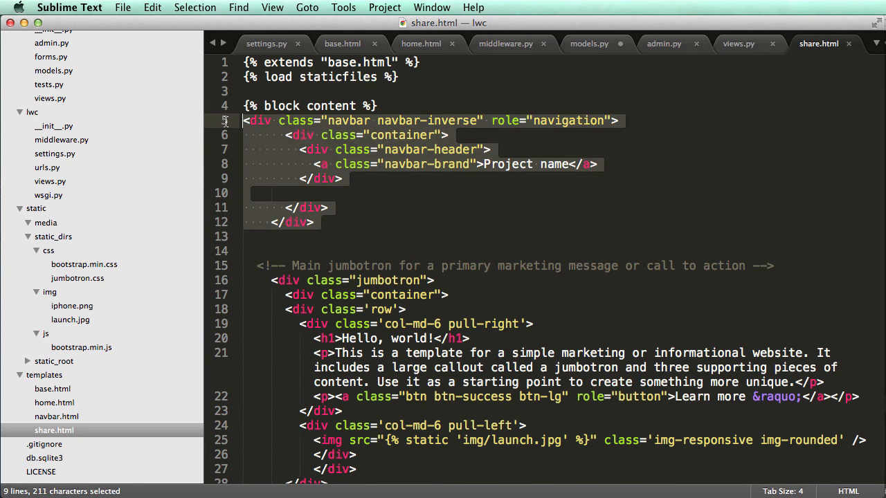
Replace share.html's navbar with {% include "navbar.html" %} and paste the markup into navbar.html
{"action": "type", "text": "{% include \"navb"}
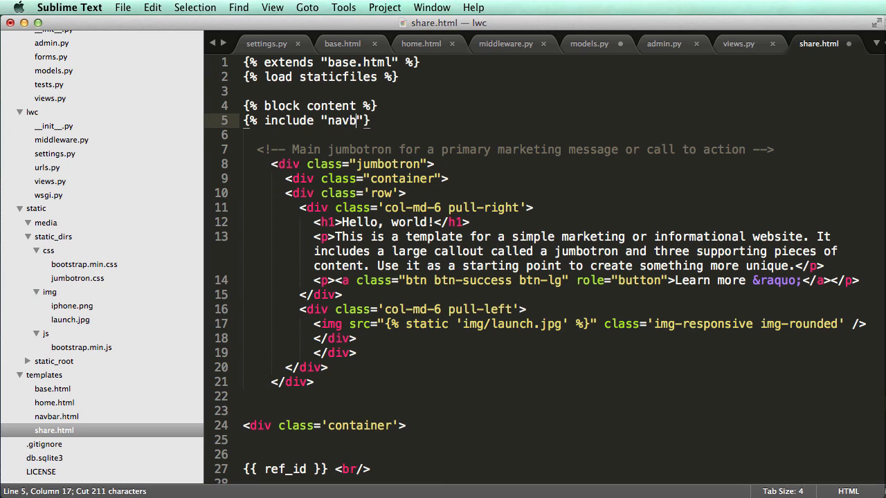
{"action": "type", "text": "ar.html"}
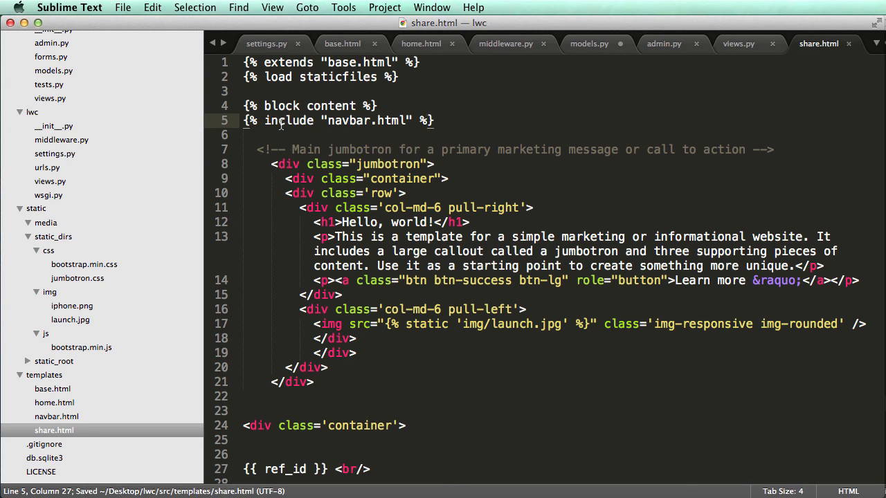
{"action": "double_click", "coordinate": [347, 120]}
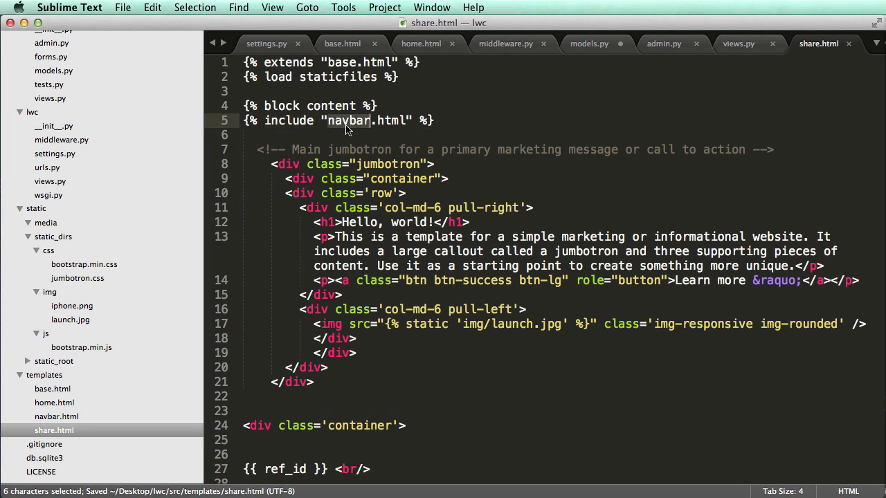
{"action": "right_click", "coordinate": [44, 375]}
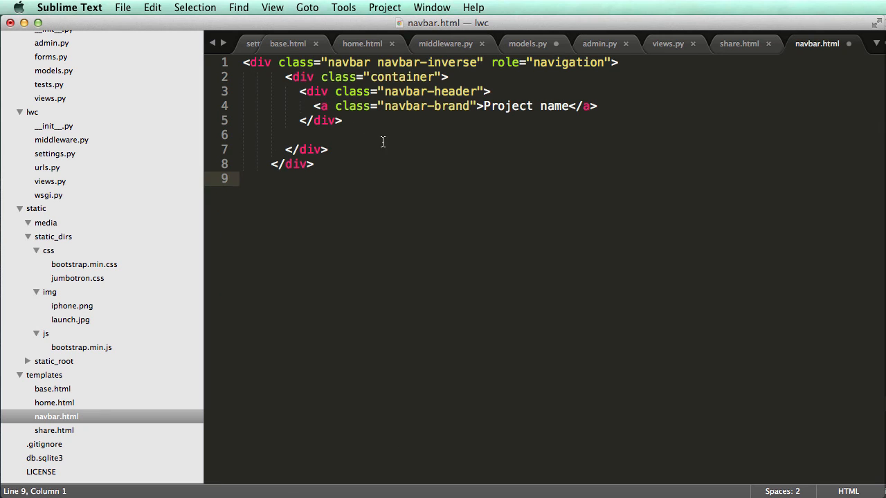
{"action": "key", "text": "cmd+v"}
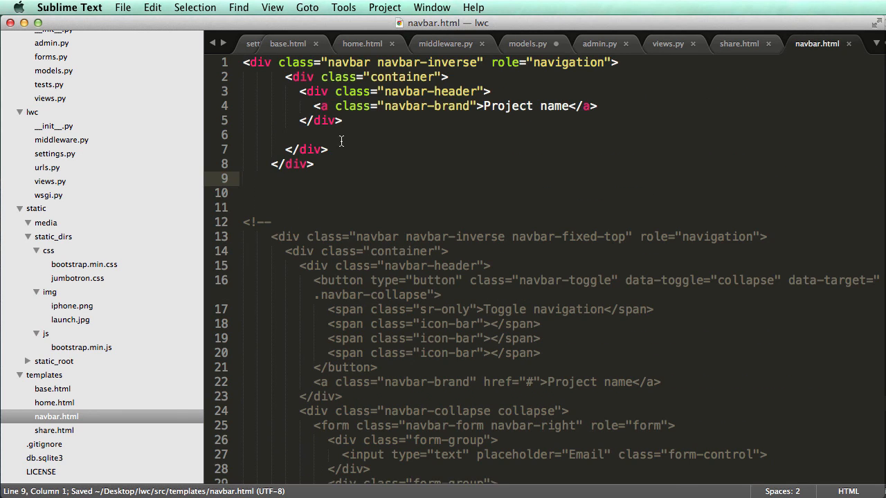
{"action": "scroll", "scroll_direction": "down", "scroll_amount": 3}
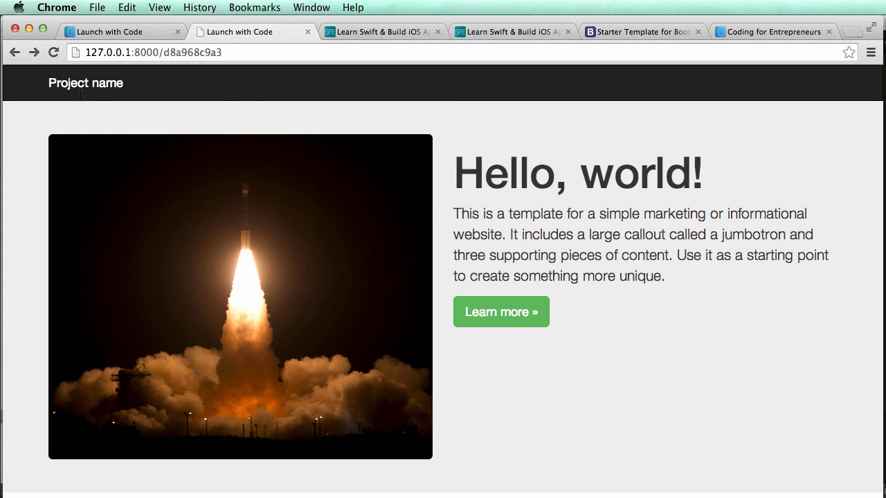
Scroll the local share page, then the live swiftforentrepreneurs.com invite page for comparison
{"action": "scroll", "scroll_direction": "down", "scroll_amount": 3}
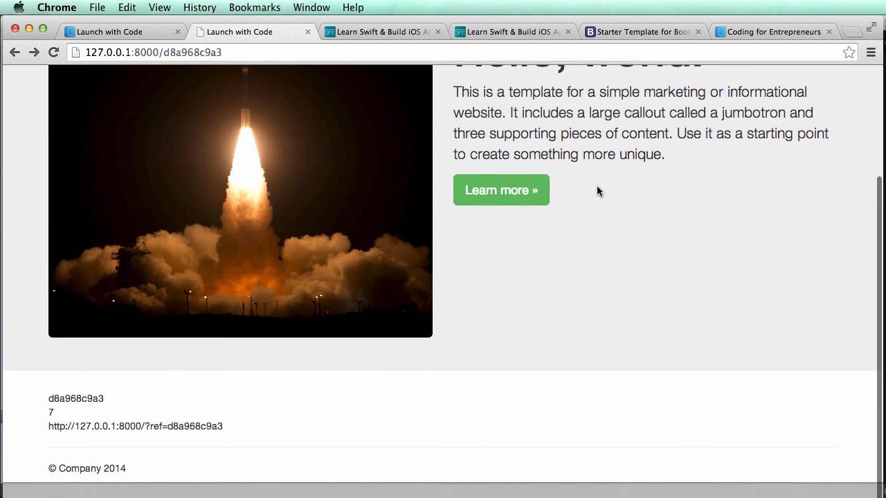
{"action": "left_click", "coordinate": [382, 30]}
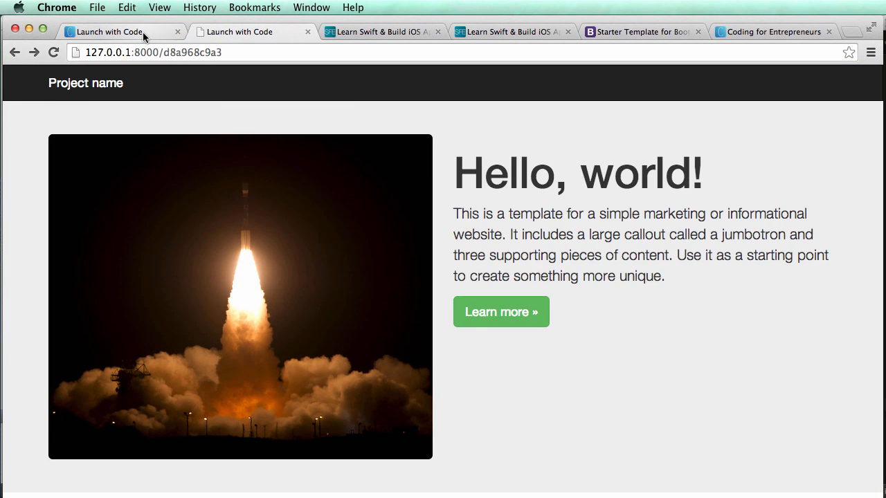
{"action": "left_click", "coordinate": [252, 32]}
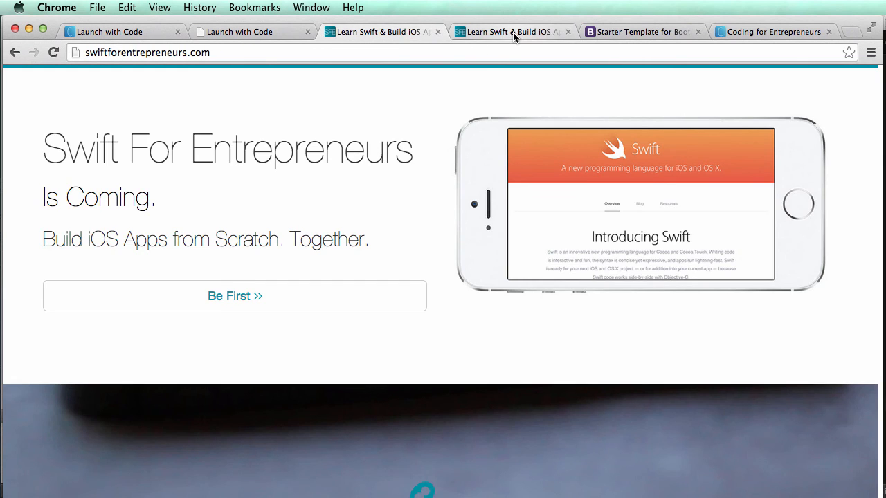
{"action": "left_click", "coordinate": [235, 296]}
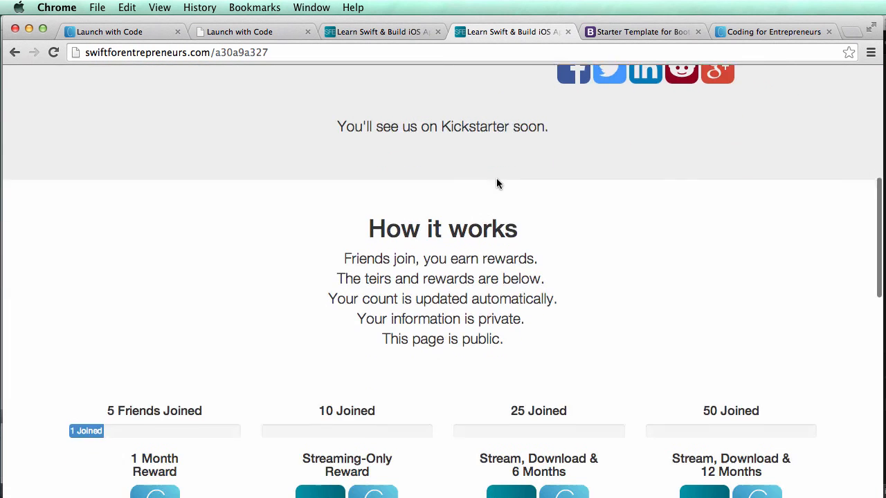
{"action": "scroll", "scroll_direction": "down", "scroll_amount": 3}
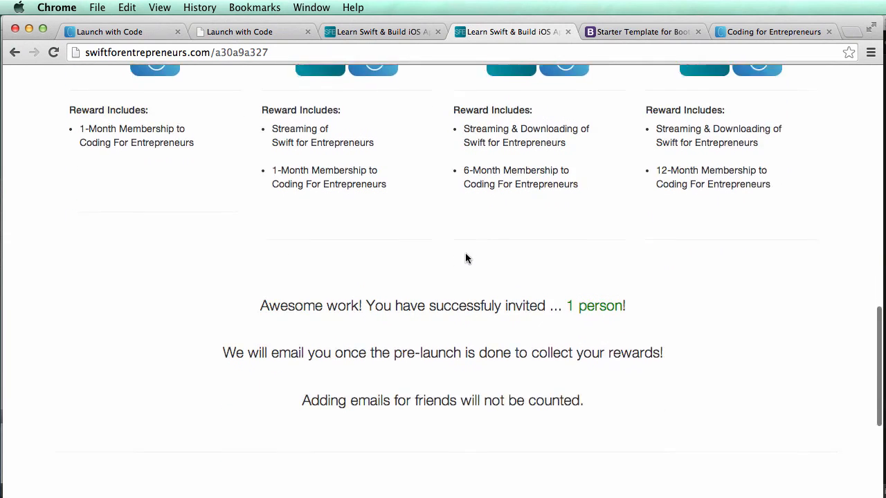
{"action": "scroll", "scroll_direction": "up", "scroll_amount": 3}
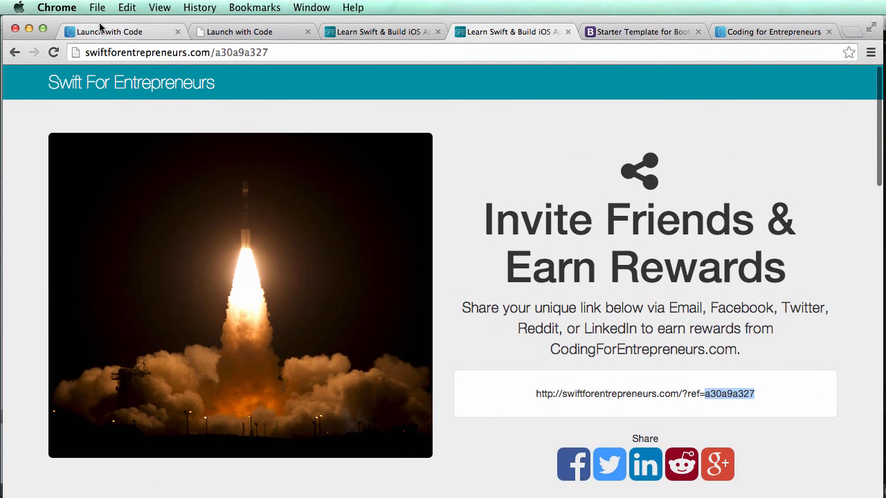